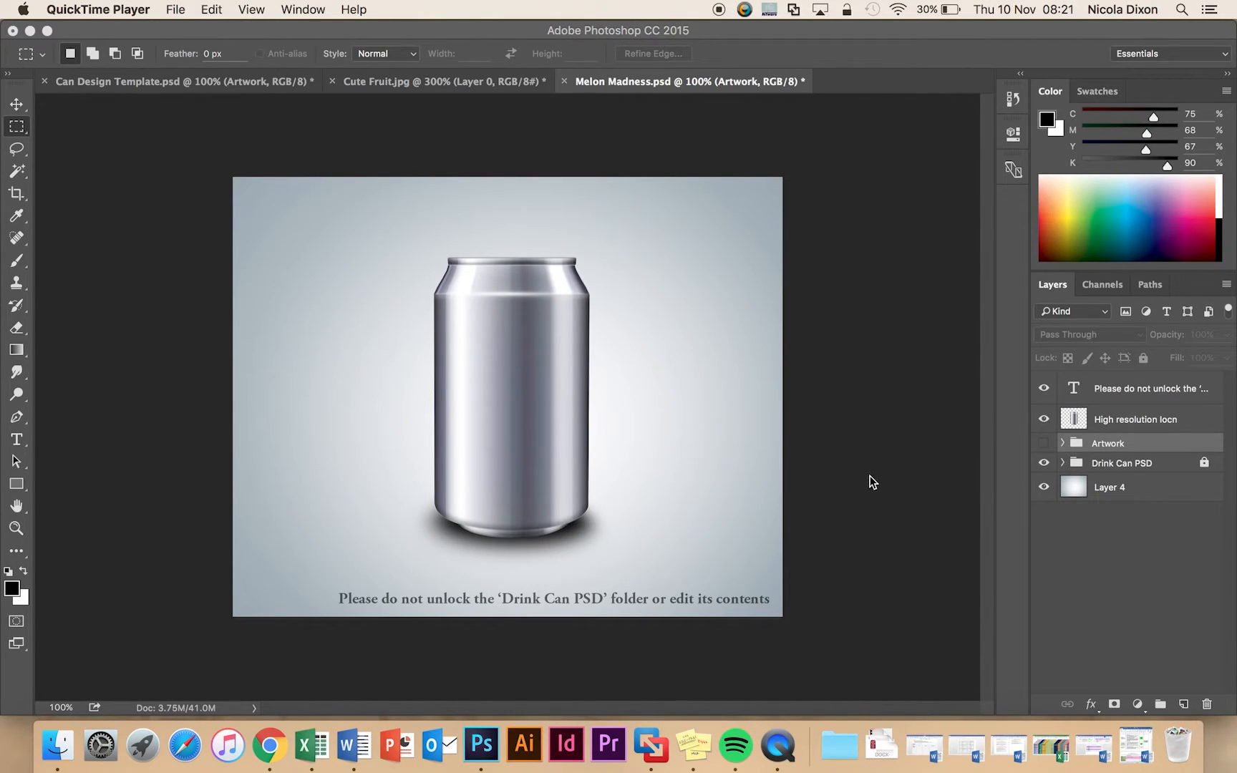
{"action": "mouse_move", "coordinate": [1044, 453]}
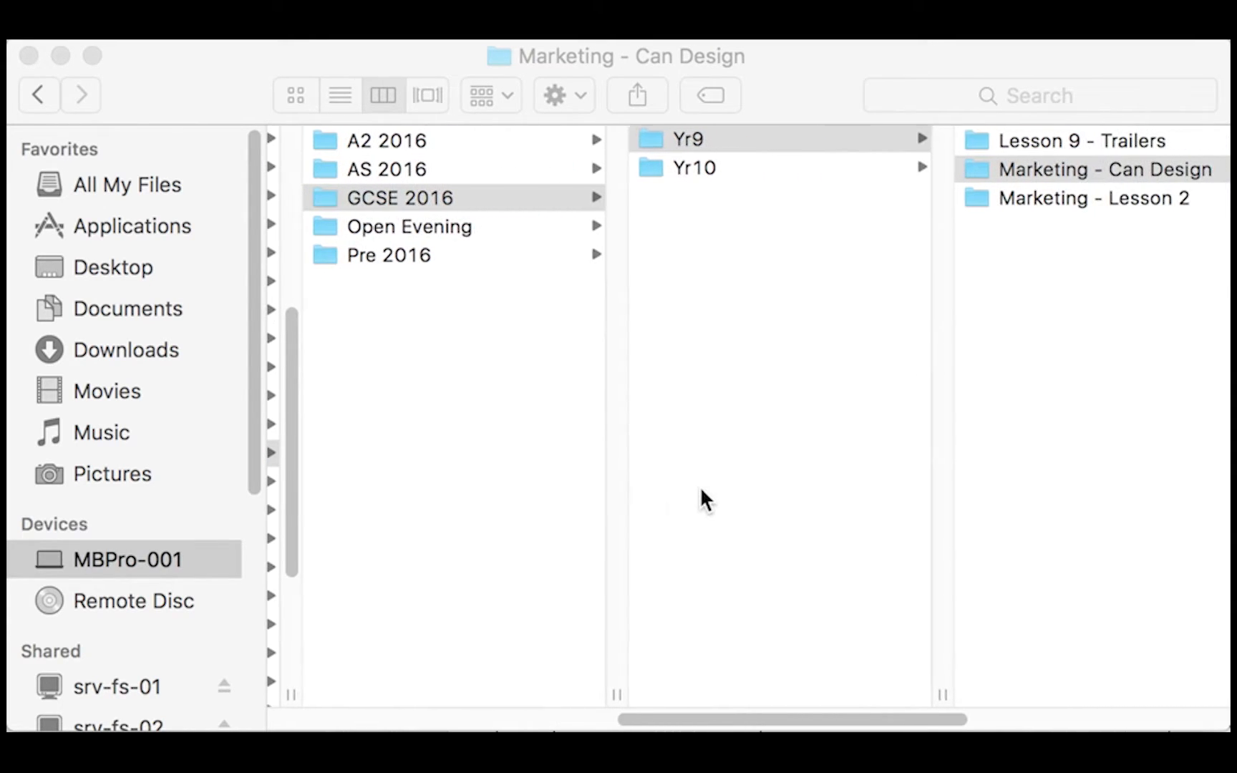
{"action": "mouse_move", "coordinate": [1092, 213]}
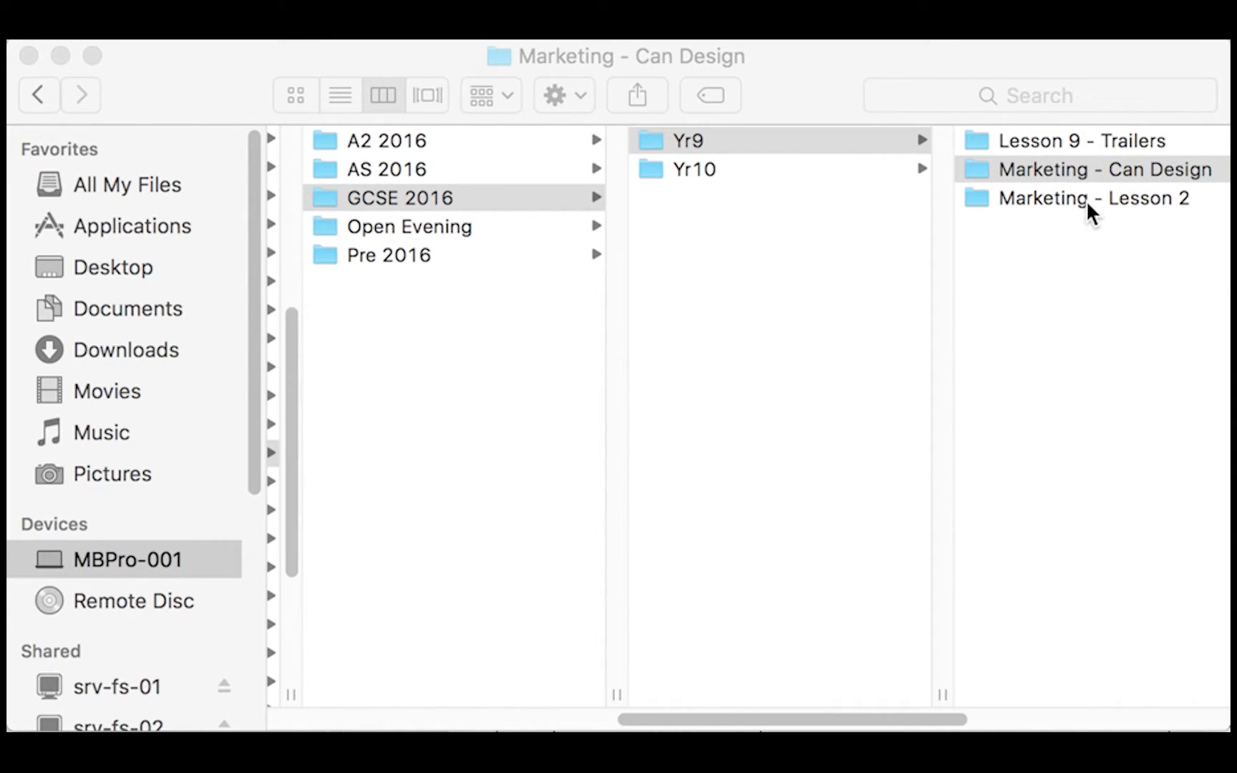
Browse the Marketing - Can Design folder and preview Can Design Template.psd and Photoshop Starter Guide.pdf.
{"action": "left_click", "coordinate": [1101, 169]}
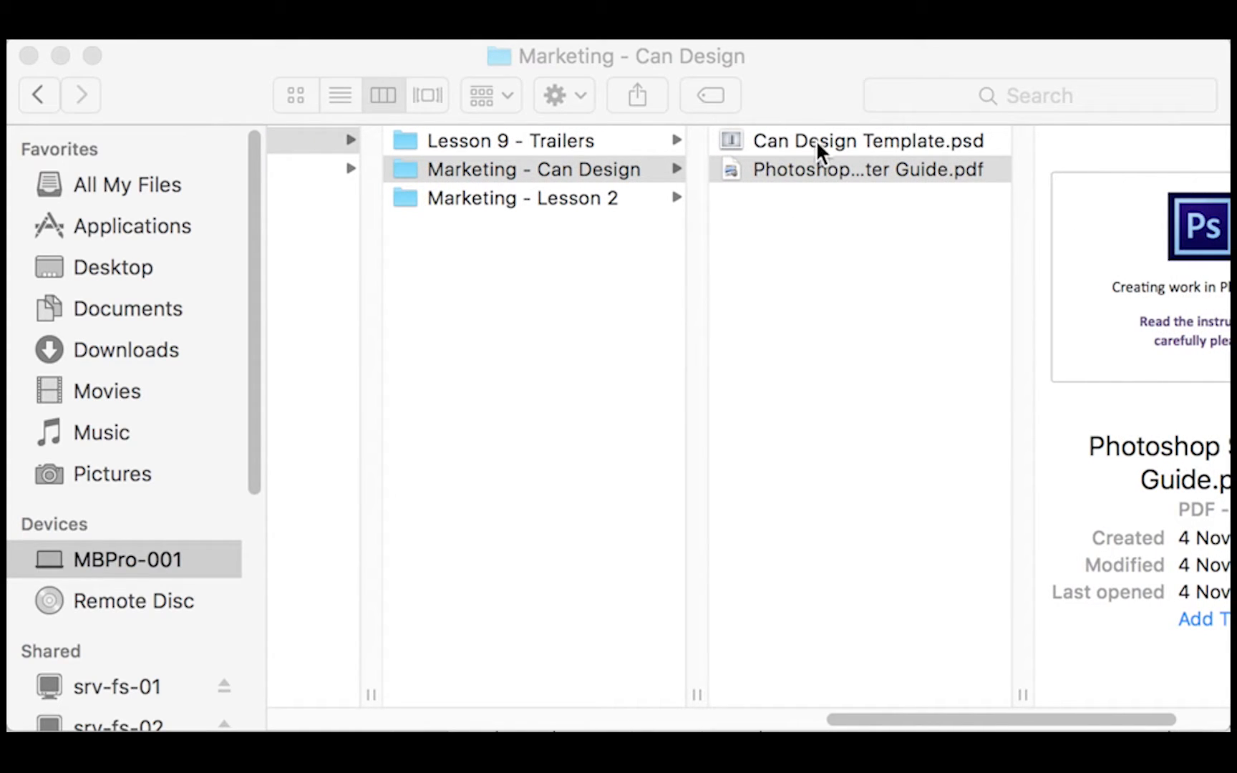
{"action": "left_click", "coordinate": [867, 140]}
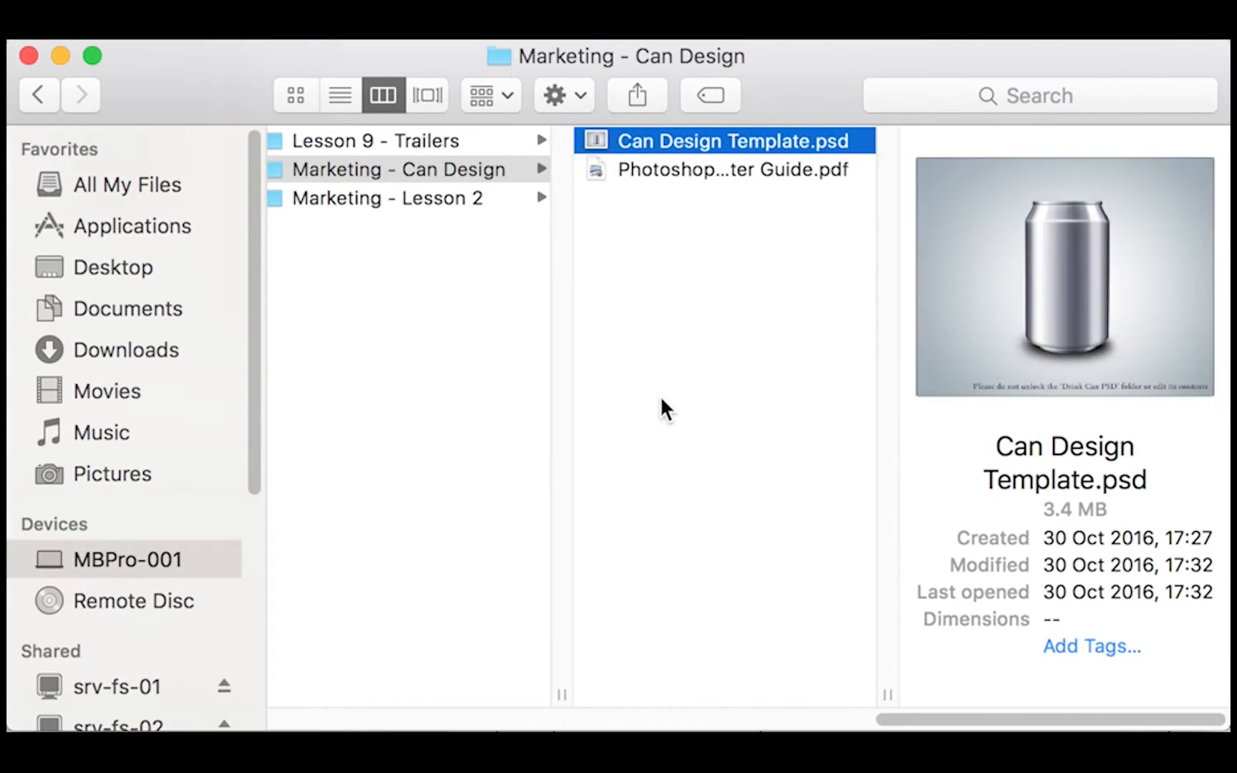
{"action": "mouse_move", "coordinate": [1077, 371]}
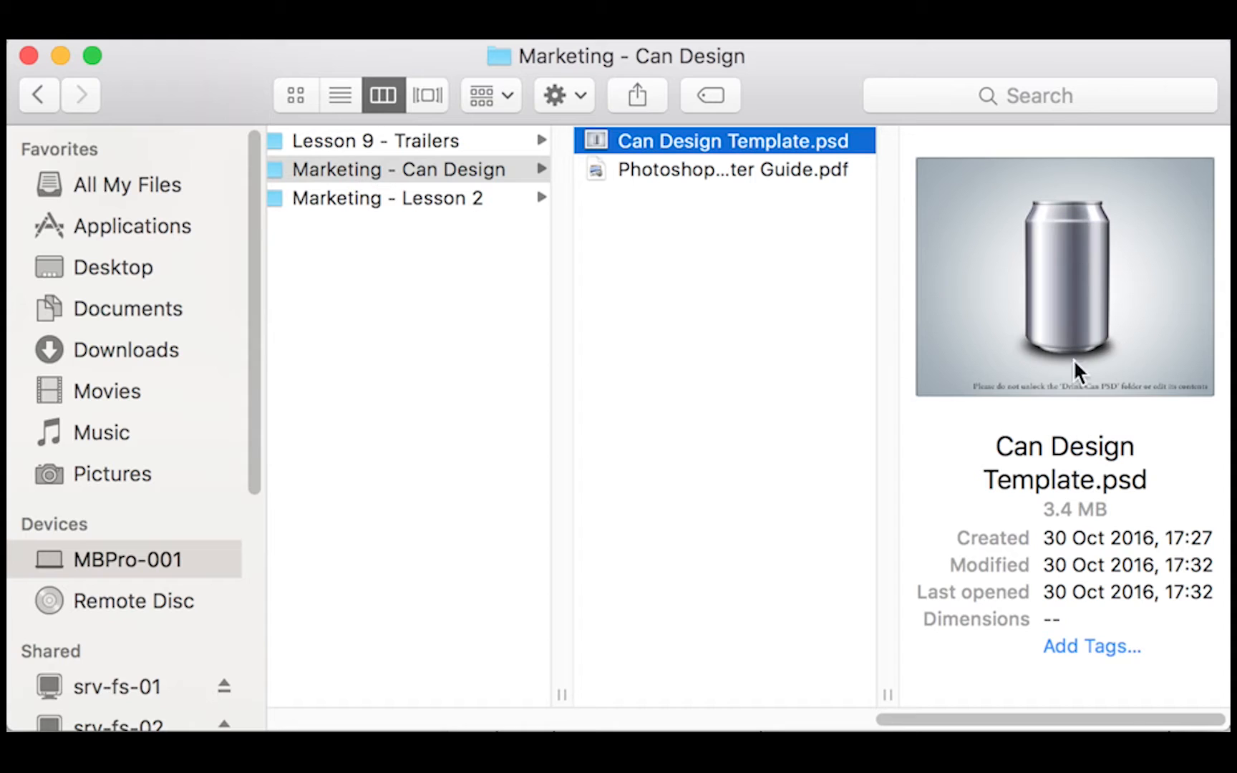
{"action": "mouse_move", "coordinate": [1116, 357]}
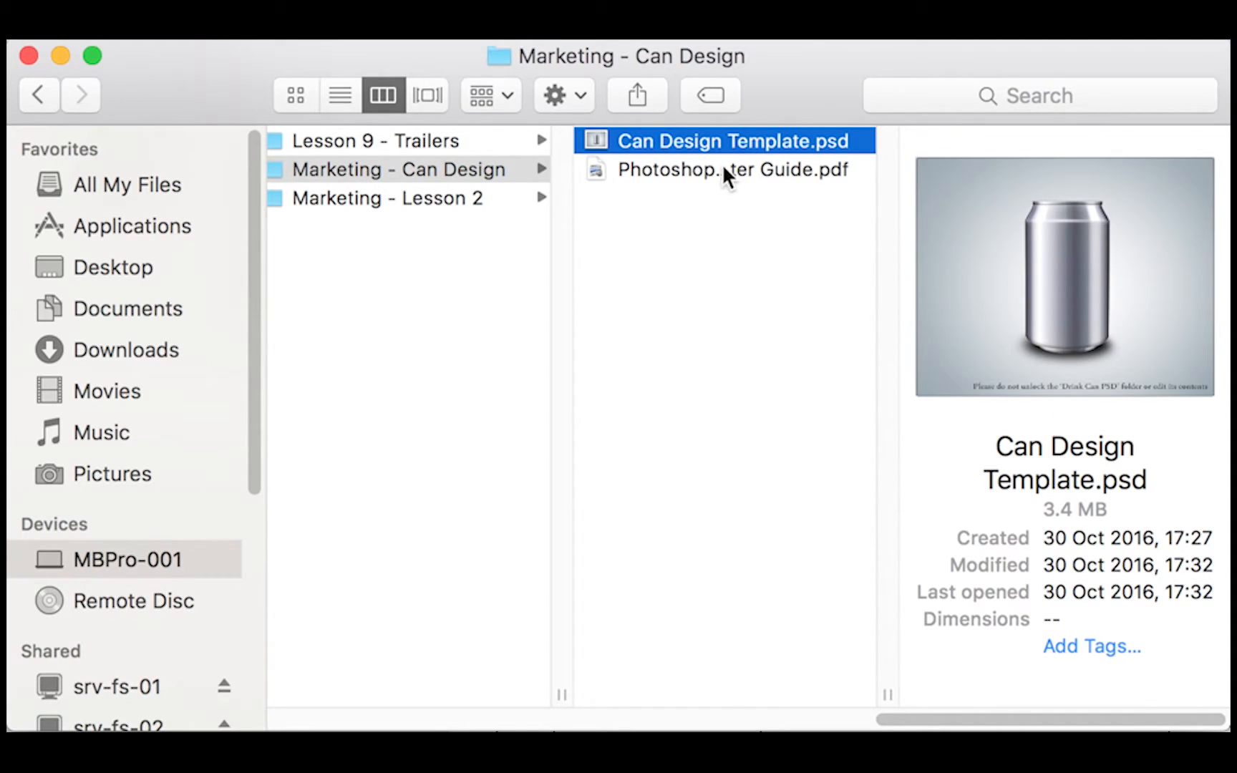
{"action": "left_click", "coordinate": [732, 169]}
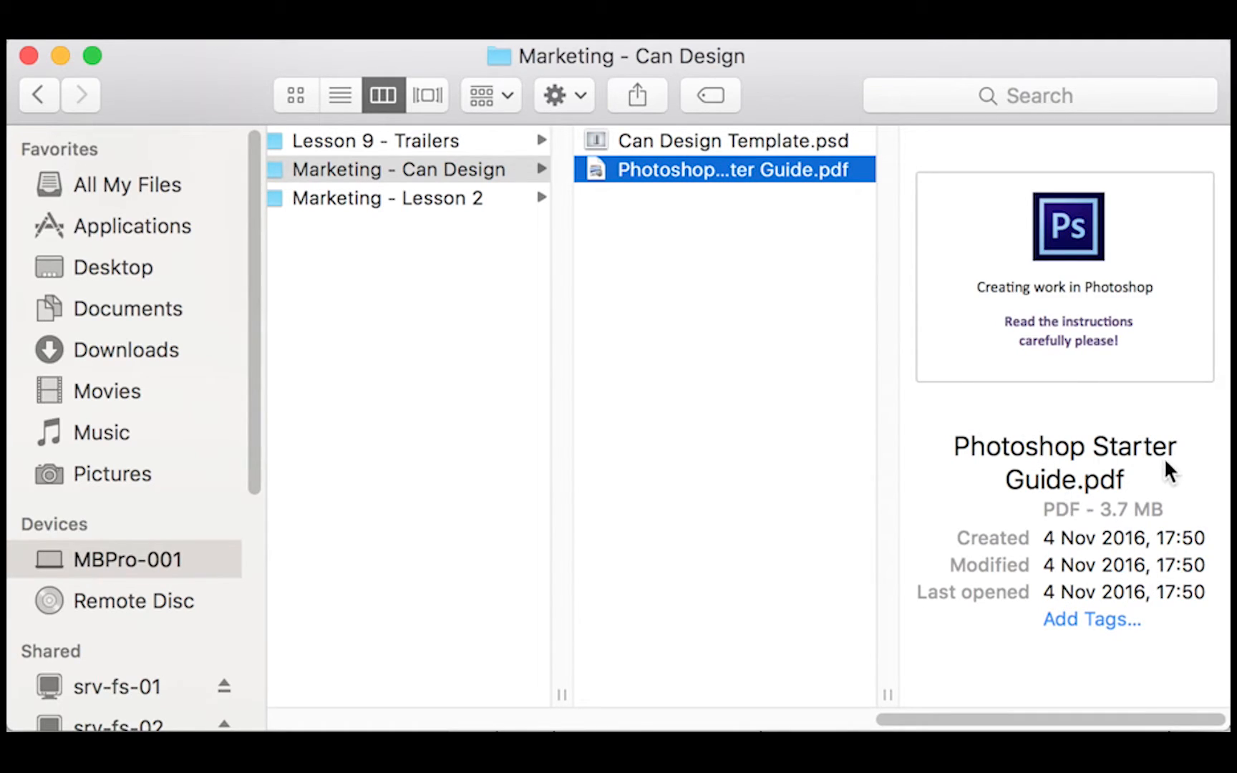
{"action": "mouse_move", "coordinate": [1072, 508]}
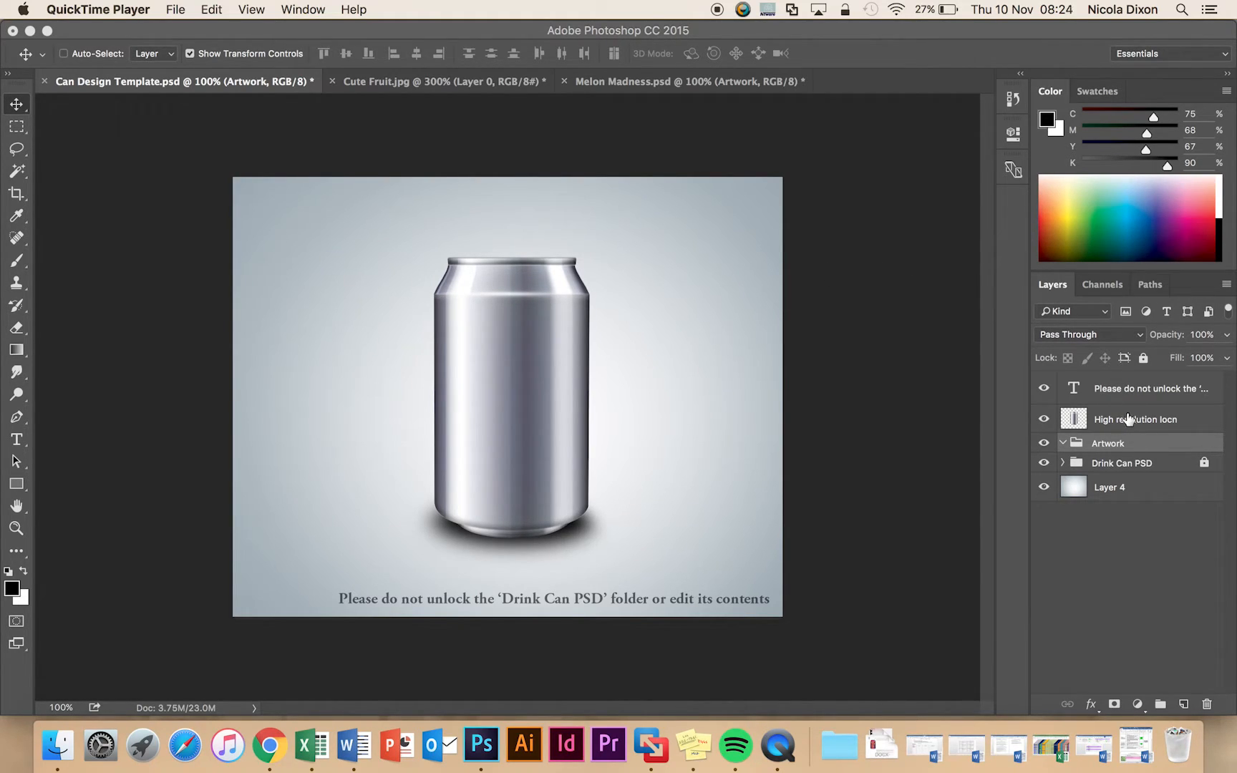
On the High resolution layer, select the grey background around the can with the Magic Wand.
{"action": "left_click", "coordinate": [1135, 420]}
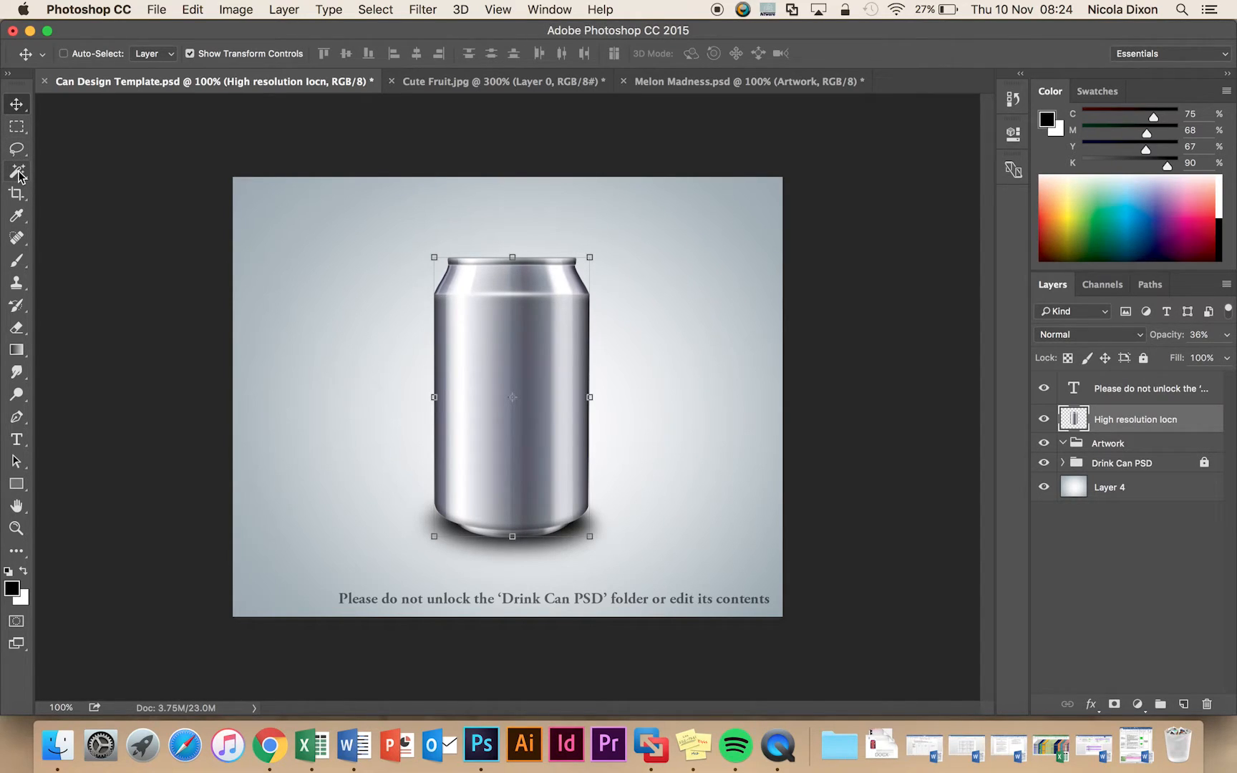
{"action": "left_click", "coordinate": [18, 172]}
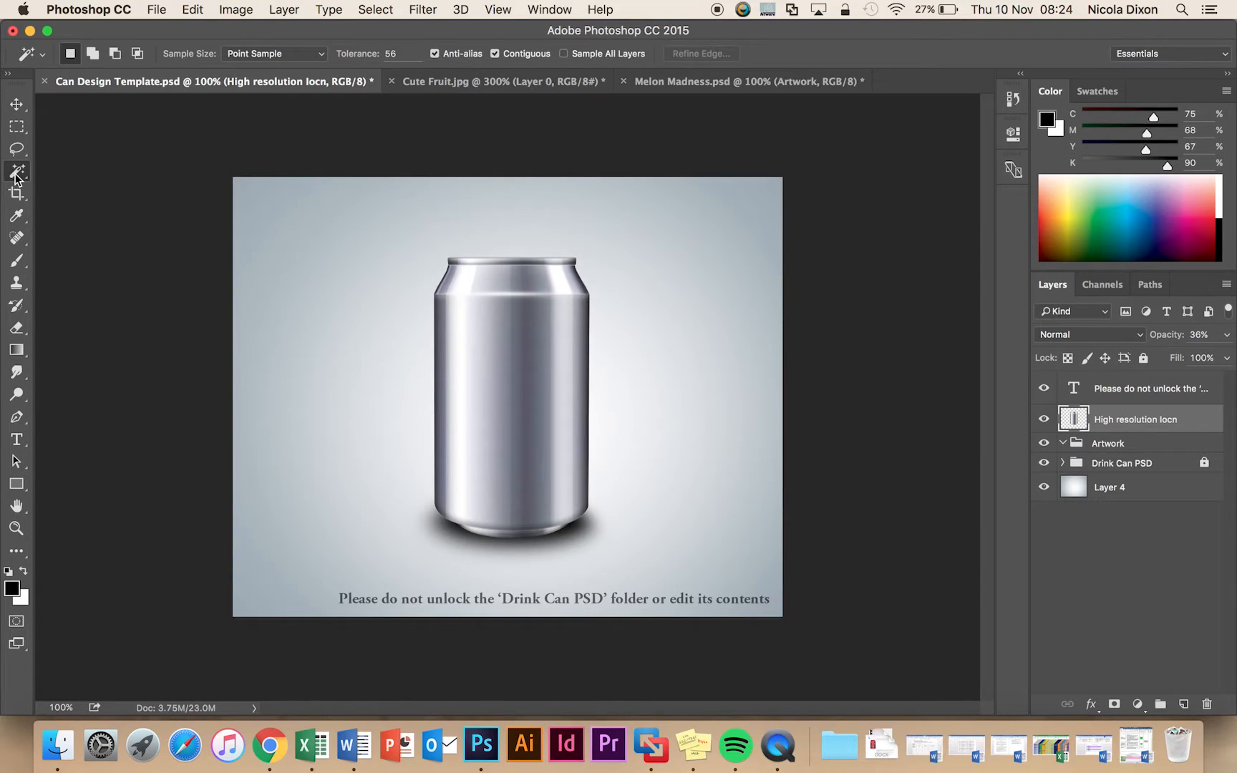
{"action": "left_click", "coordinate": [17, 172]}
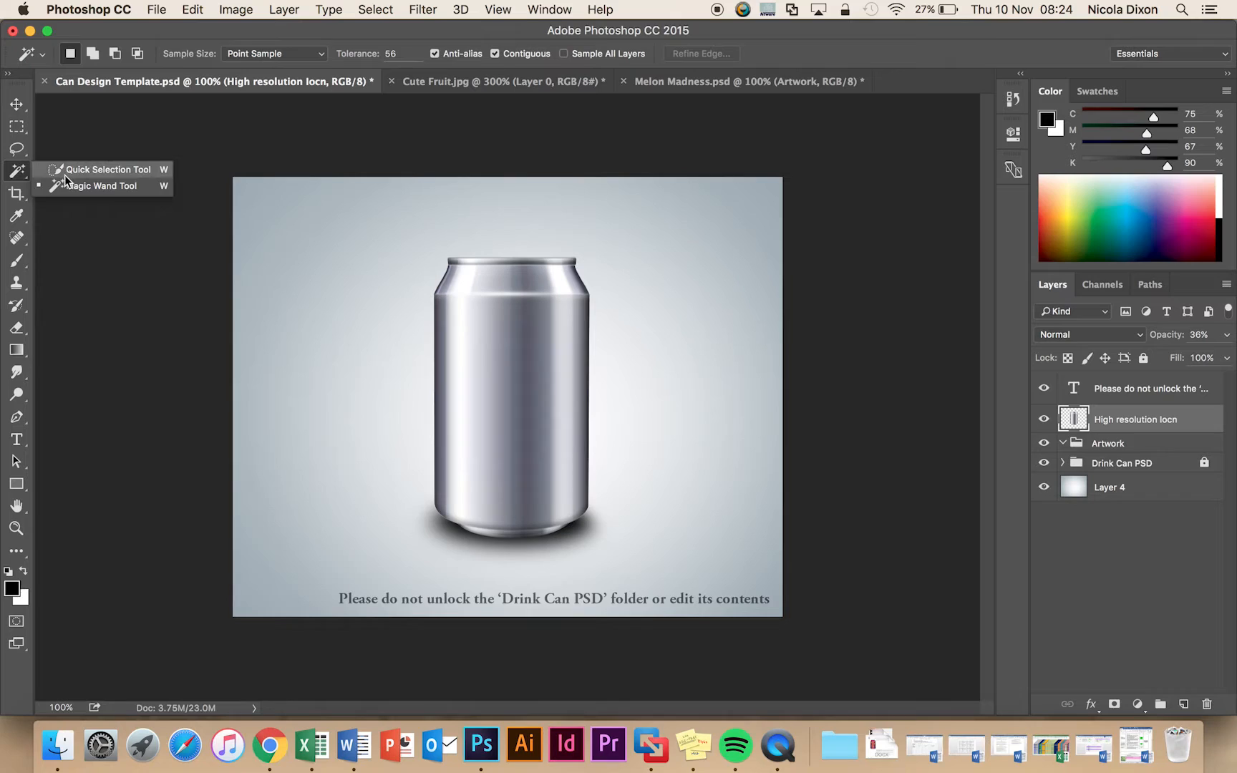
{"action": "left_click", "coordinate": [102, 185]}
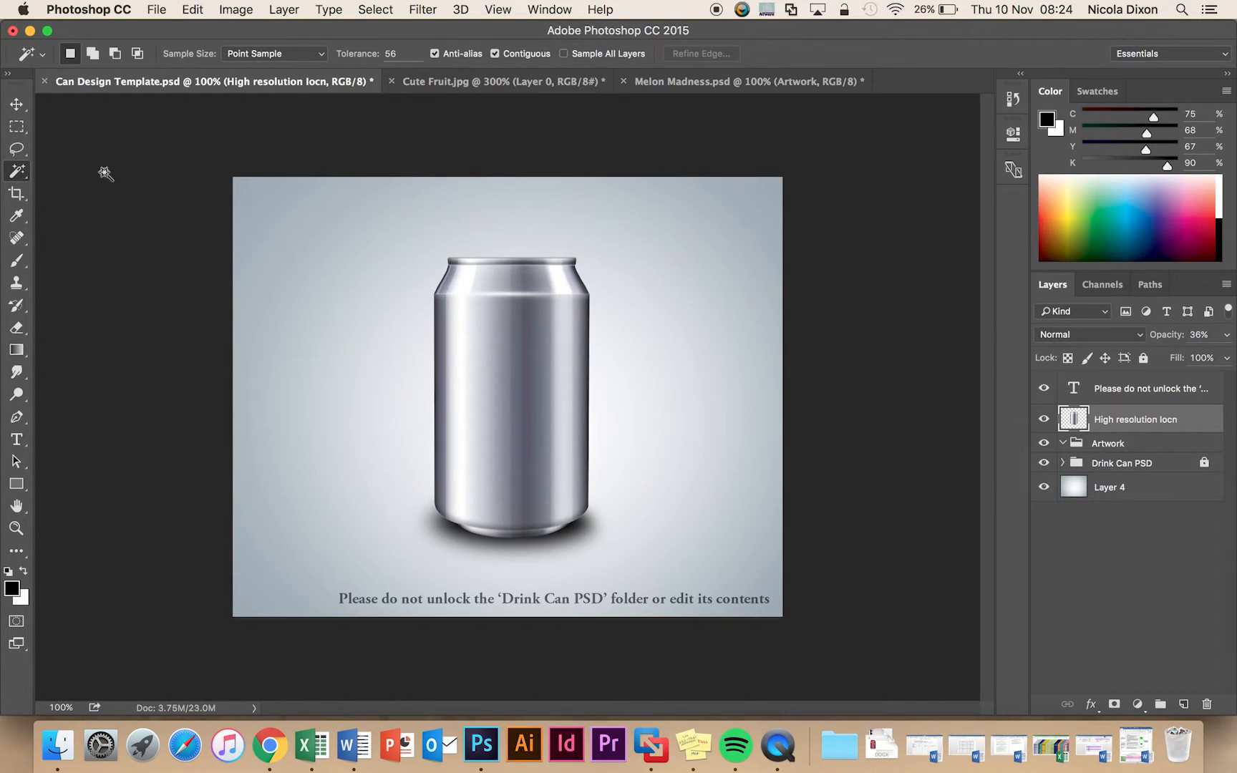
{"action": "mouse_move", "coordinate": [474, 405]}
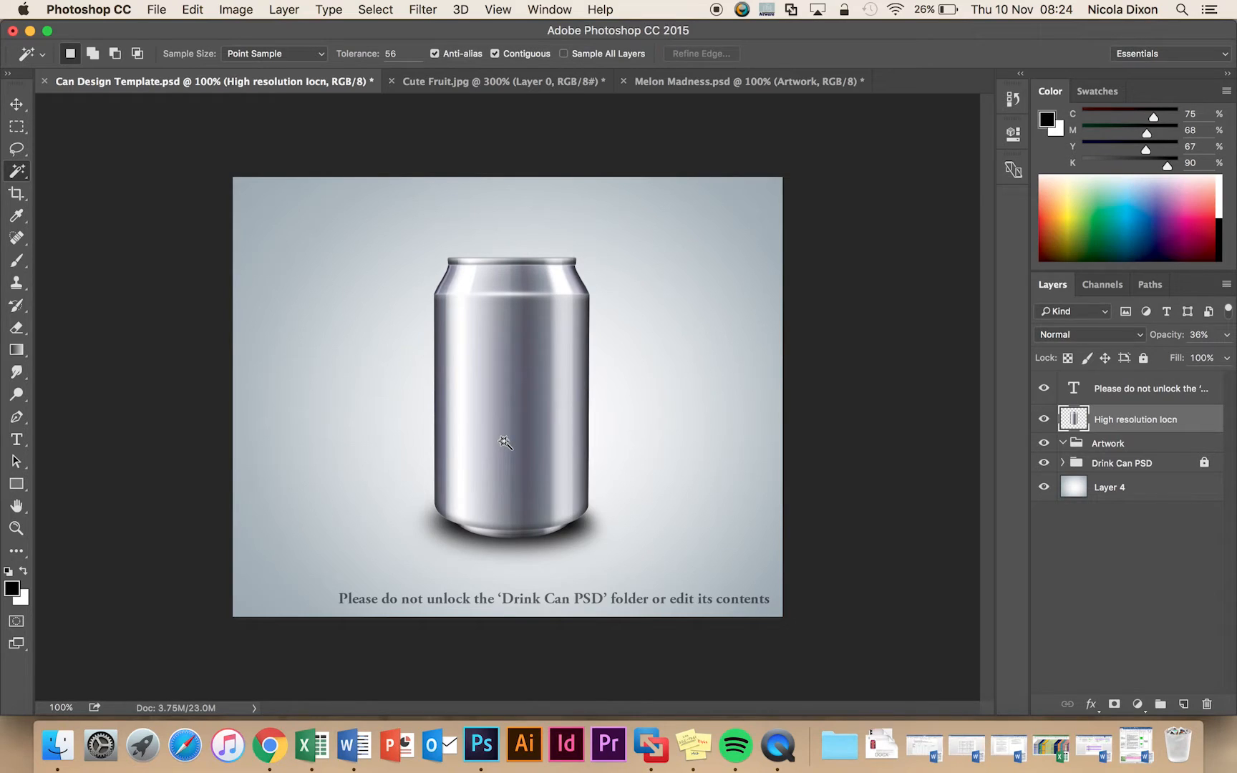
{"action": "left_click", "coordinate": [505, 442]}
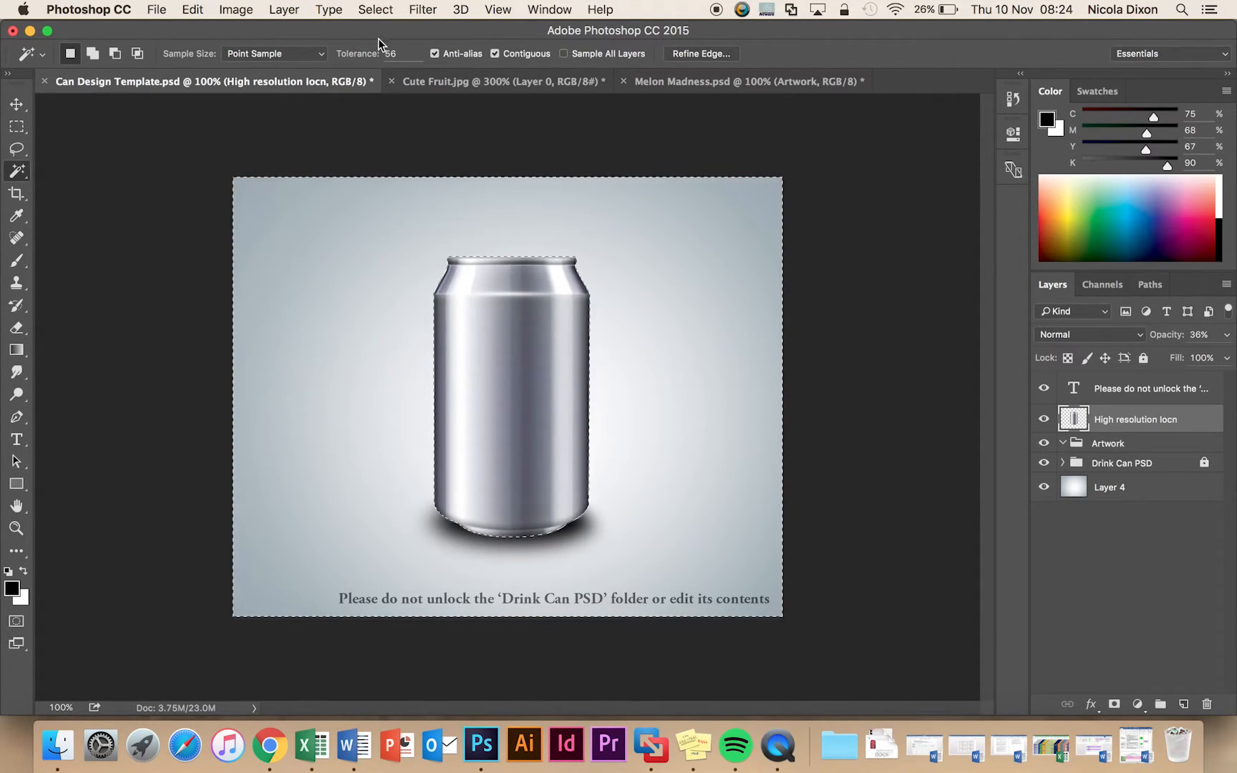
Invert the selection so the silver can is selected instead of the background.
{"action": "left_click", "coordinate": [375, 10]}
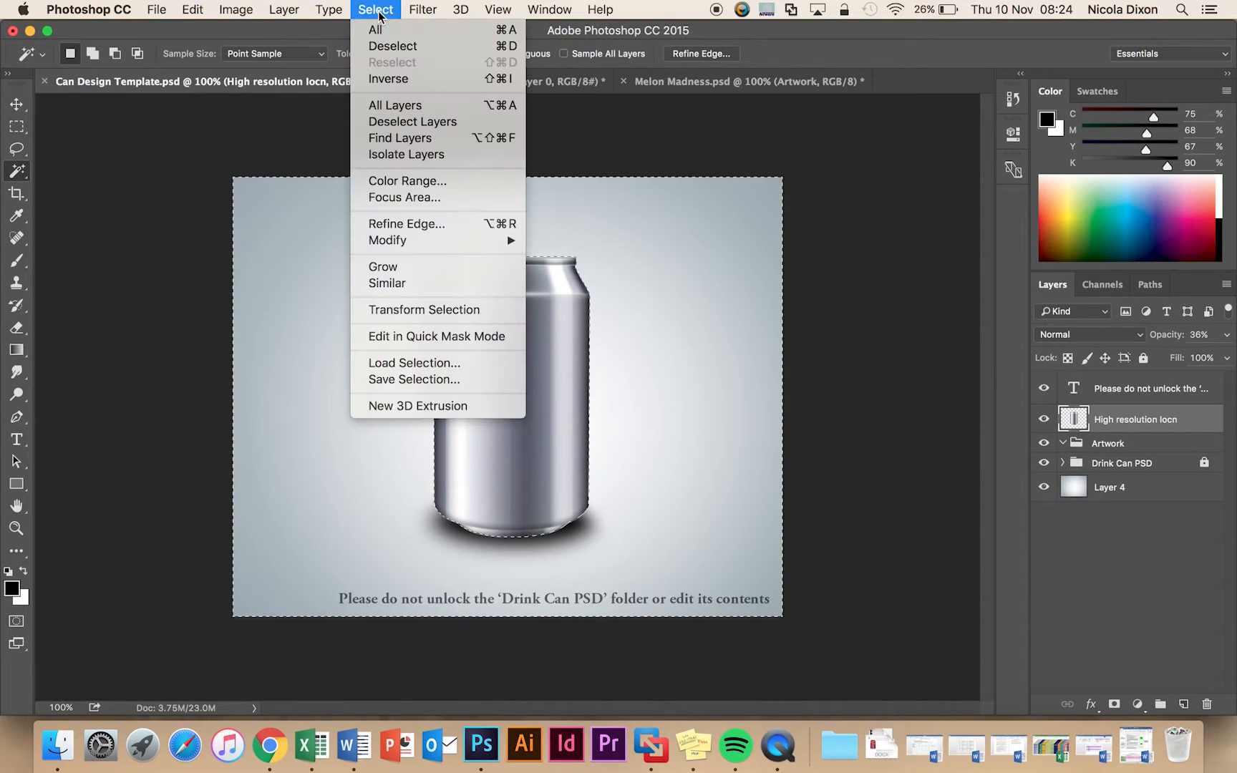
{"action": "mouse_move", "coordinate": [388, 79]}
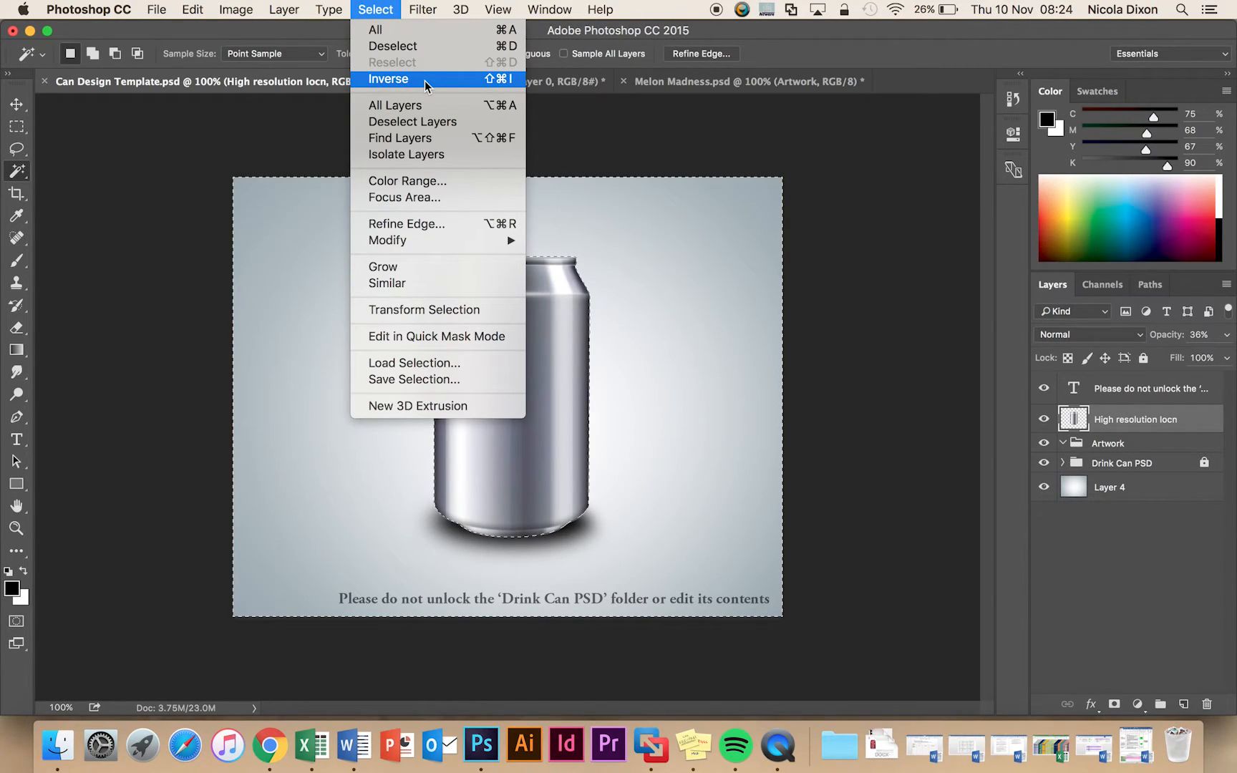
{"action": "left_click", "coordinate": [388, 79]}
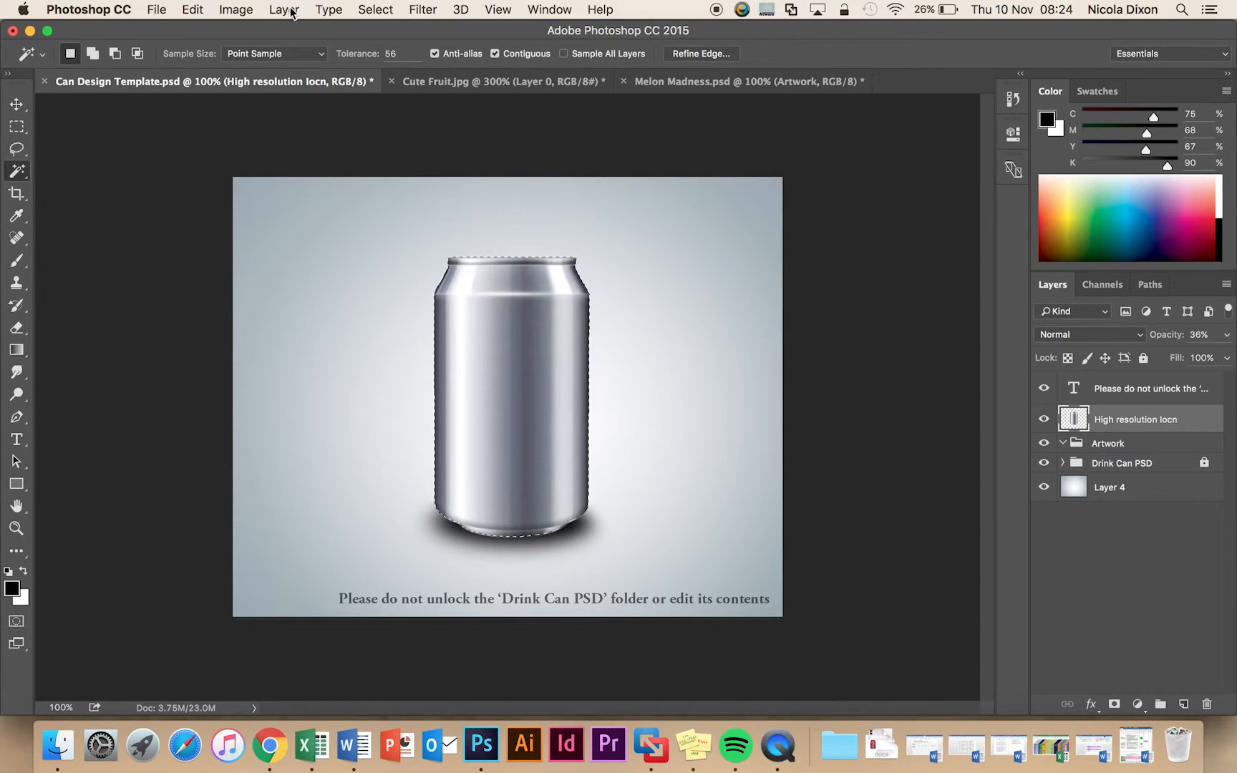
Create a new gradient fill layer named Background Can Colour over the selected can.
{"action": "left_click", "coordinate": [282, 10]}
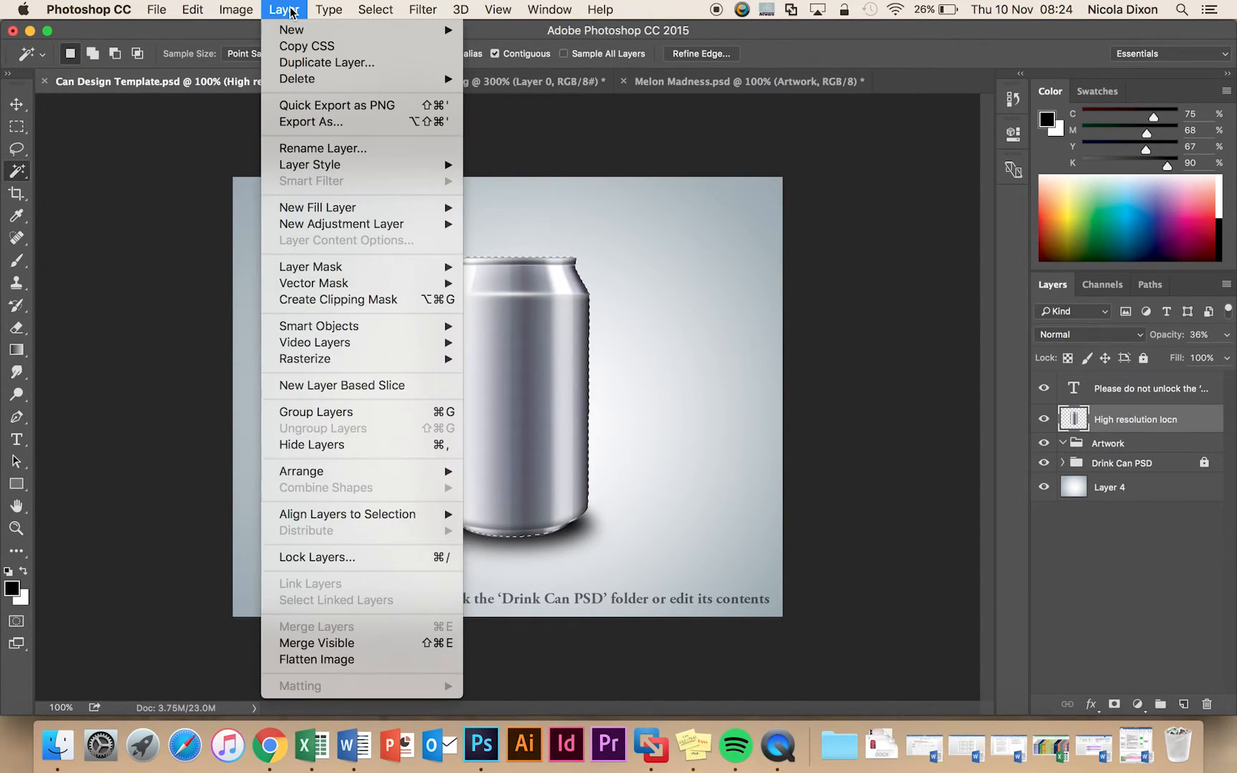
{"action": "mouse_move", "coordinate": [318, 208]}
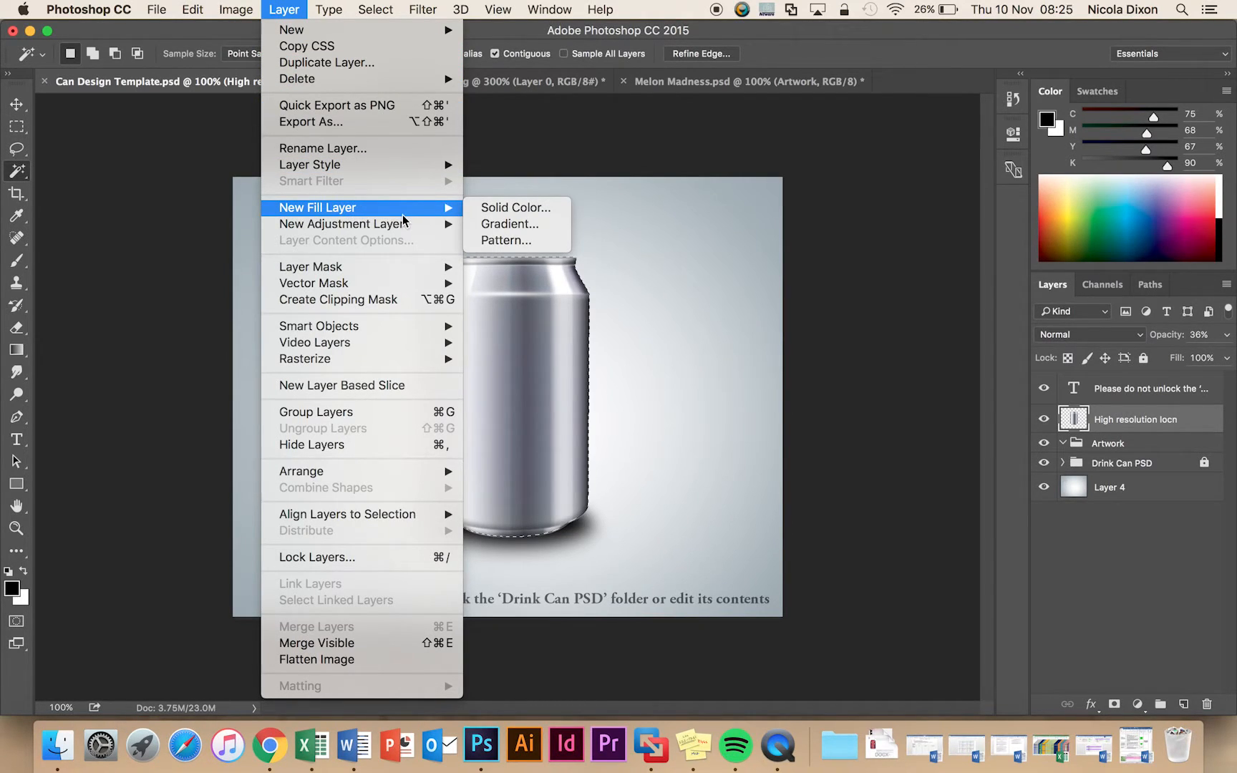
{"action": "mouse_move", "coordinate": [515, 207]}
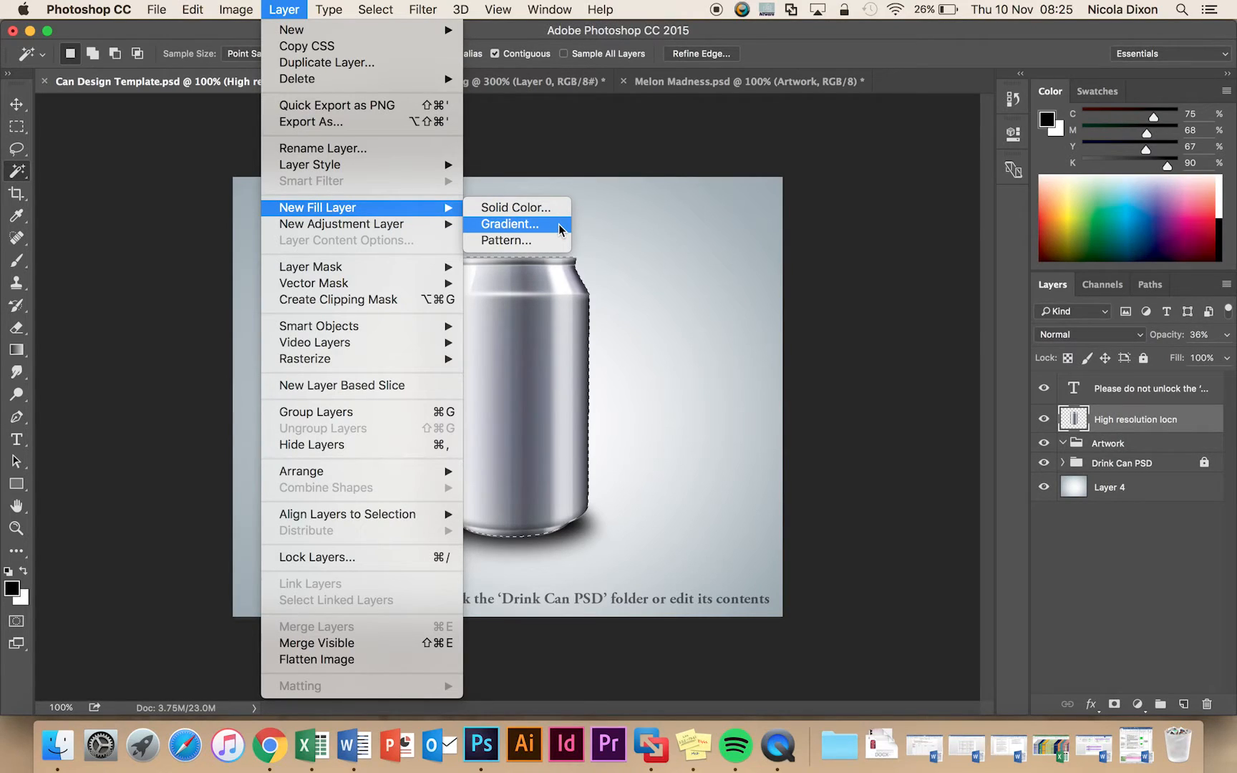
{"action": "mouse_move", "coordinate": [505, 241]}
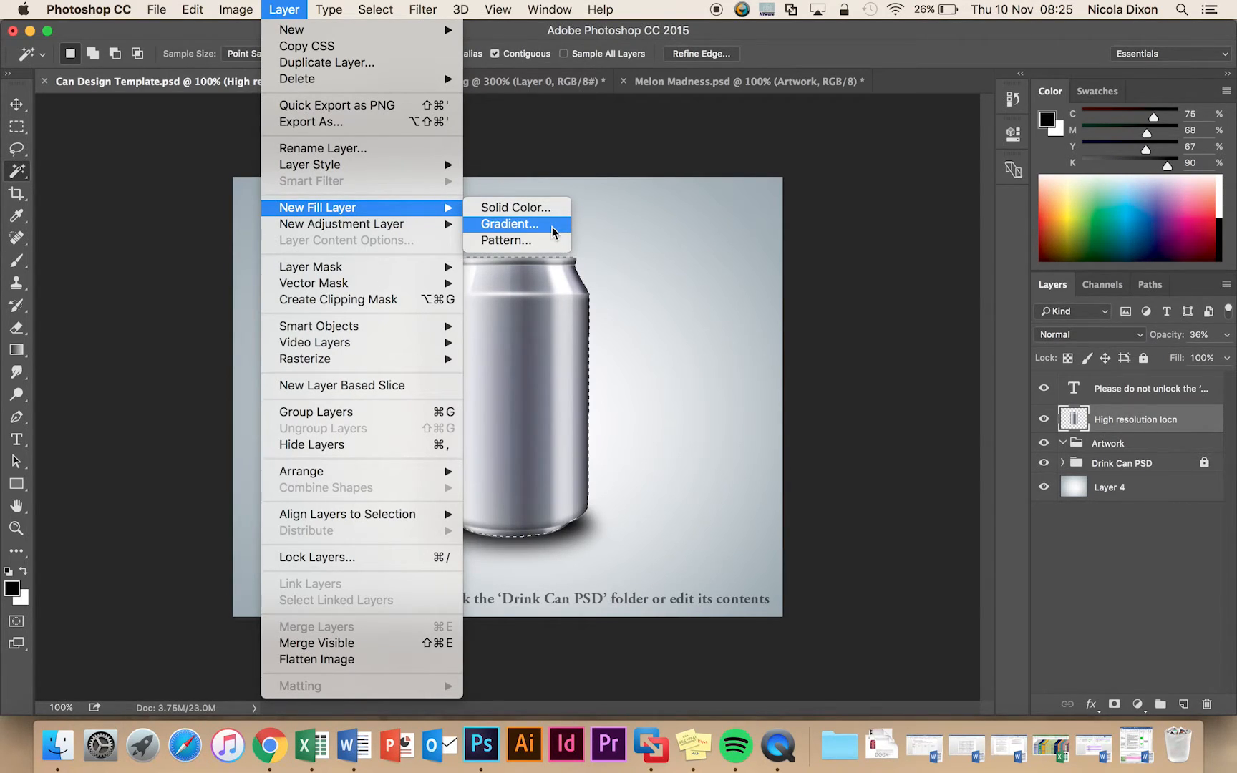
{"action": "left_click", "coordinate": [508, 223]}
{"action": "type", "text": "Background Can Colour"}
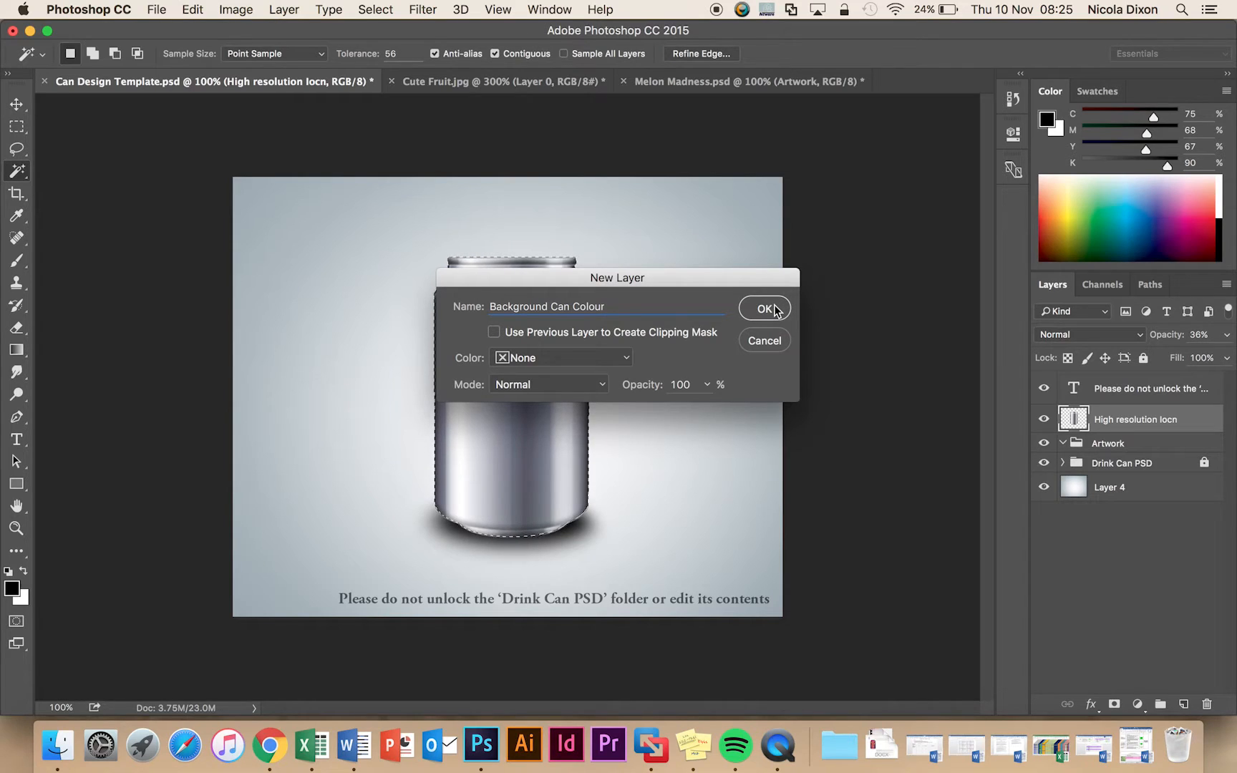
{"action": "left_click", "coordinate": [763, 307]}
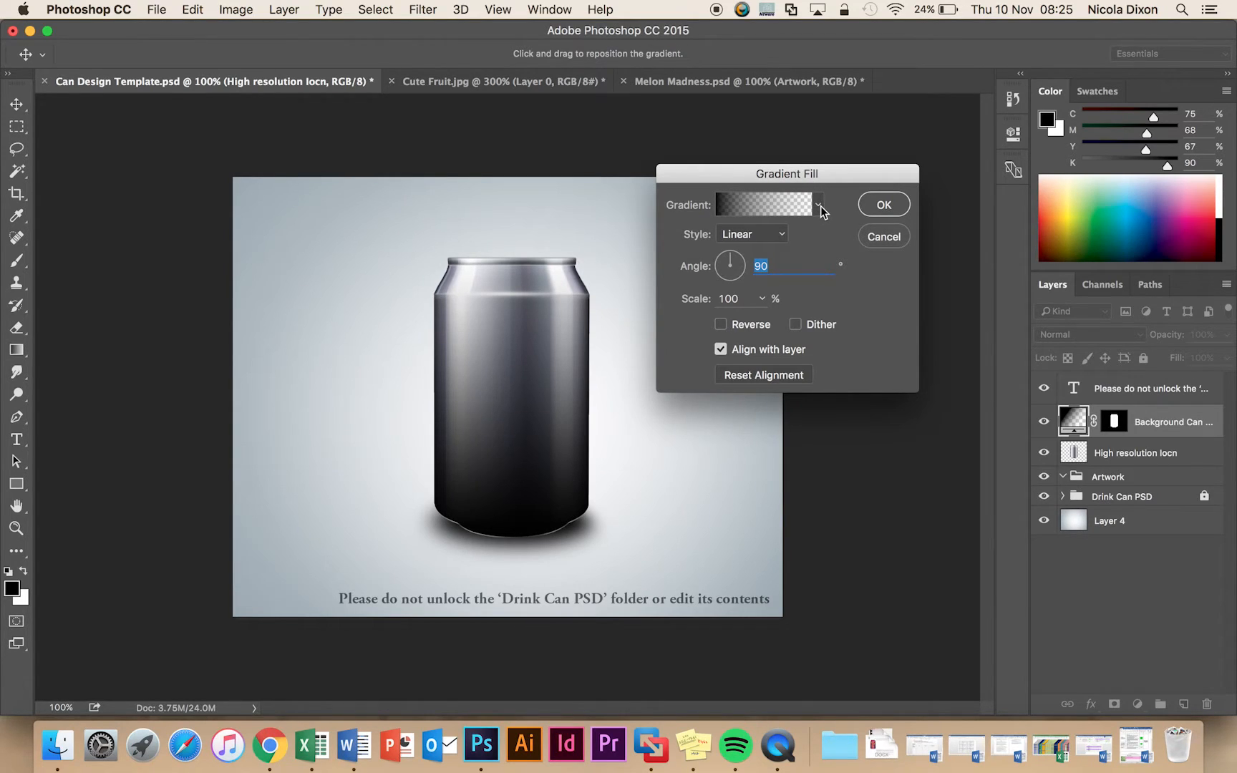
Try a few gradient presets and apply the Red, Green preset to the can.
{"action": "left_click", "coordinate": [817, 205]}
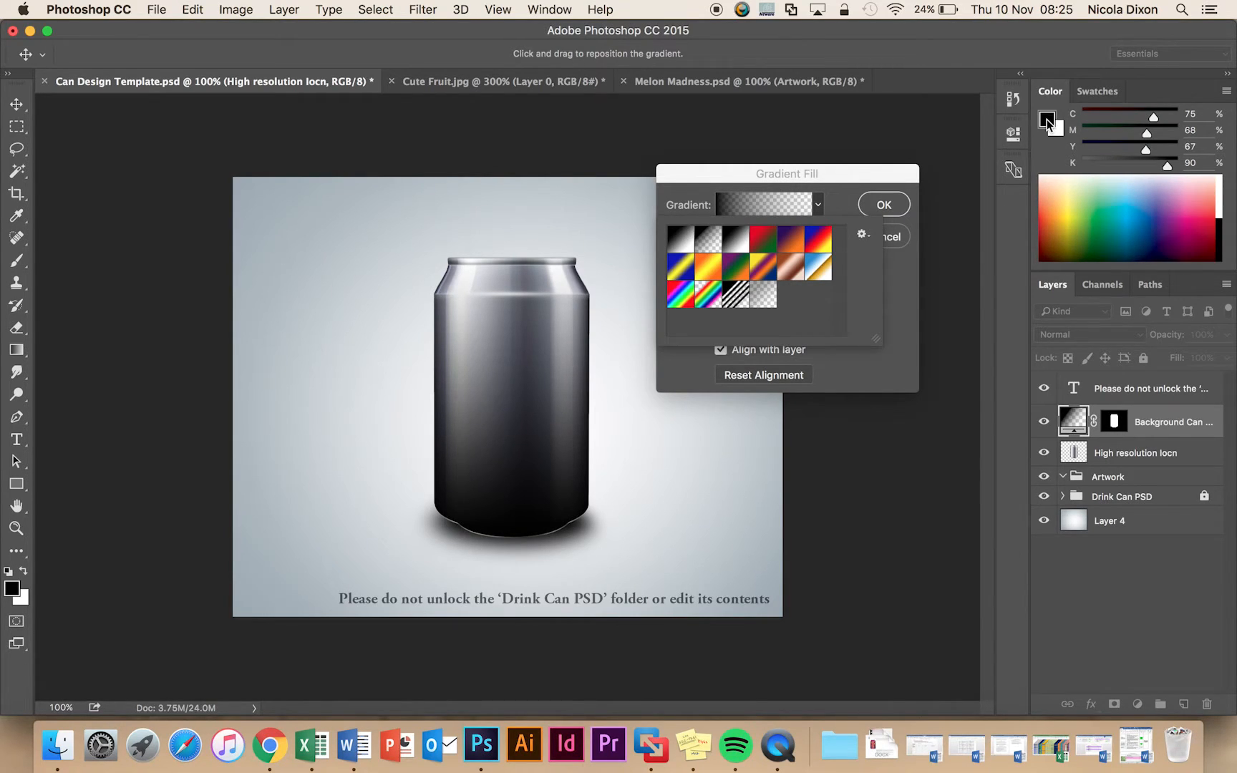
{"action": "left_click", "coordinate": [1107, 225]}
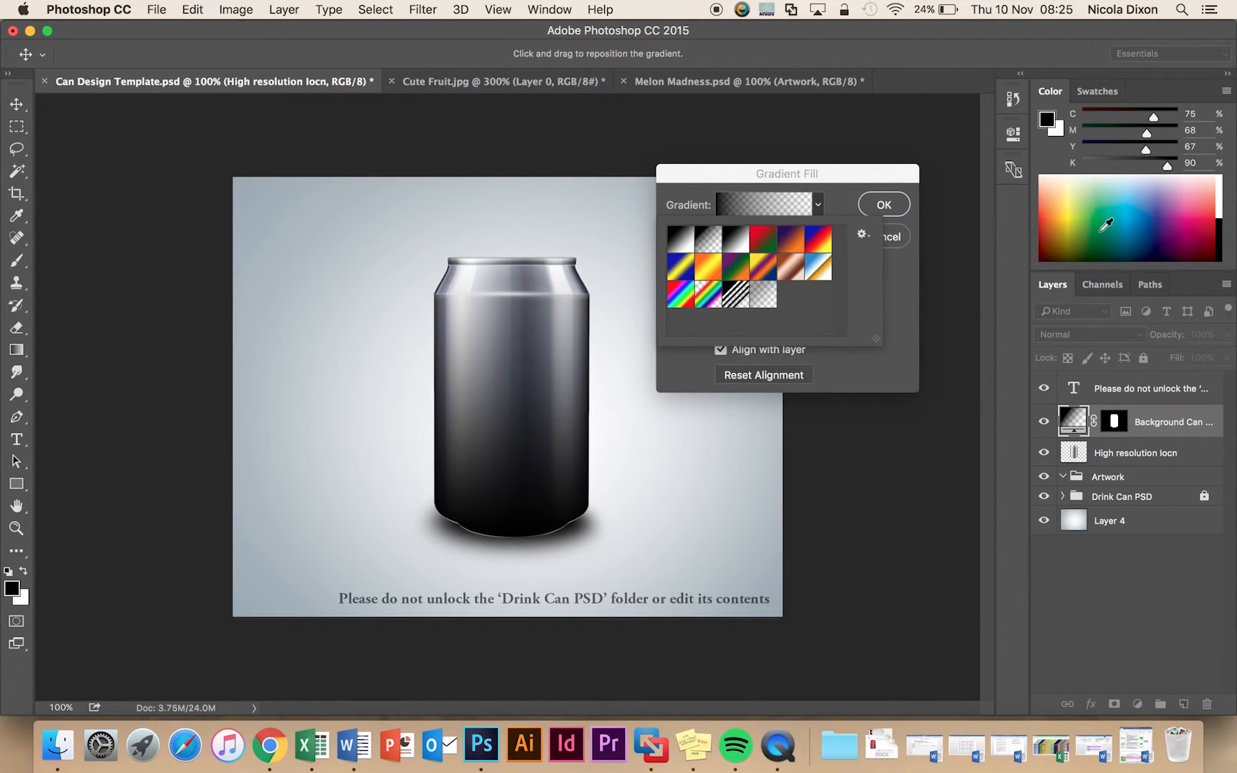
{"action": "left_click", "coordinate": [679, 238]}
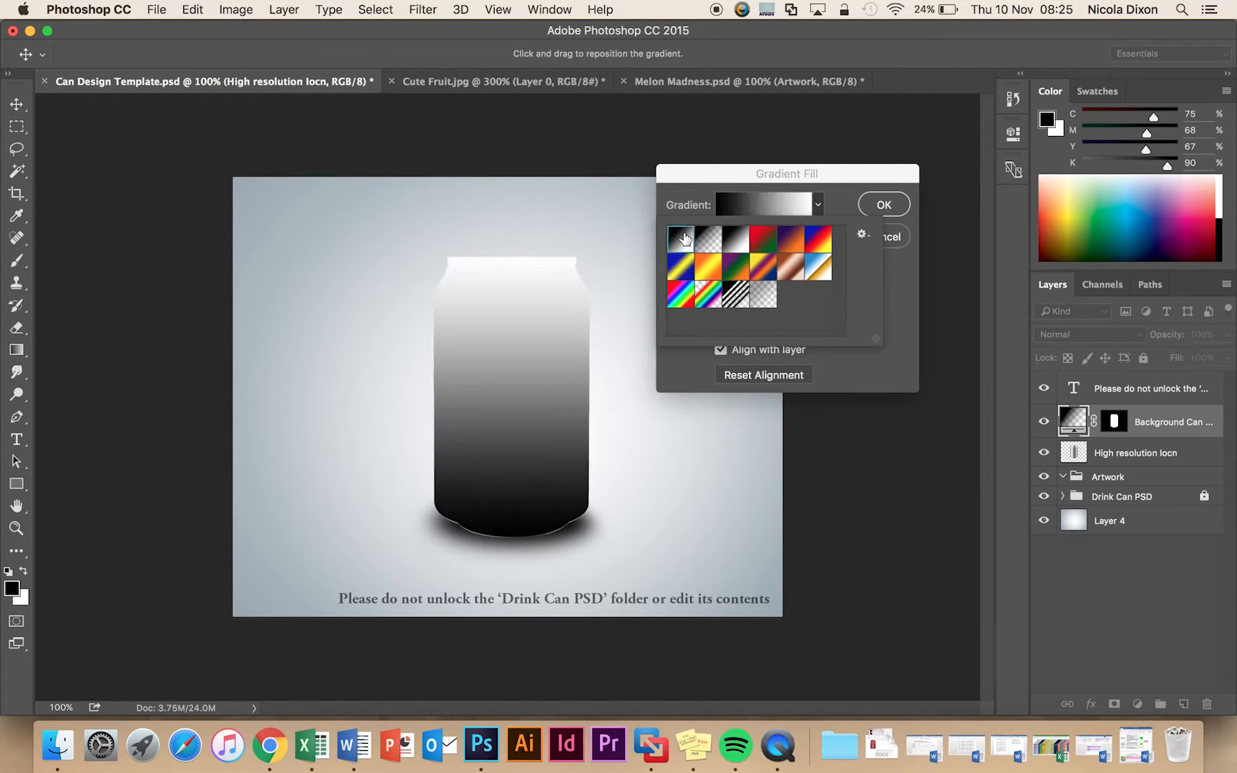
{"action": "left_click", "coordinate": [708, 238]}
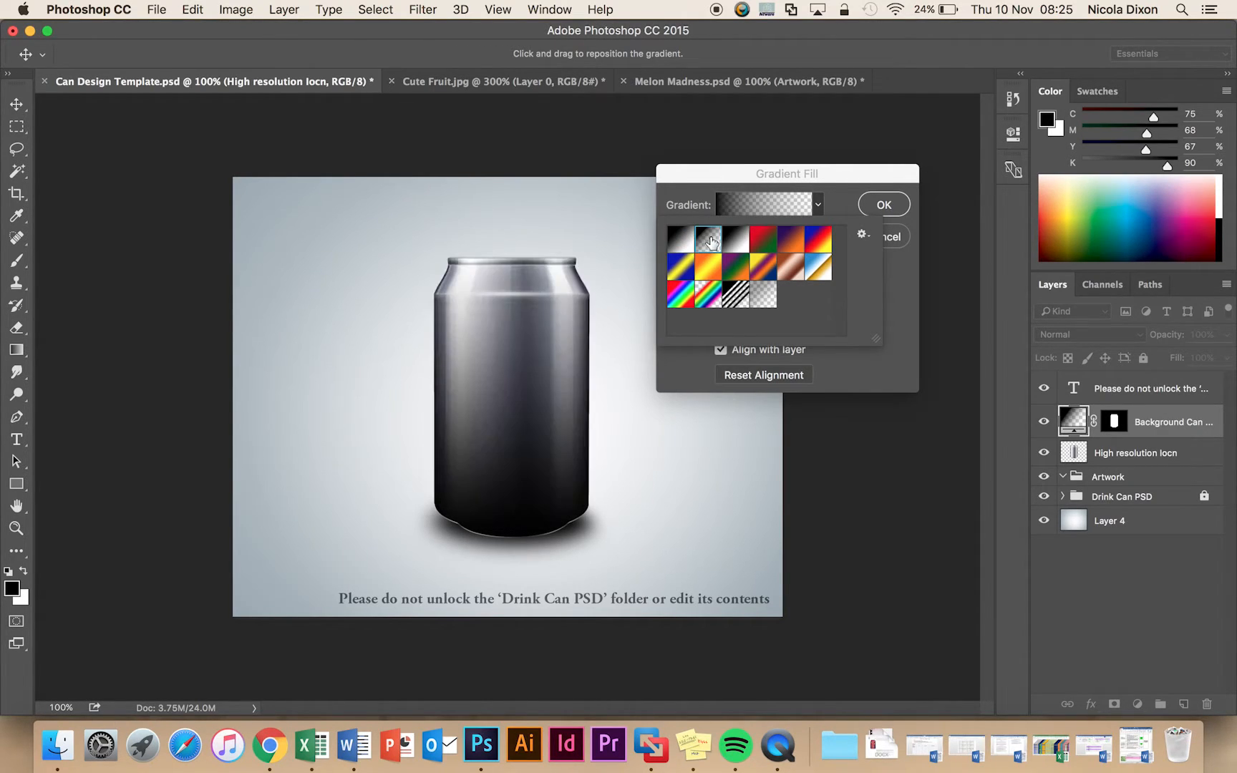
{"action": "left_click", "coordinate": [707, 238]}
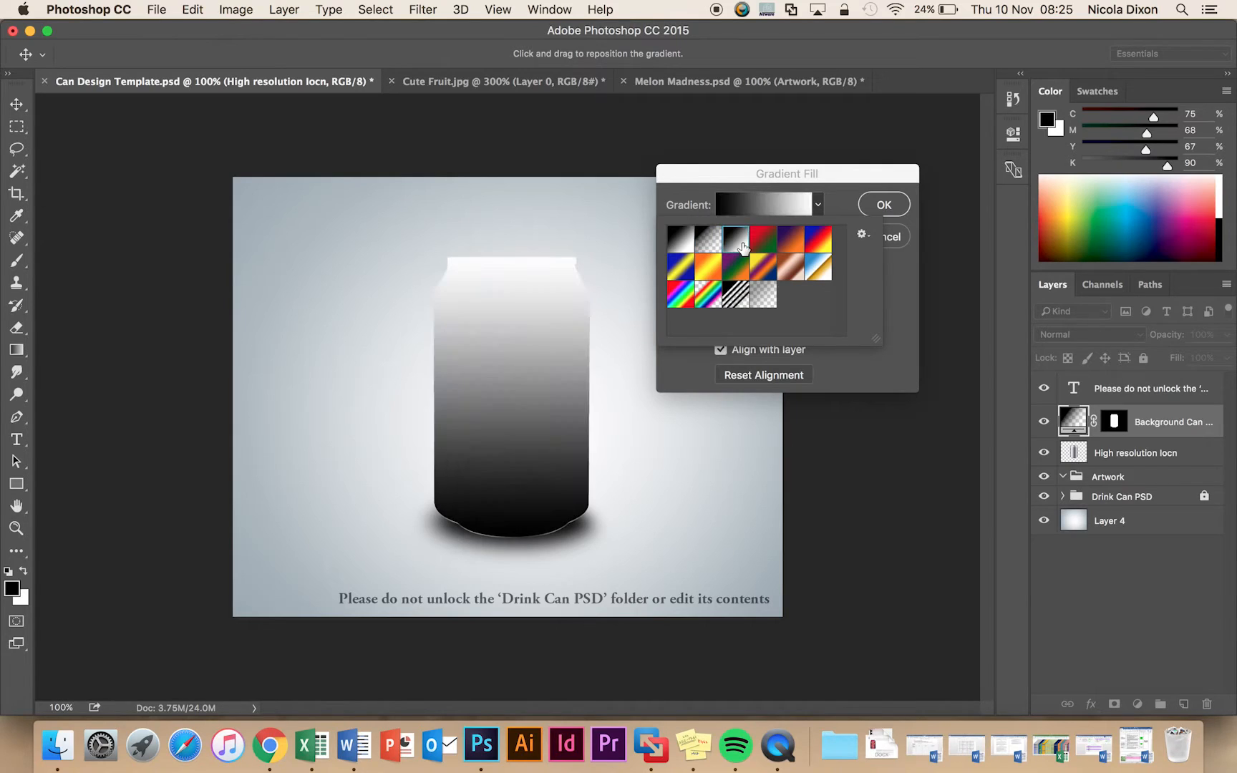
{"action": "mouse_move", "coordinate": [761, 241]}
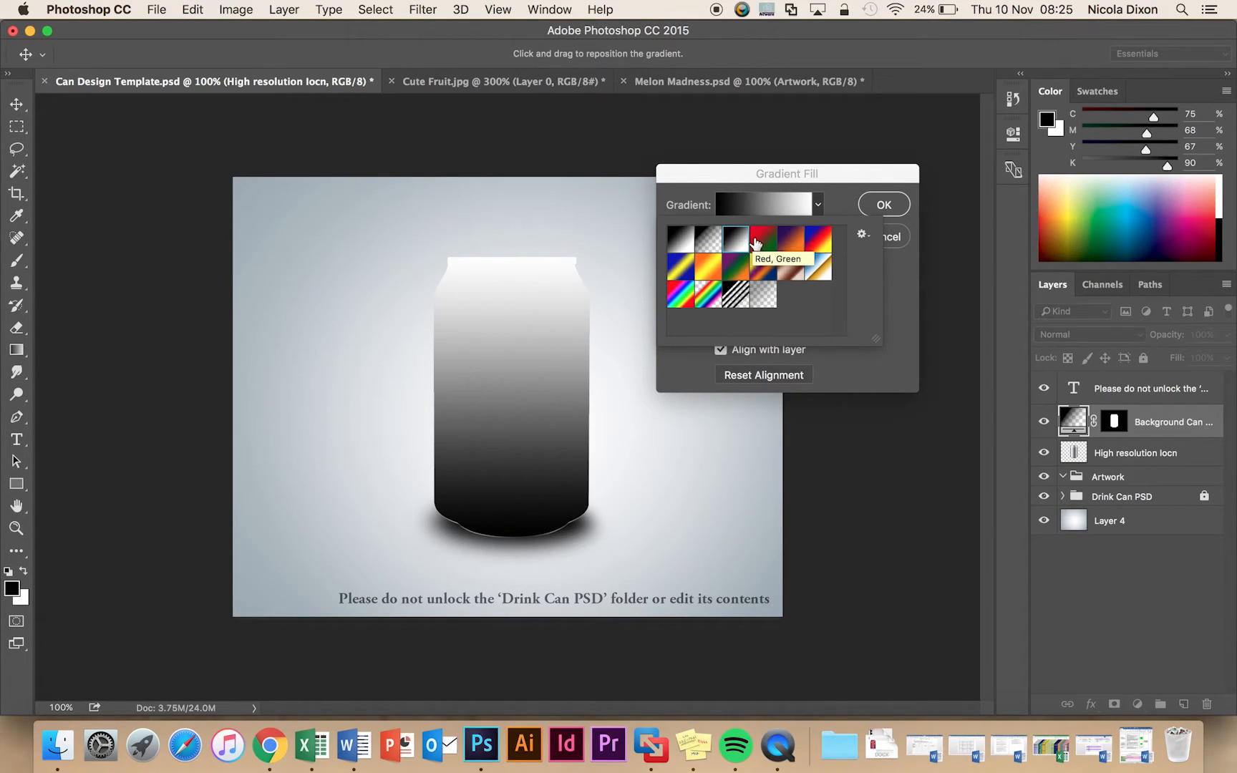
{"action": "left_click", "coordinate": [762, 241]}
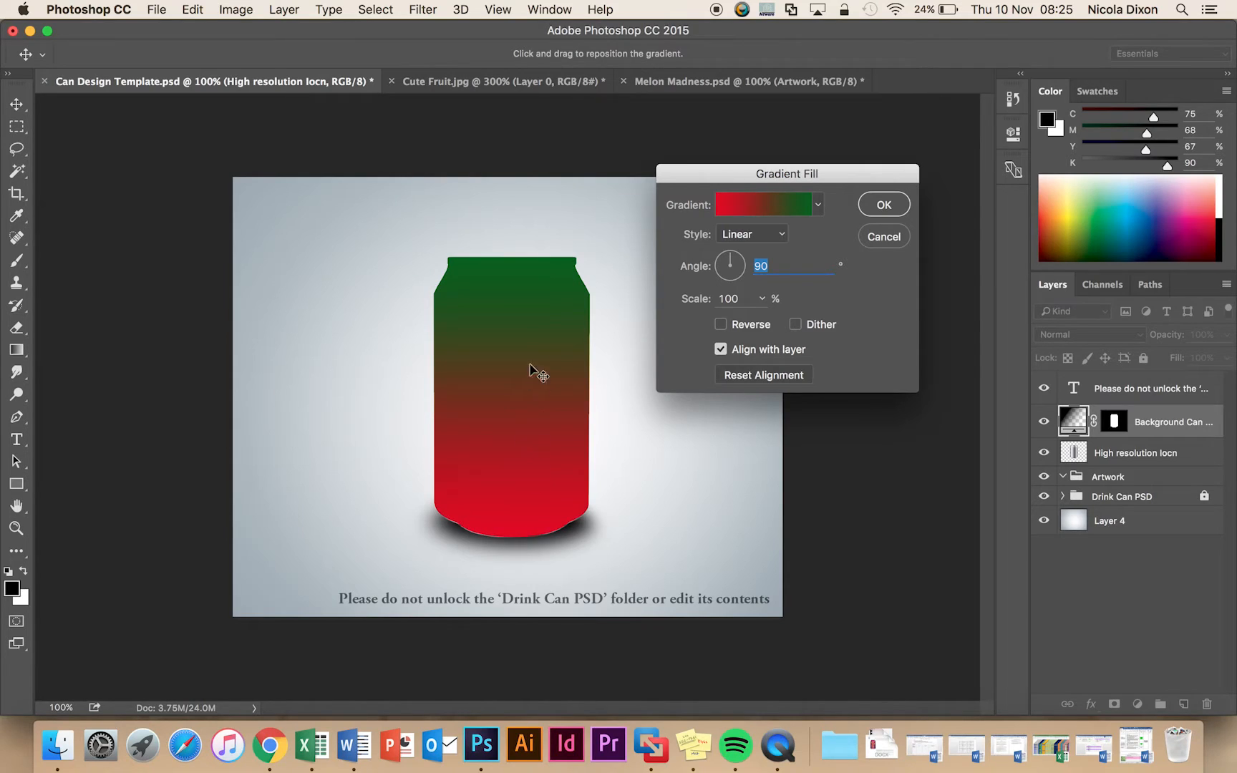
{"action": "mouse_move", "coordinate": [782, 241]}
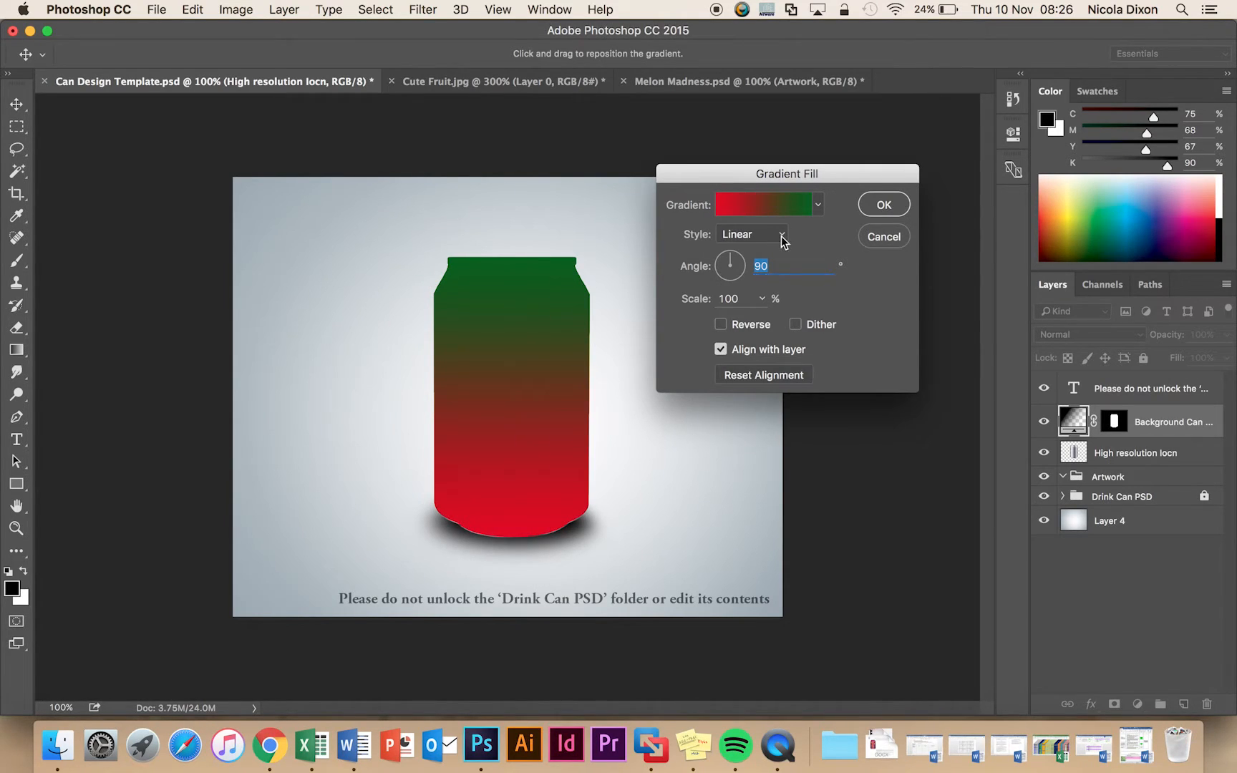
Try the angle and diamond gradient styles and settle on Reflected.
{"action": "left_click", "coordinate": [750, 233]}
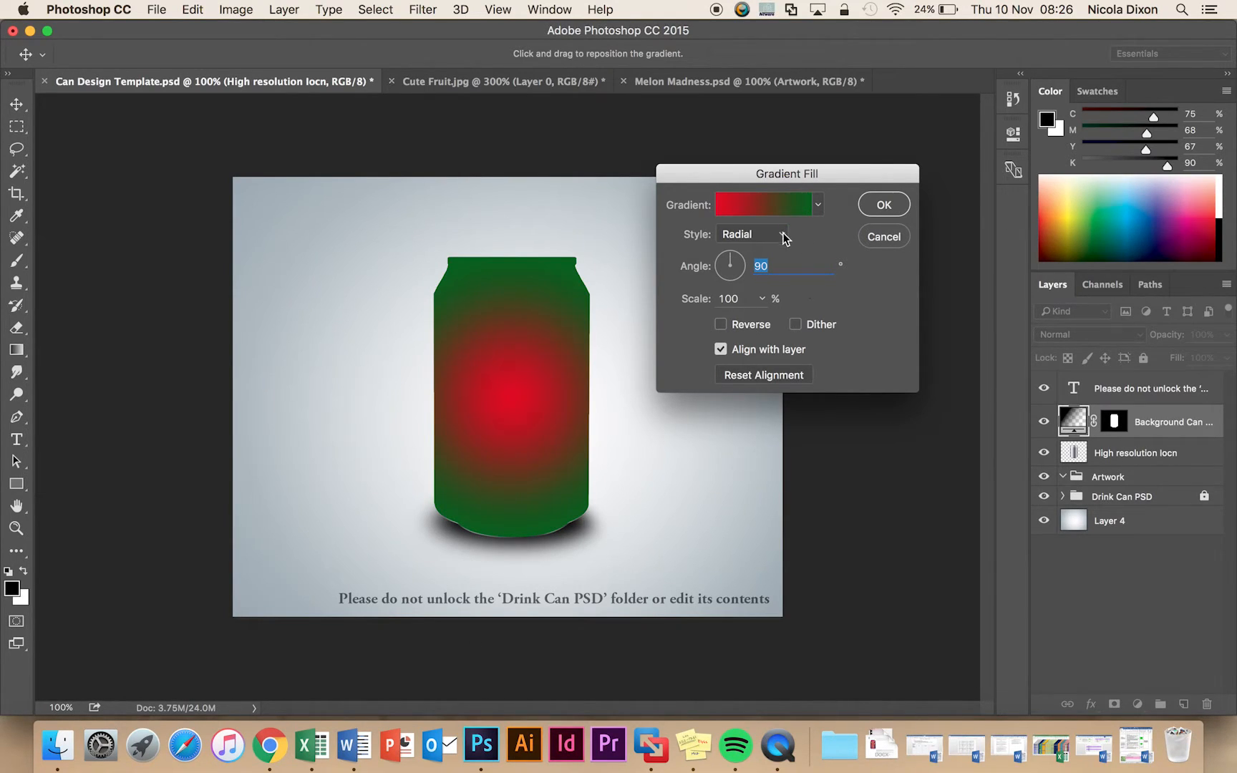
{"action": "left_click", "coordinate": [750, 234]}
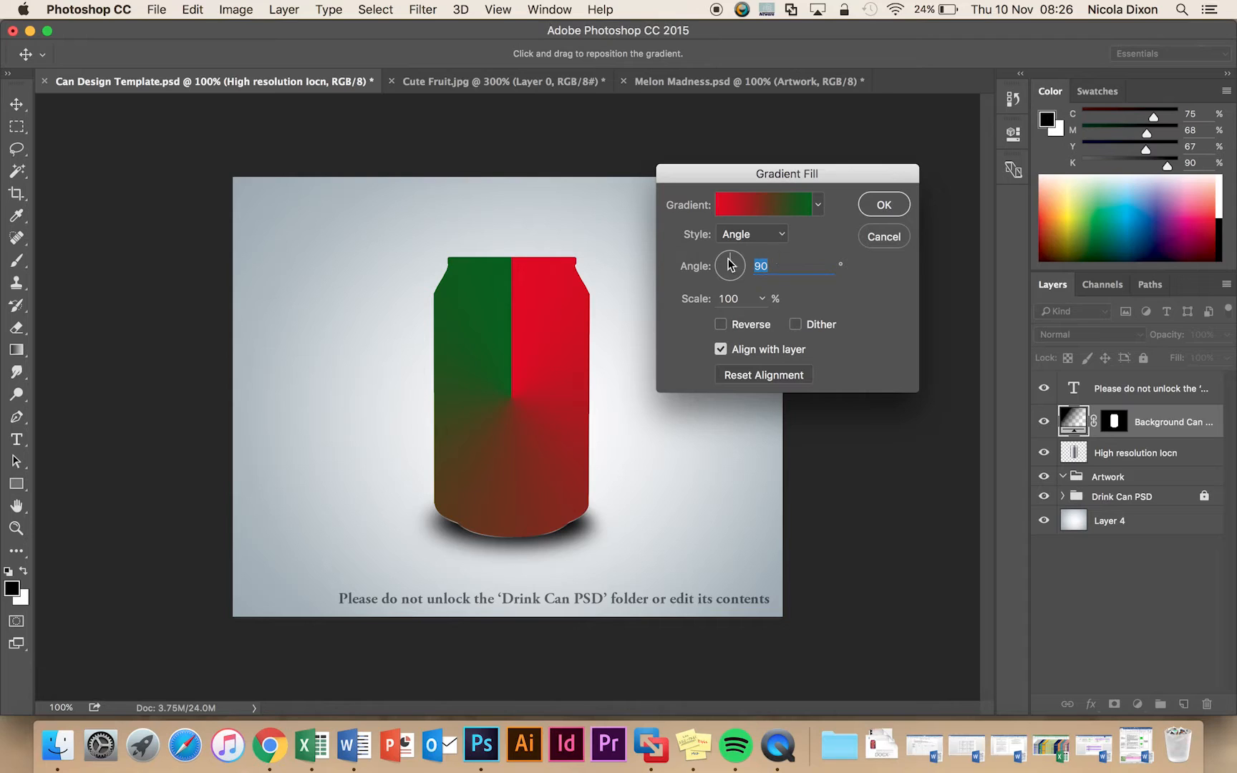
{"action": "mouse_move", "coordinate": [554, 505]}
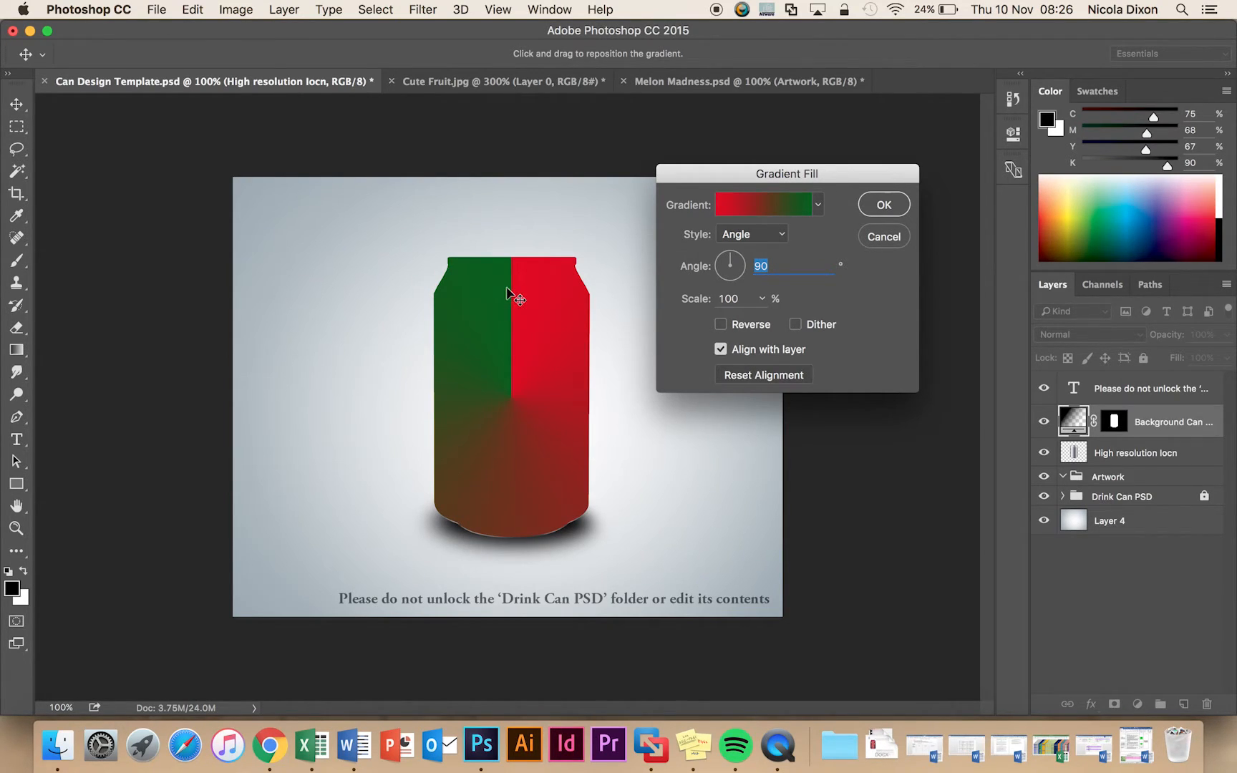
{"action": "left_click", "coordinate": [750, 233]}
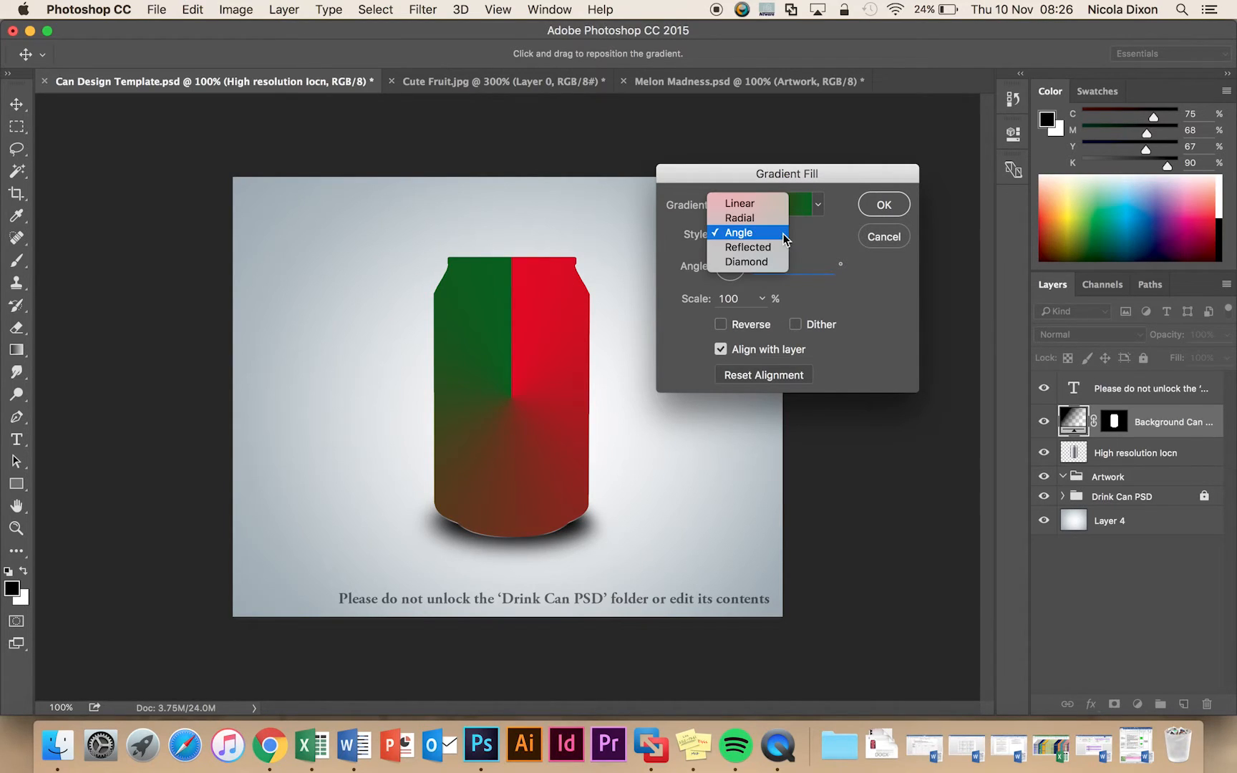
{"action": "left_click", "coordinate": [746, 246]}
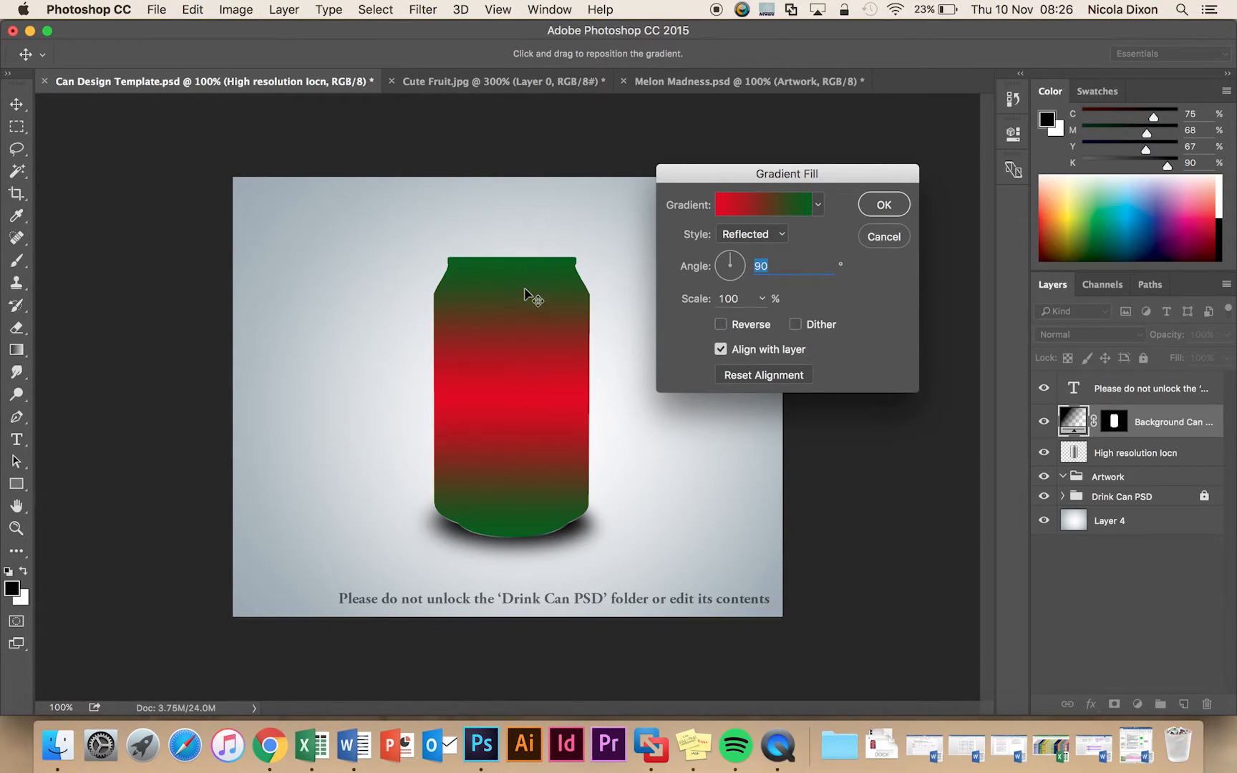
{"action": "left_click", "coordinate": [748, 234]}
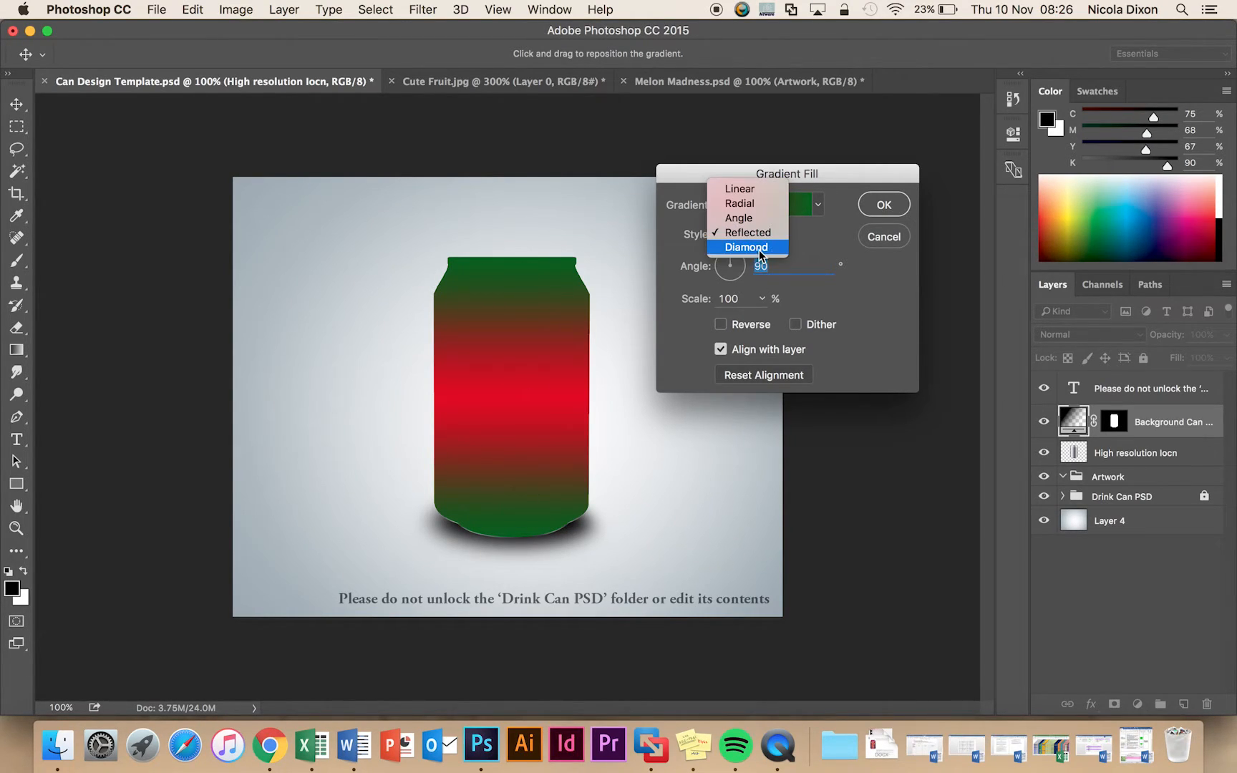
{"action": "left_click", "coordinate": [745, 246]}
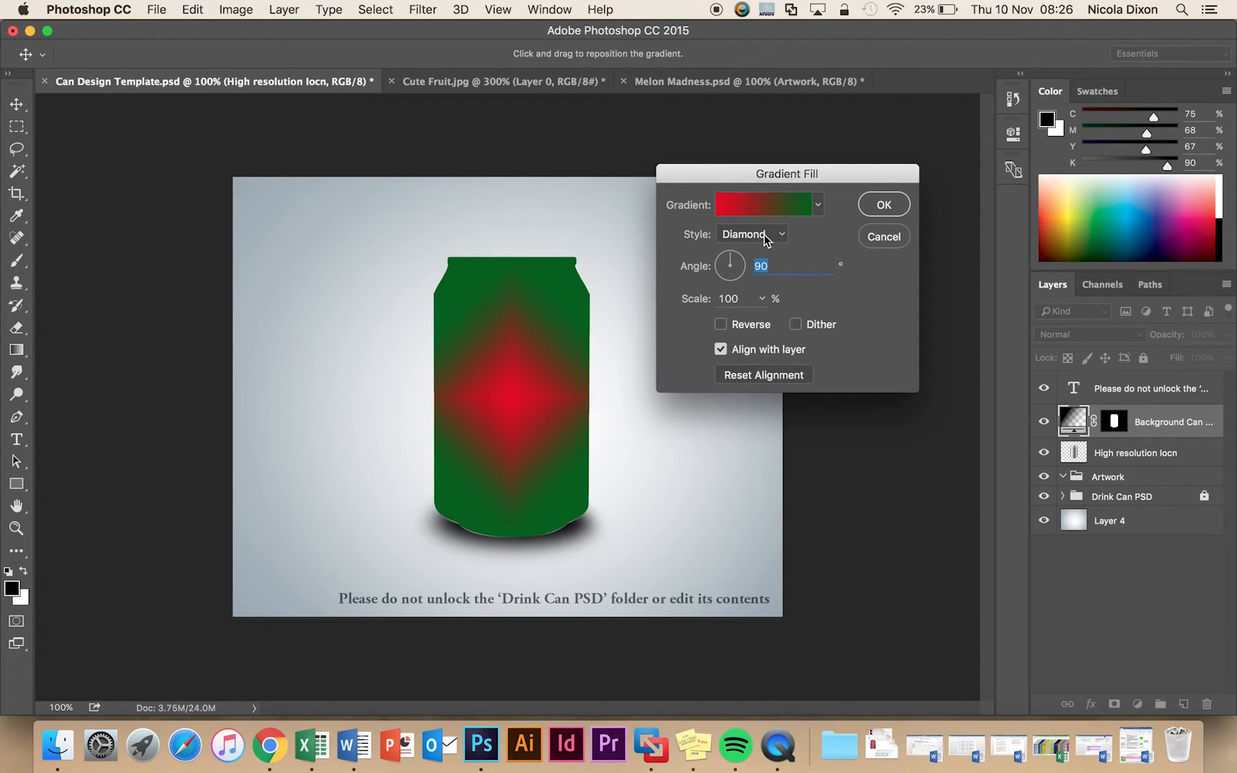
{"action": "left_click", "coordinate": [750, 233]}
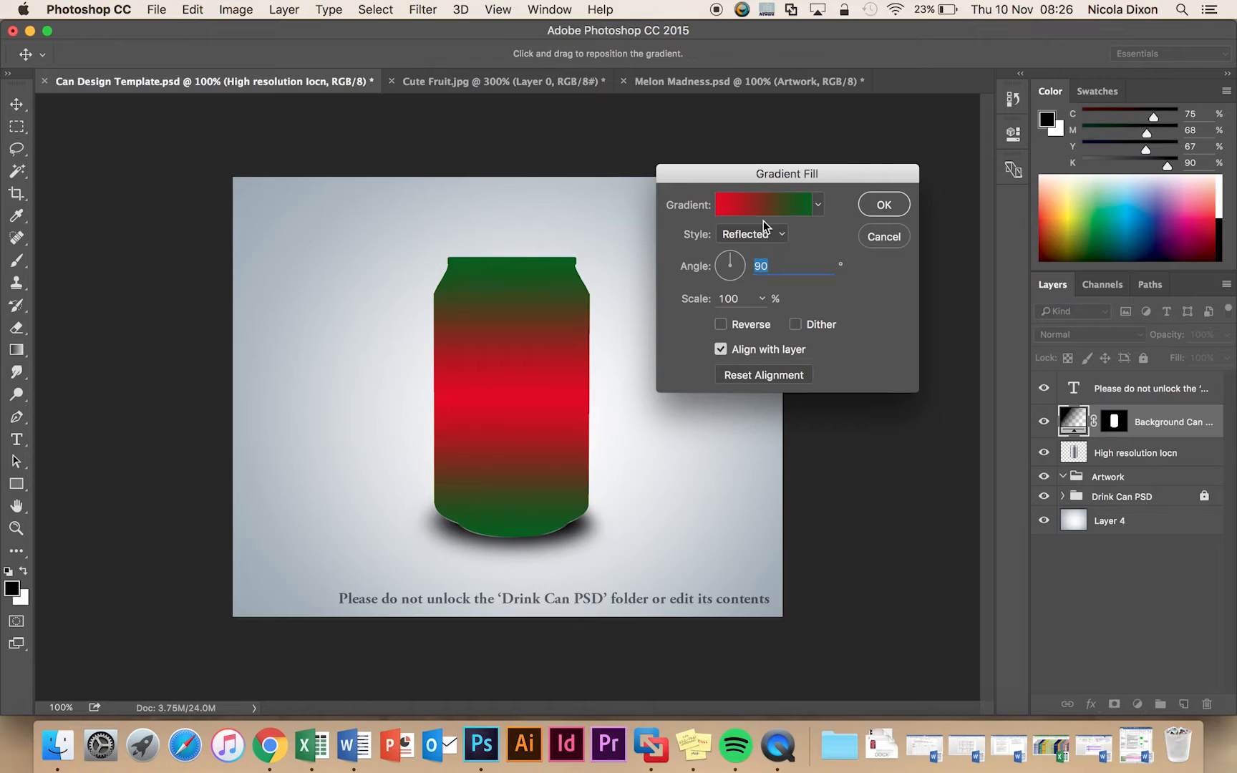
{"action": "mouse_move", "coordinate": [727, 333]}
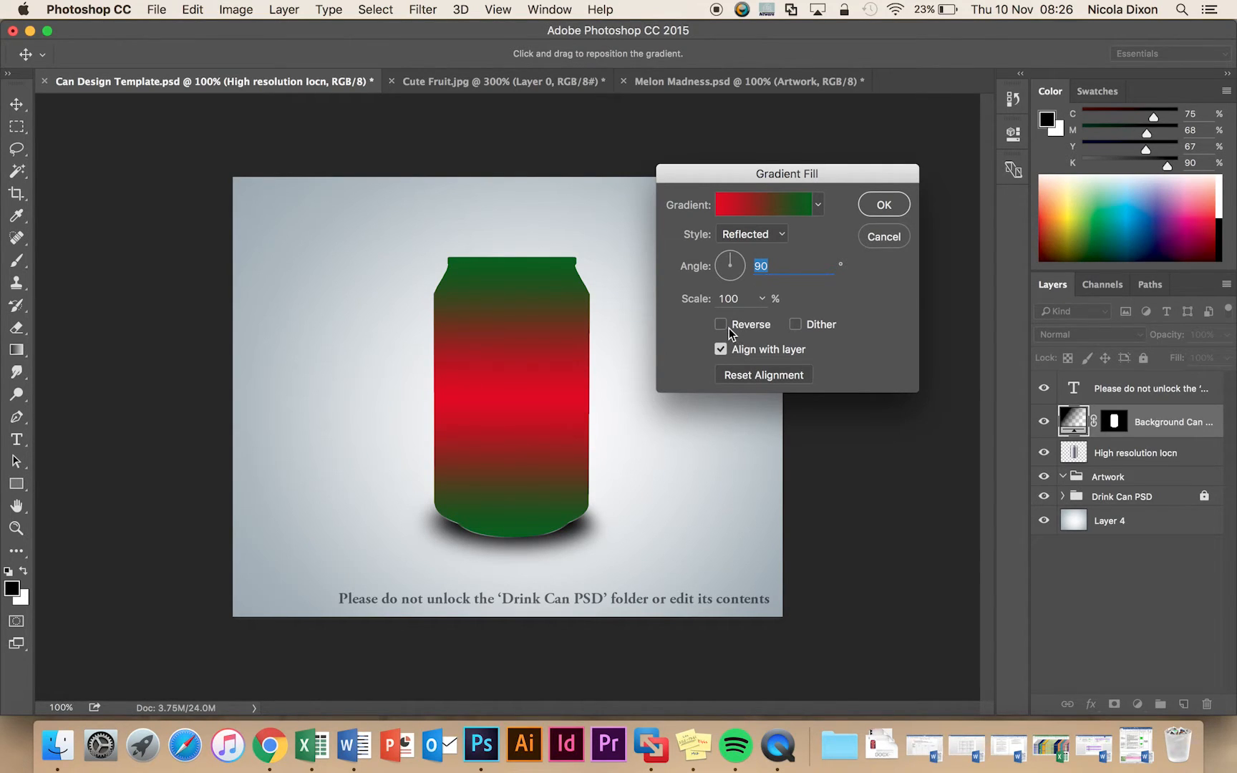
Toggle Reverse on and off, keeping red in the middle, and confirm the gradient fill.
{"action": "left_click", "coordinate": [720, 324]}
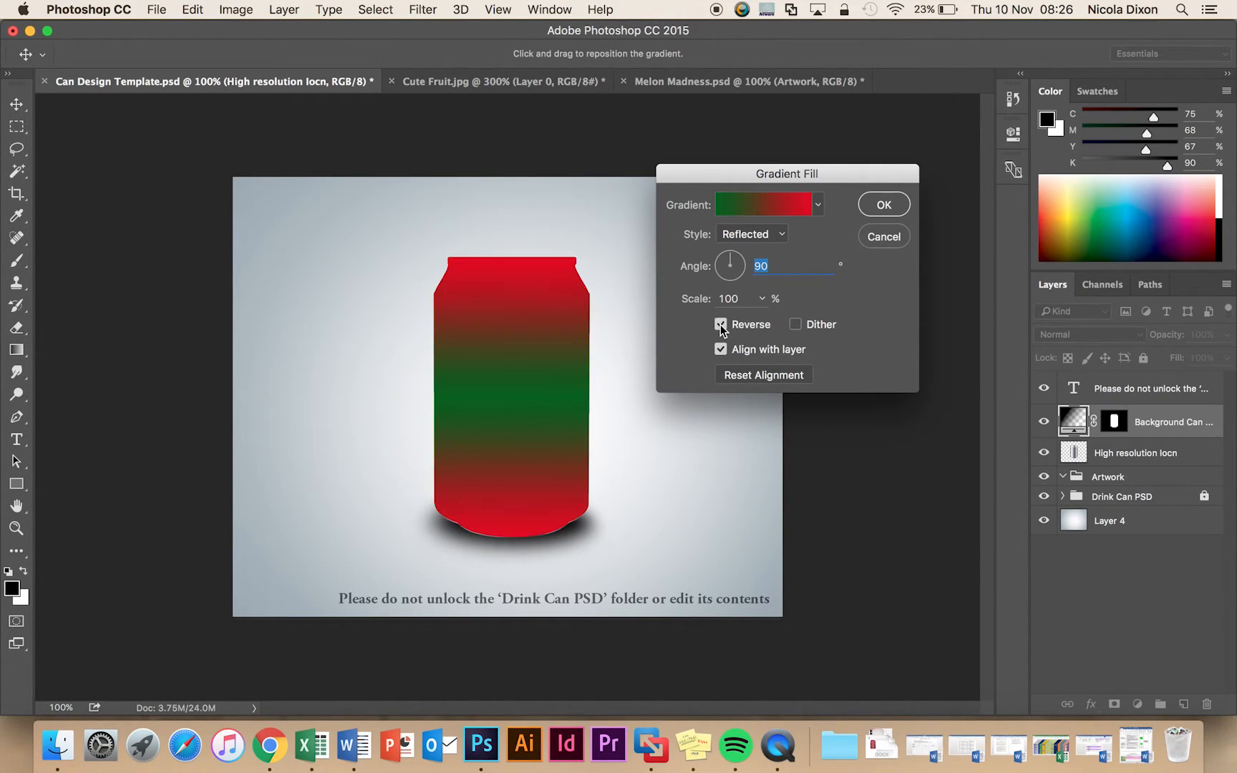
{"action": "left_click", "coordinate": [720, 323]}
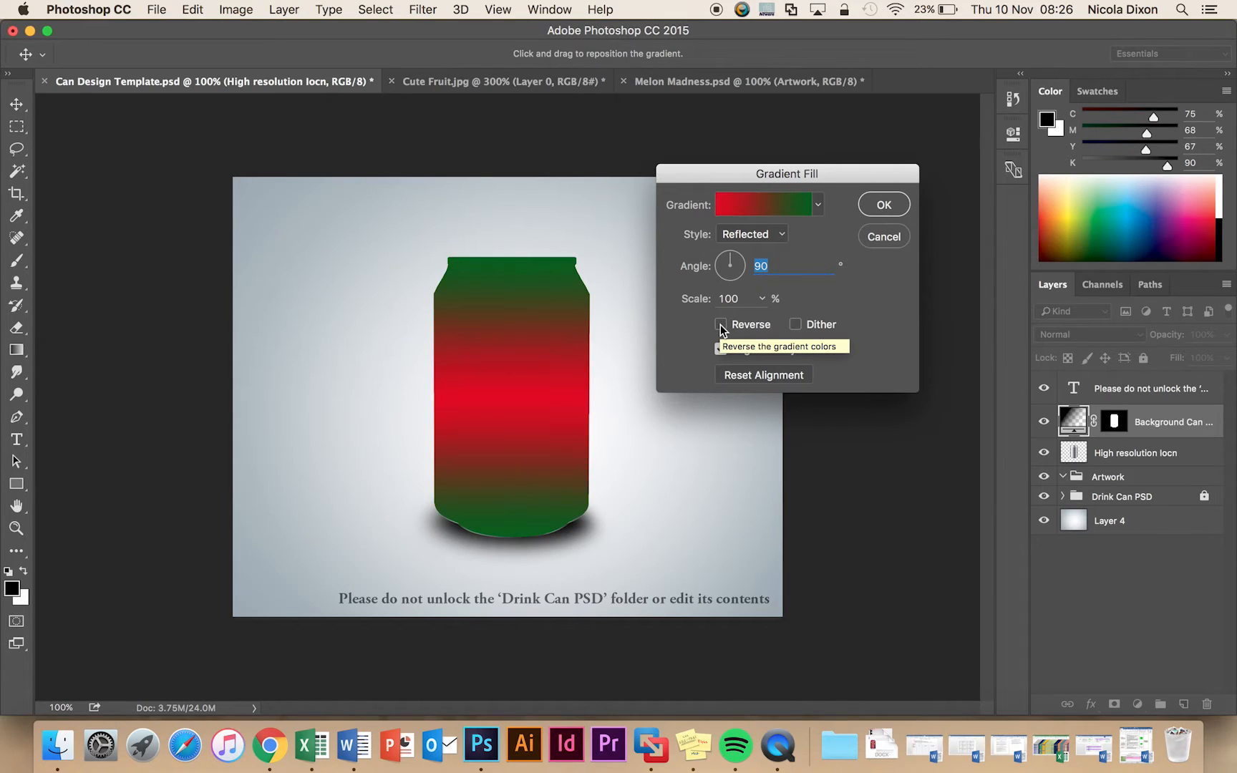
{"action": "left_click", "coordinate": [881, 204]}
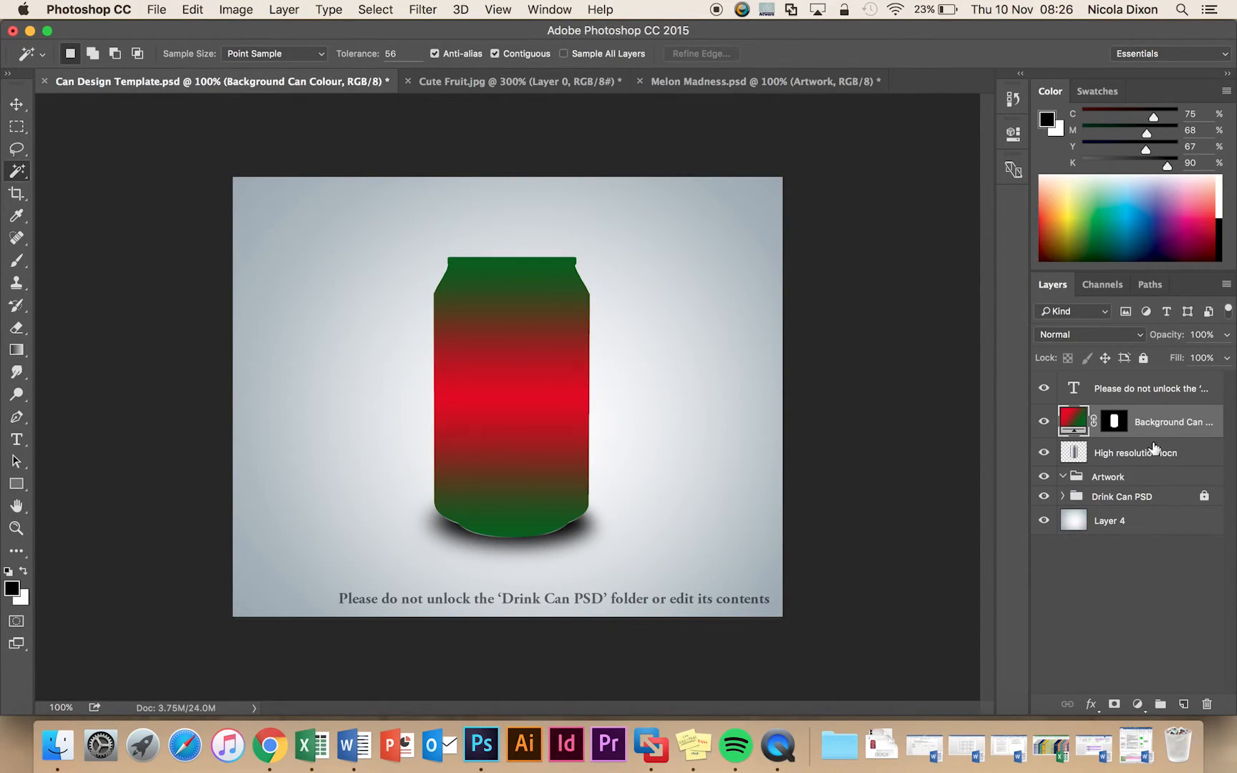
{"action": "mouse_move", "coordinate": [1151, 426]}
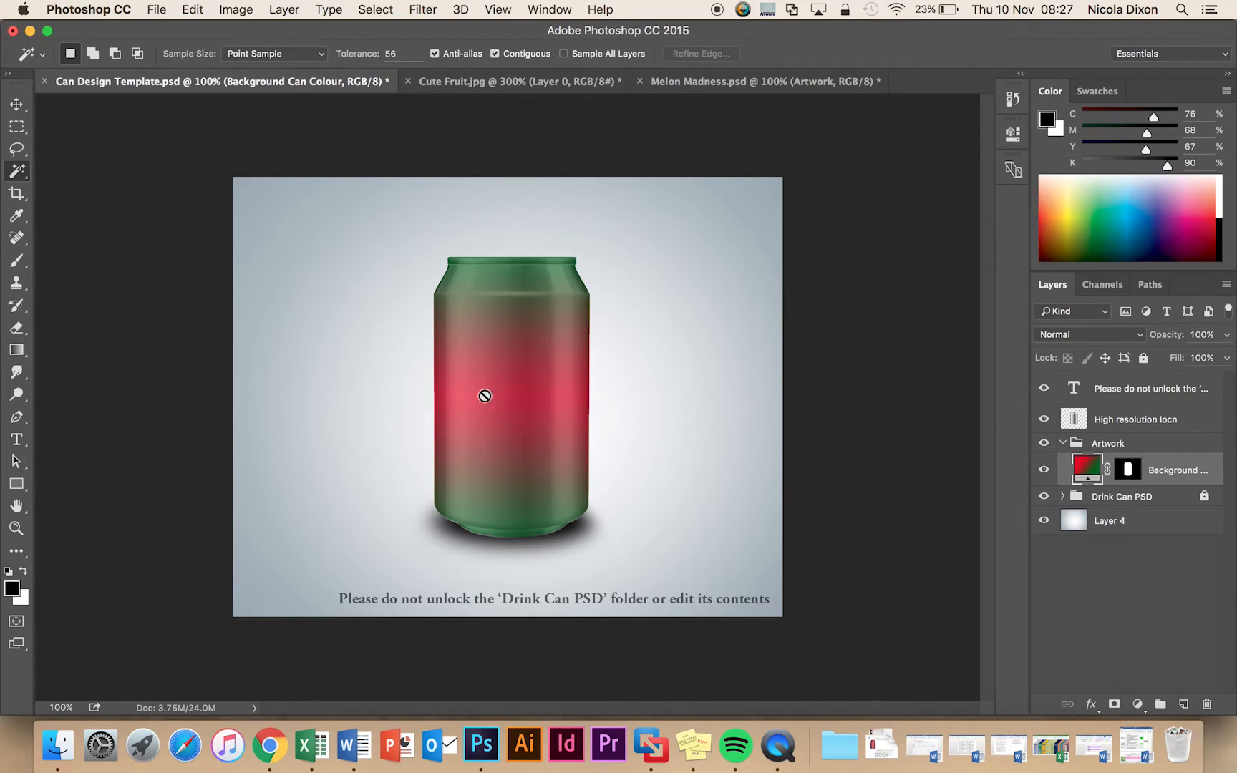
{"action": "mouse_move", "coordinate": [979, 438]}
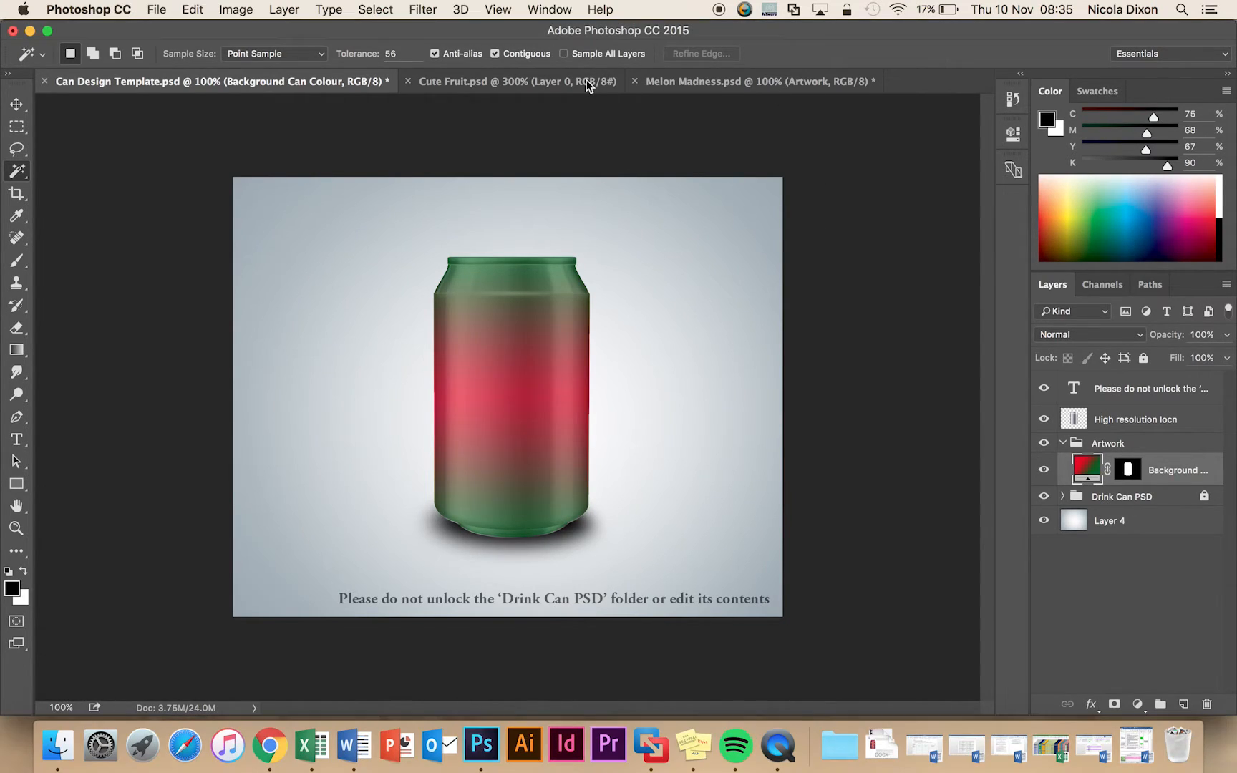
View the finished Melon Madness can, then return to Cute Fruit.psd and select its watermelon slice.
{"action": "left_click", "coordinate": [511, 82]}
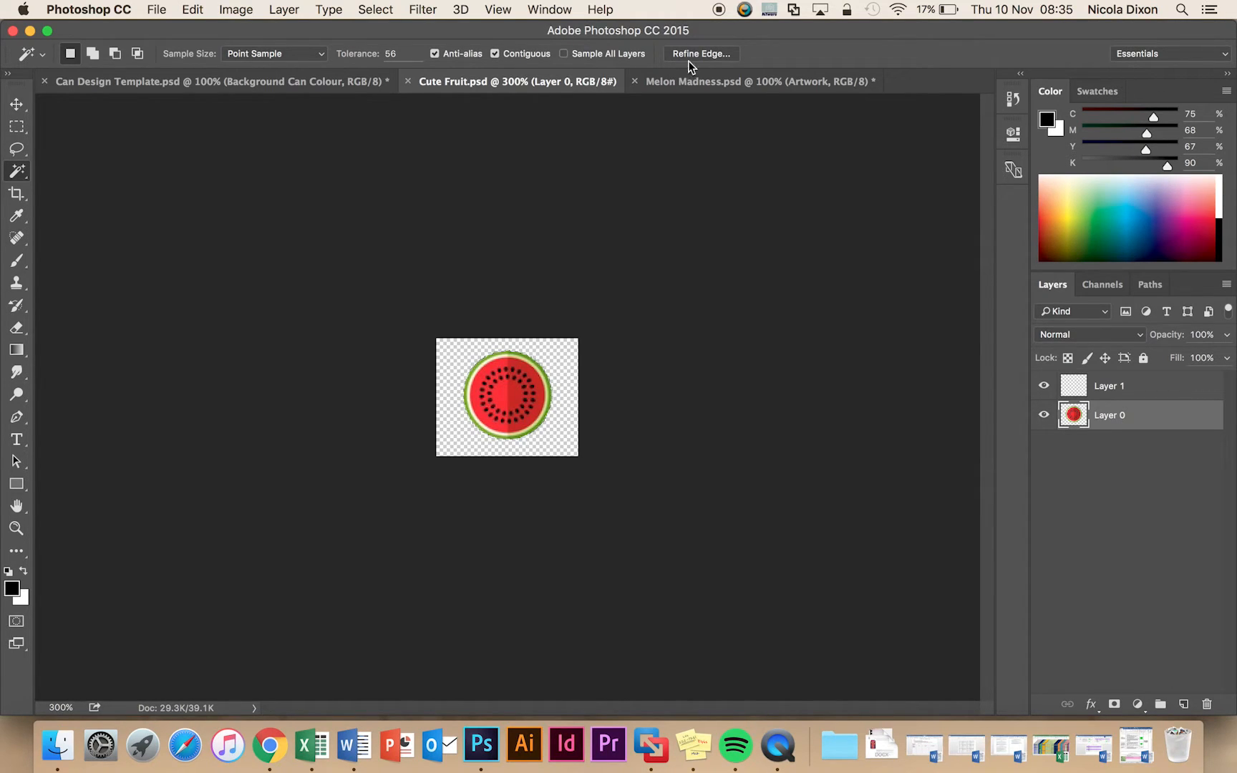
{"action": "left_click", "coordinate": [755, 81]}
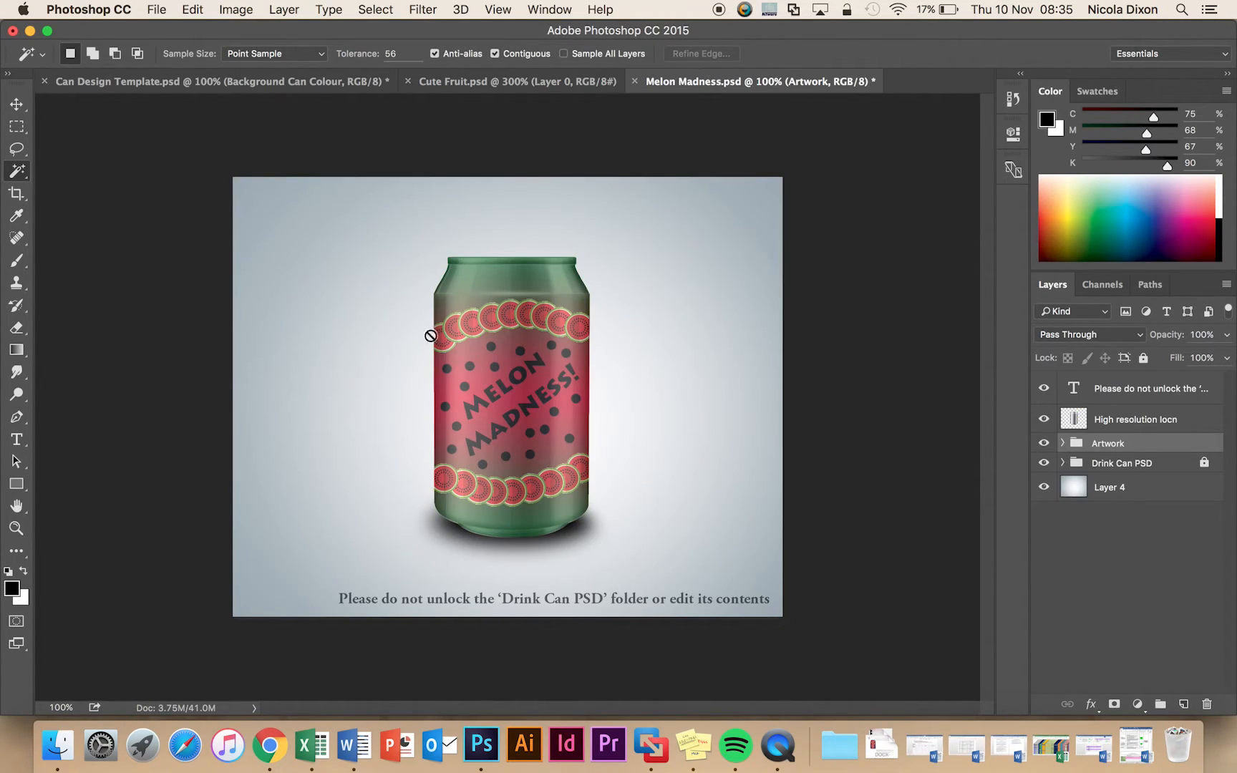
{"action": "left_click", "coordinate": [516, 80]}
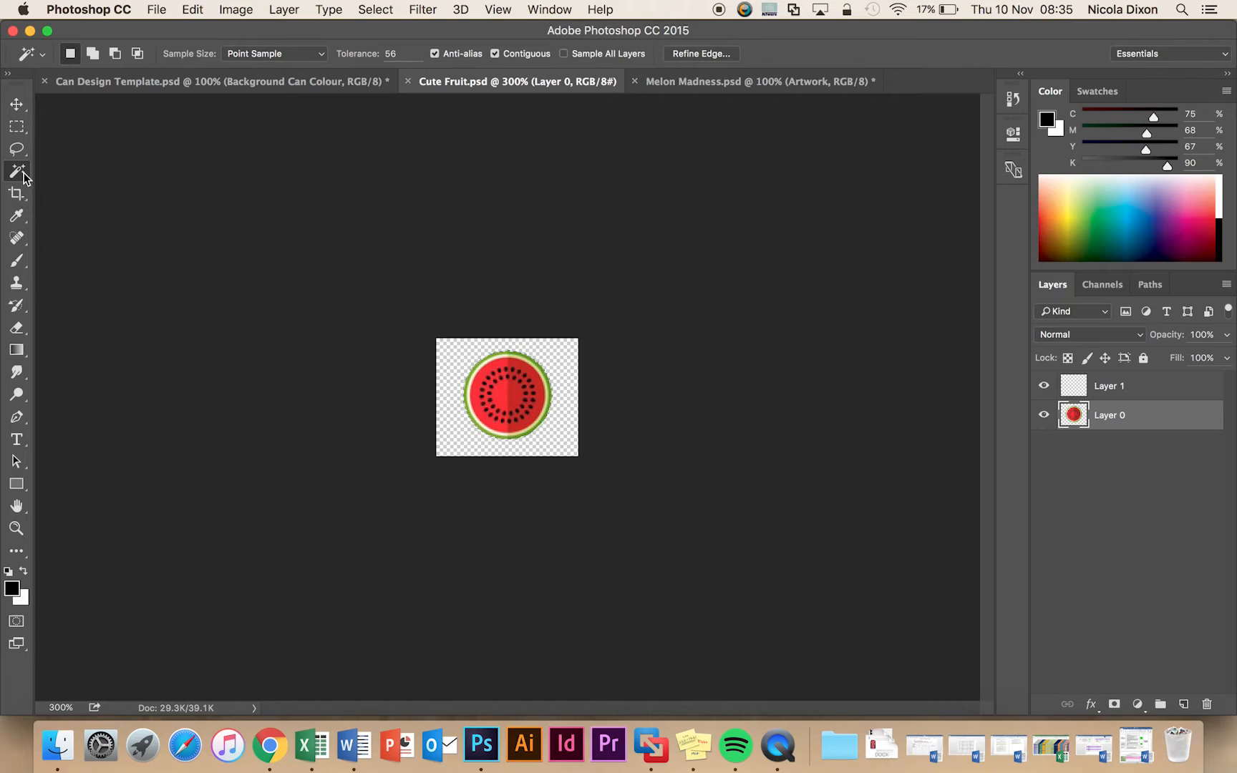
{"action": "left_click", "coordinate": [505, 395]}
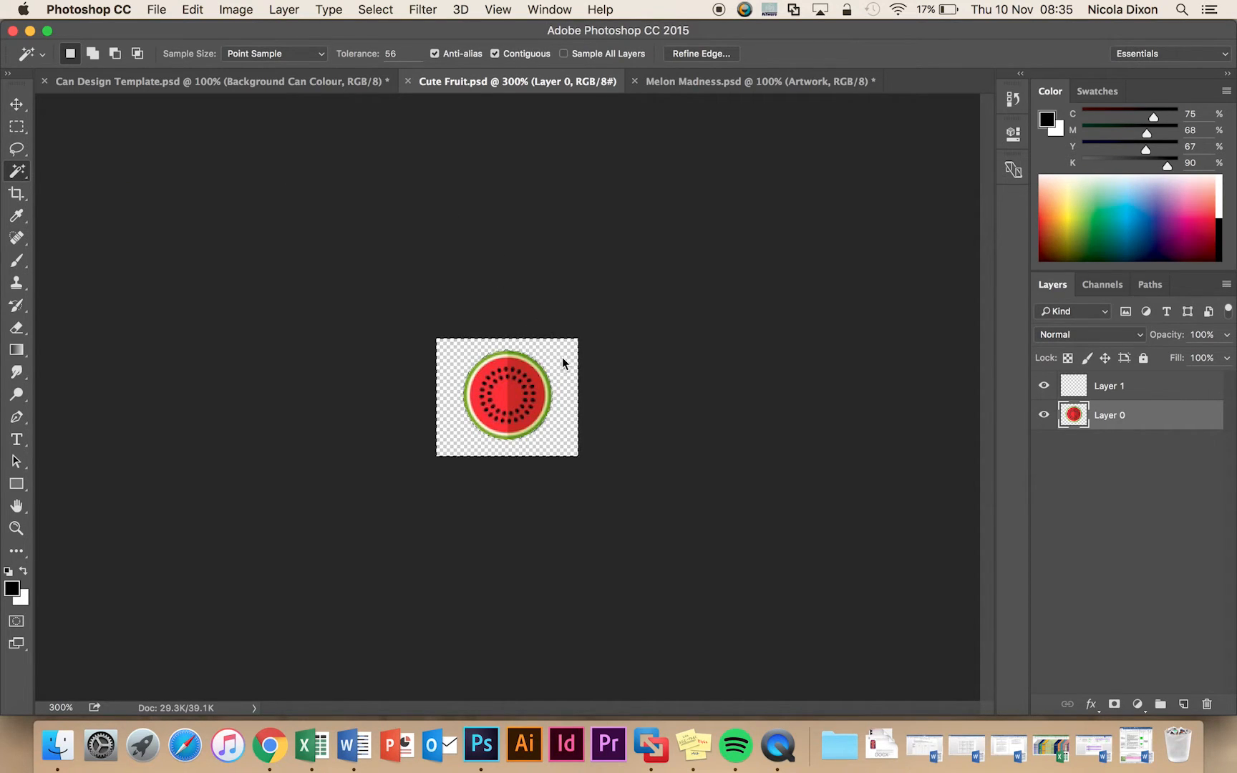
{"action": "left_click", "coordinate": [375, 10]}
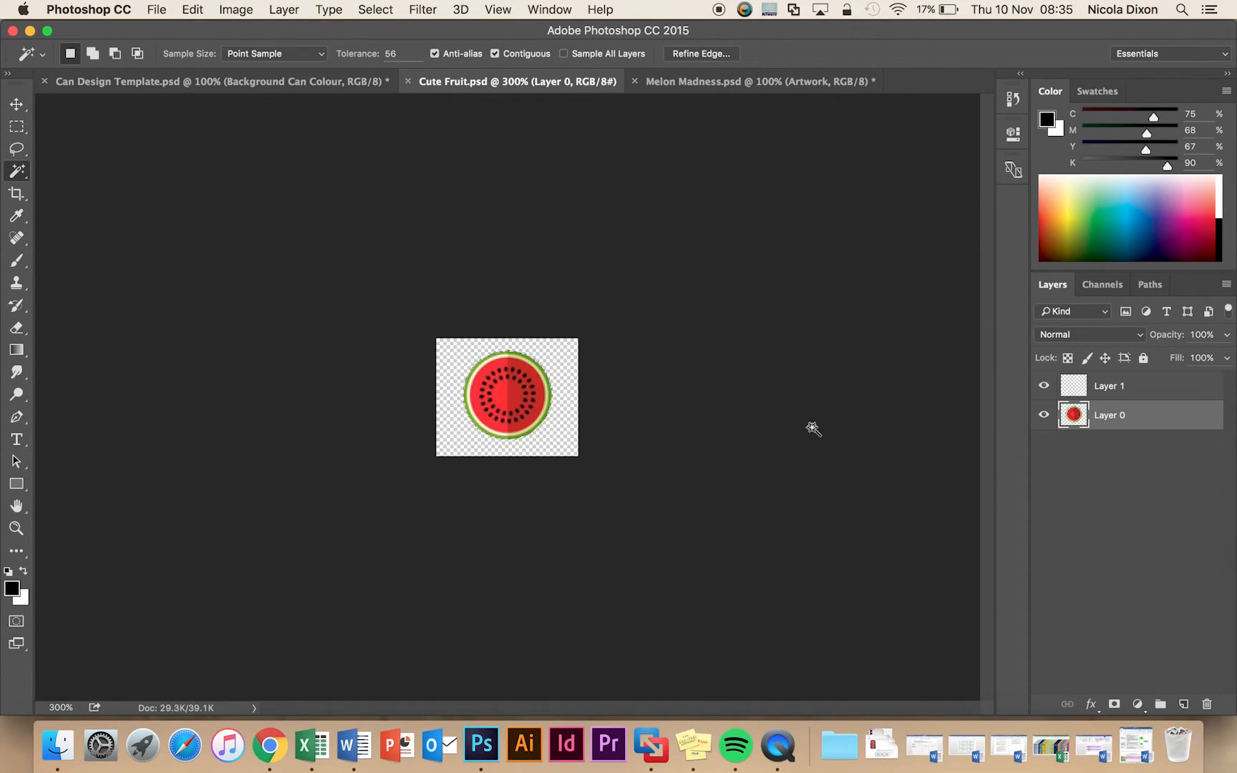
{"action": "mouse_move", "coordinate": [221, 81]}
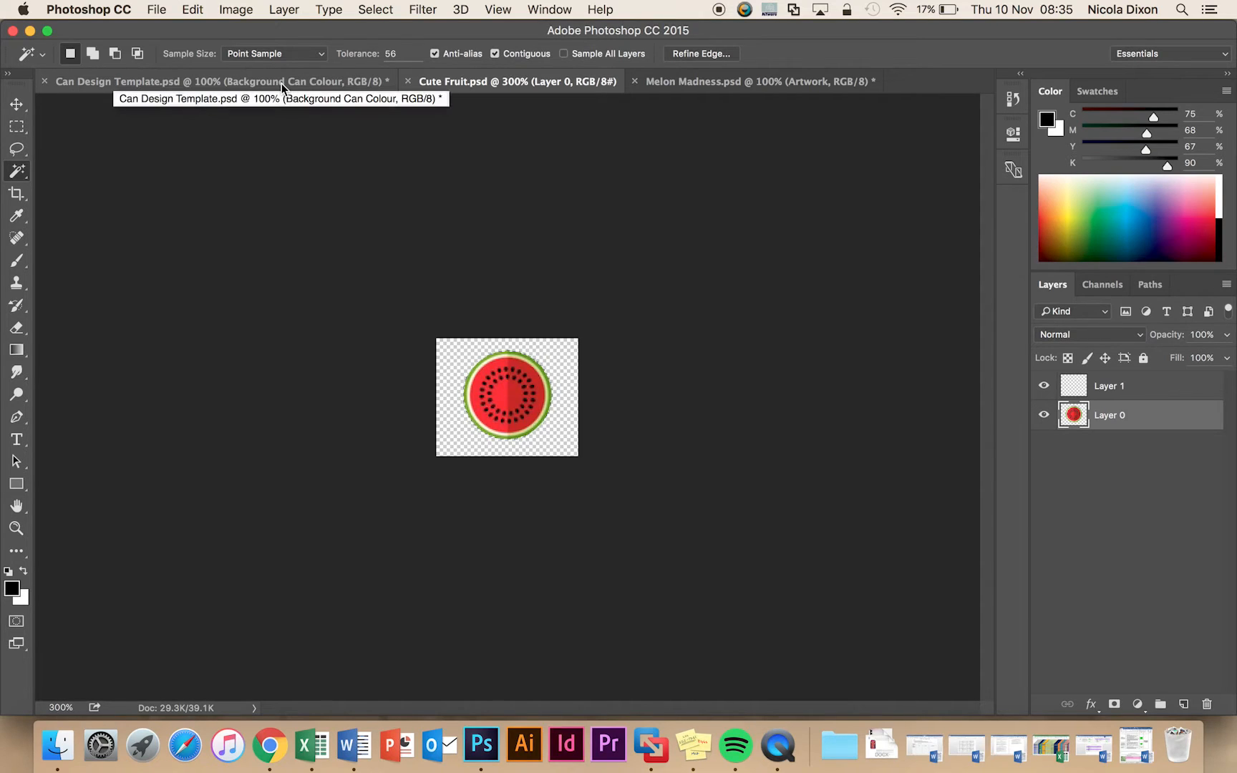
Paste the watermelon slice into Can Design Template as Layer 7 and ready the Move tool.
{"action": "left_click", "coordinate": [221, 81]}
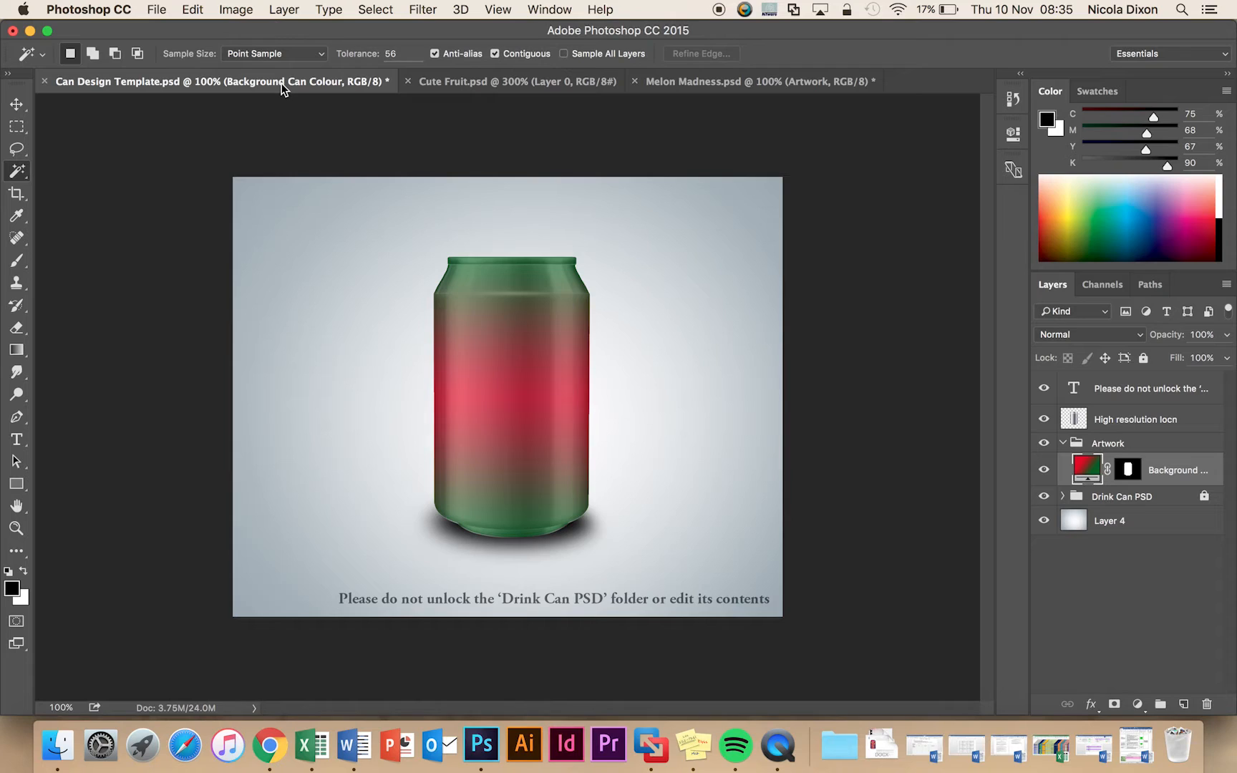
{"action": "left_click", "coordinate": [192, 10]}
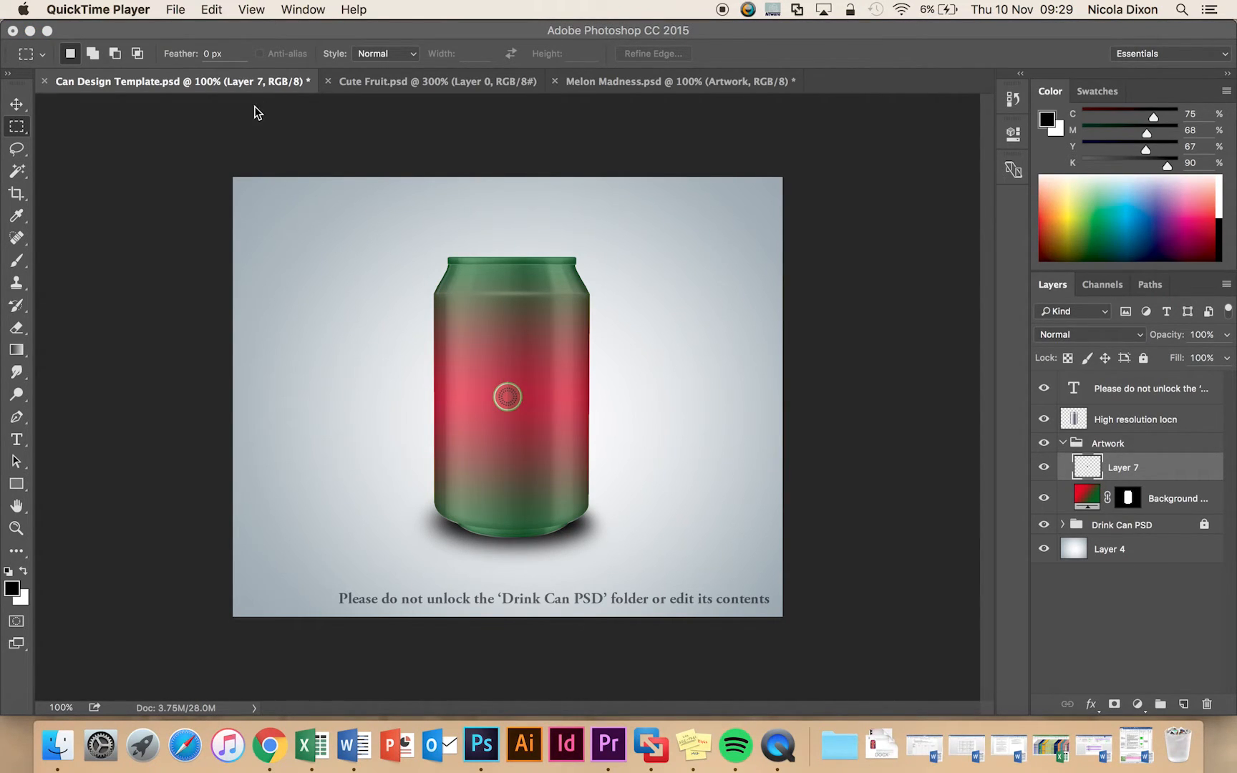
{"action": "left_click", "coordinate": [17, 103]}
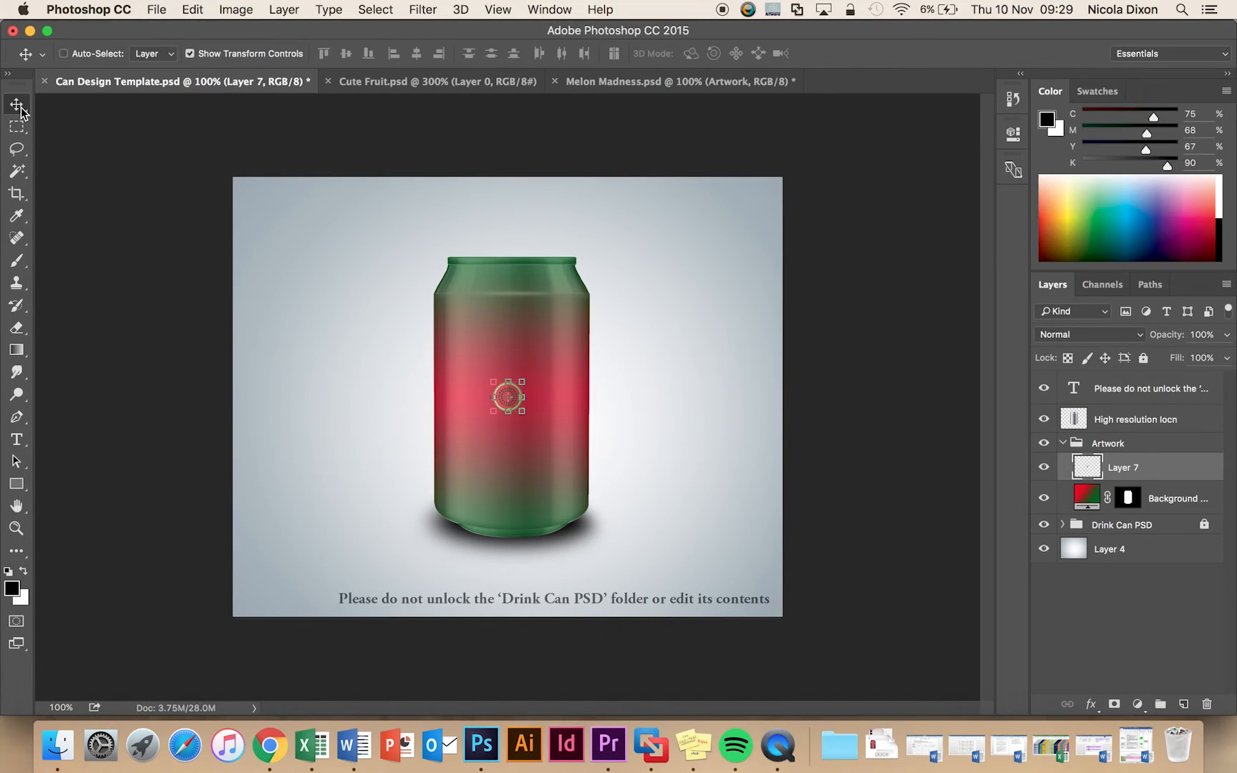
{"action": "mouse_move", "coordinate": [437, 423]}
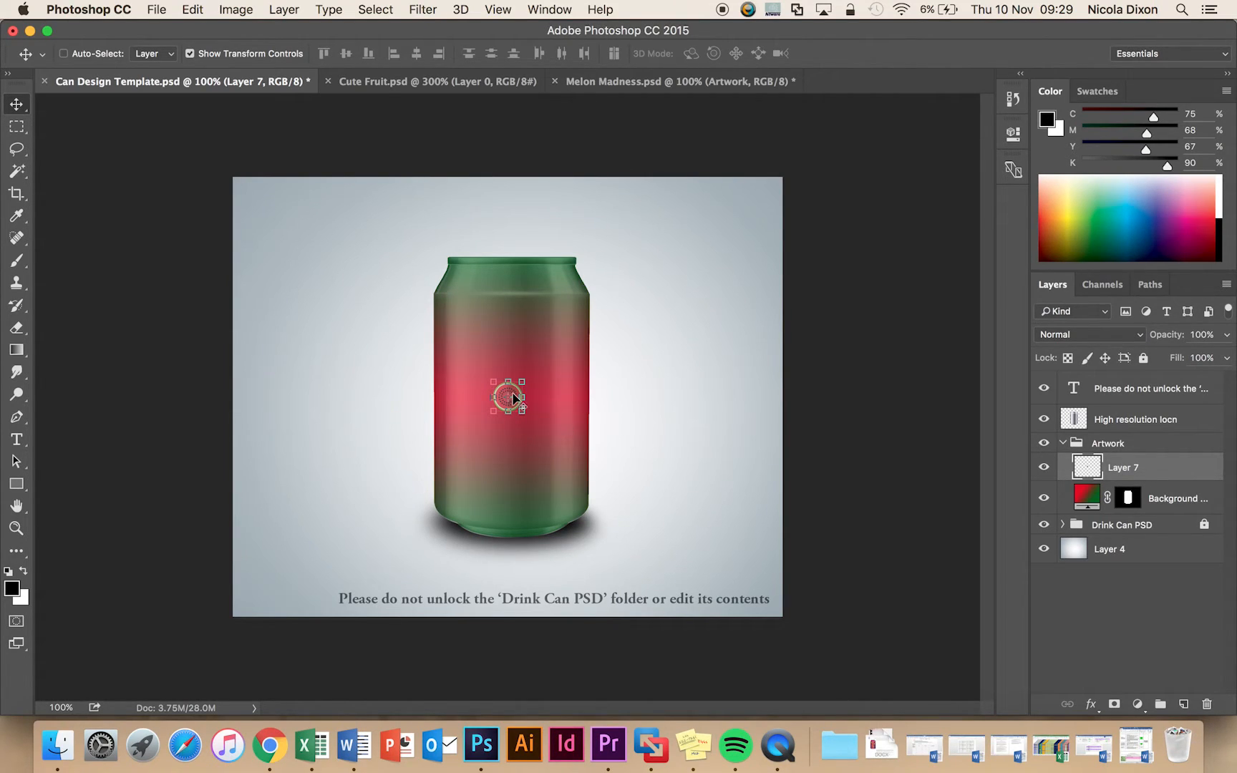
{"action": "mouse_move", "coordinate": [559, 418]}
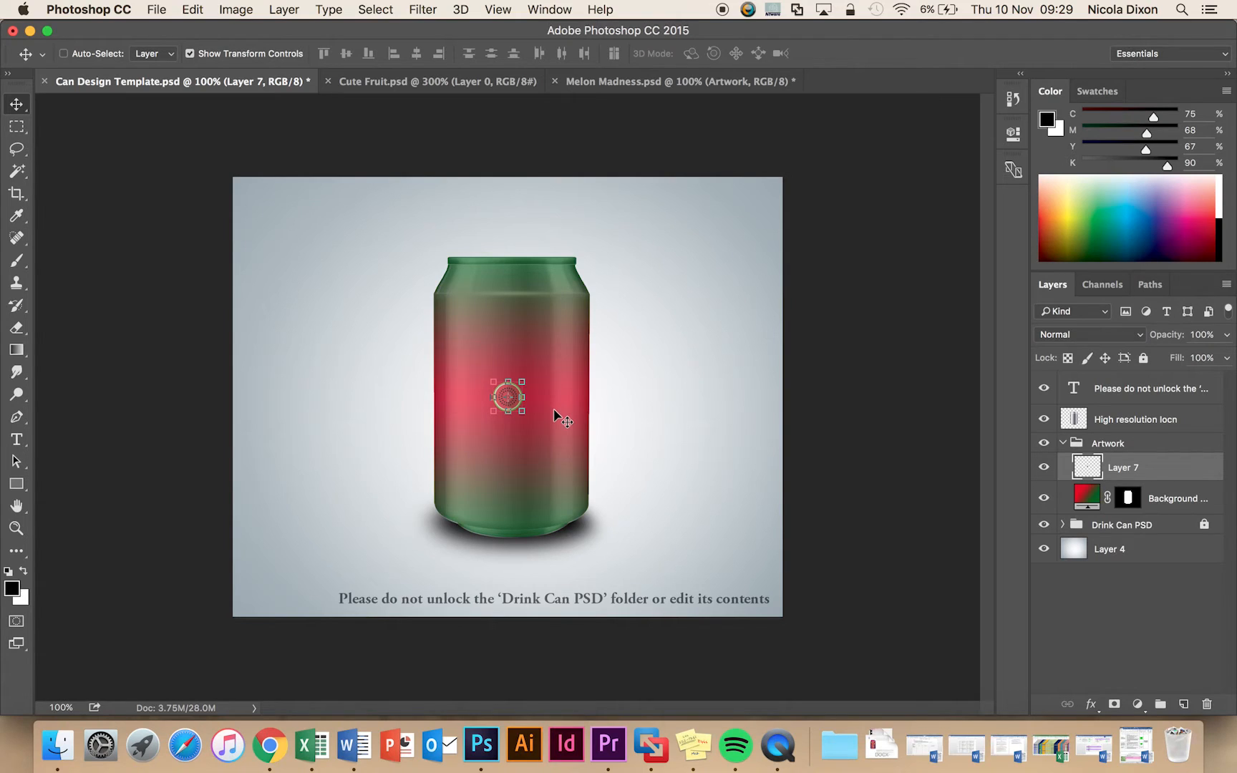
{"action": "left_click", "coordinate": [496, 10]}
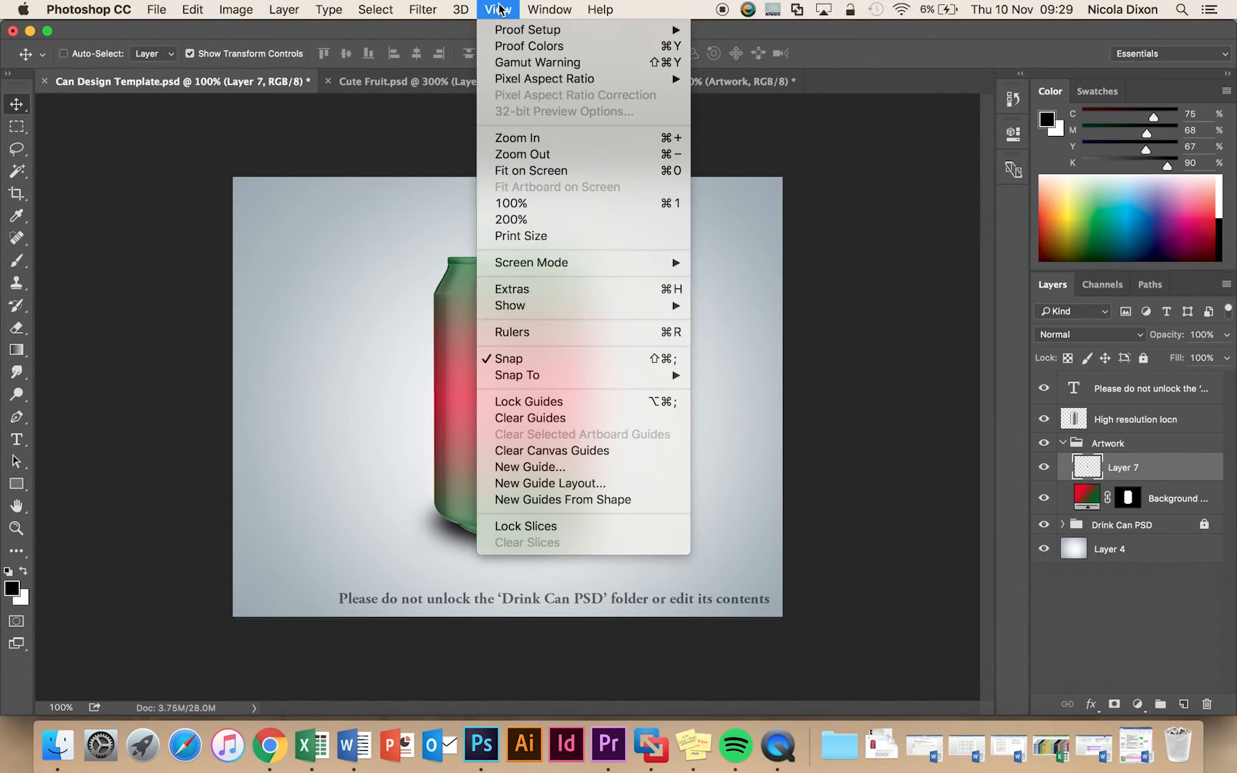
{"action": "mouse_move", "coordinate": [516, 138]}
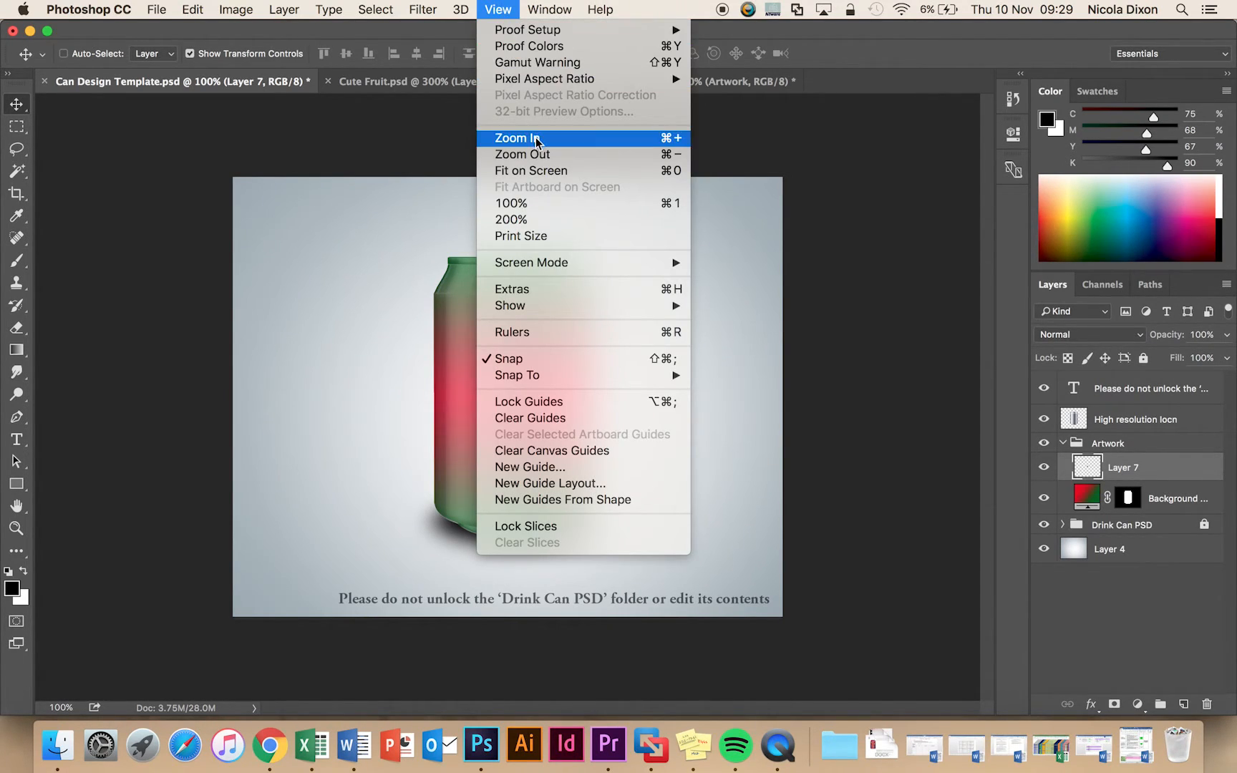
Zoom in and drag the slice from the can's centre up to its top right edge.
{"action": "left_click", "coordinate": [516, 137]}
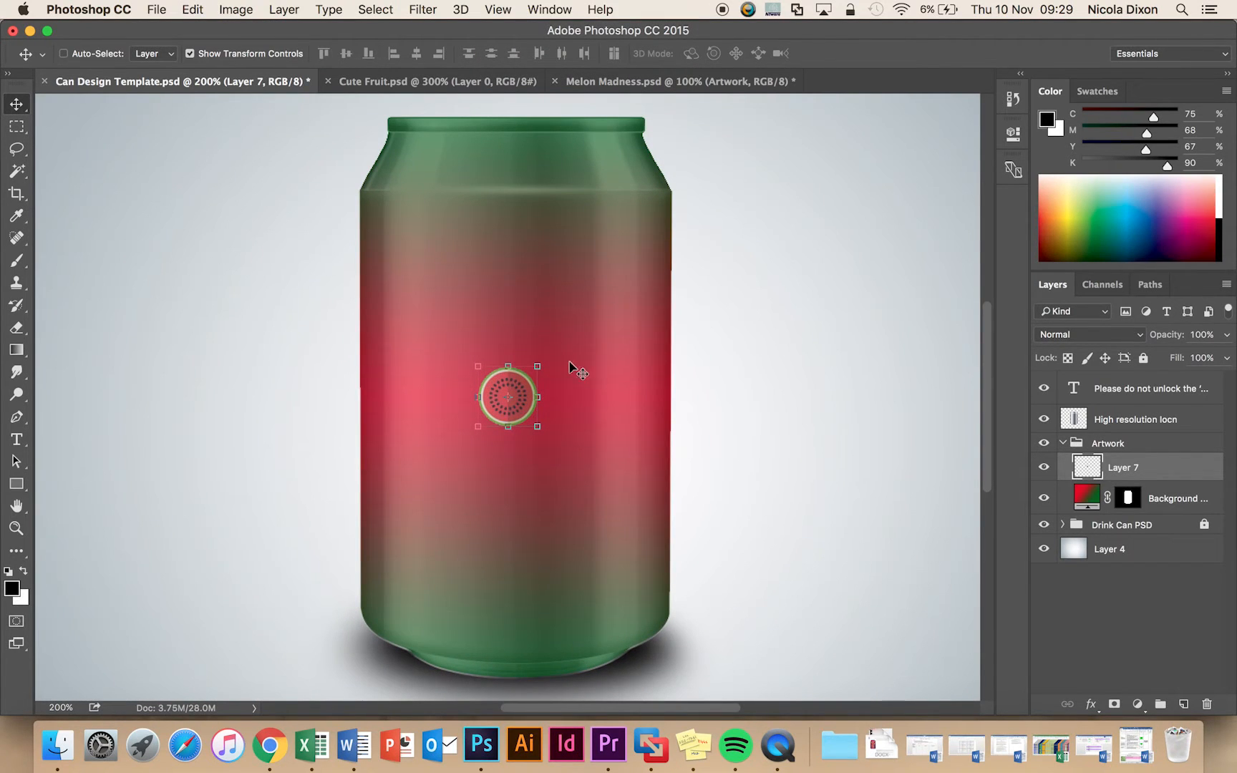
{"action": "mouse_move", "coordinate": [524, 392]}
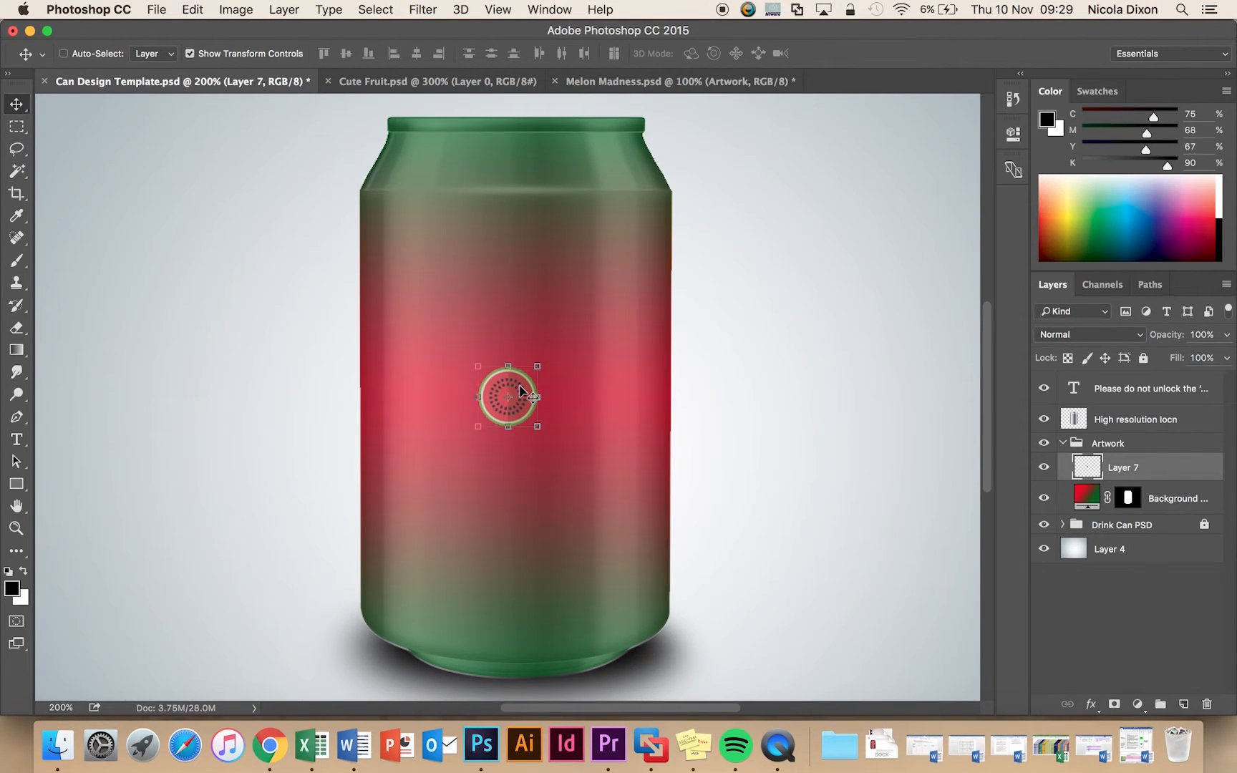
{"action": "left_click_drag", "start_coordinate": [506, 396], "coordinate": [627, 231]}
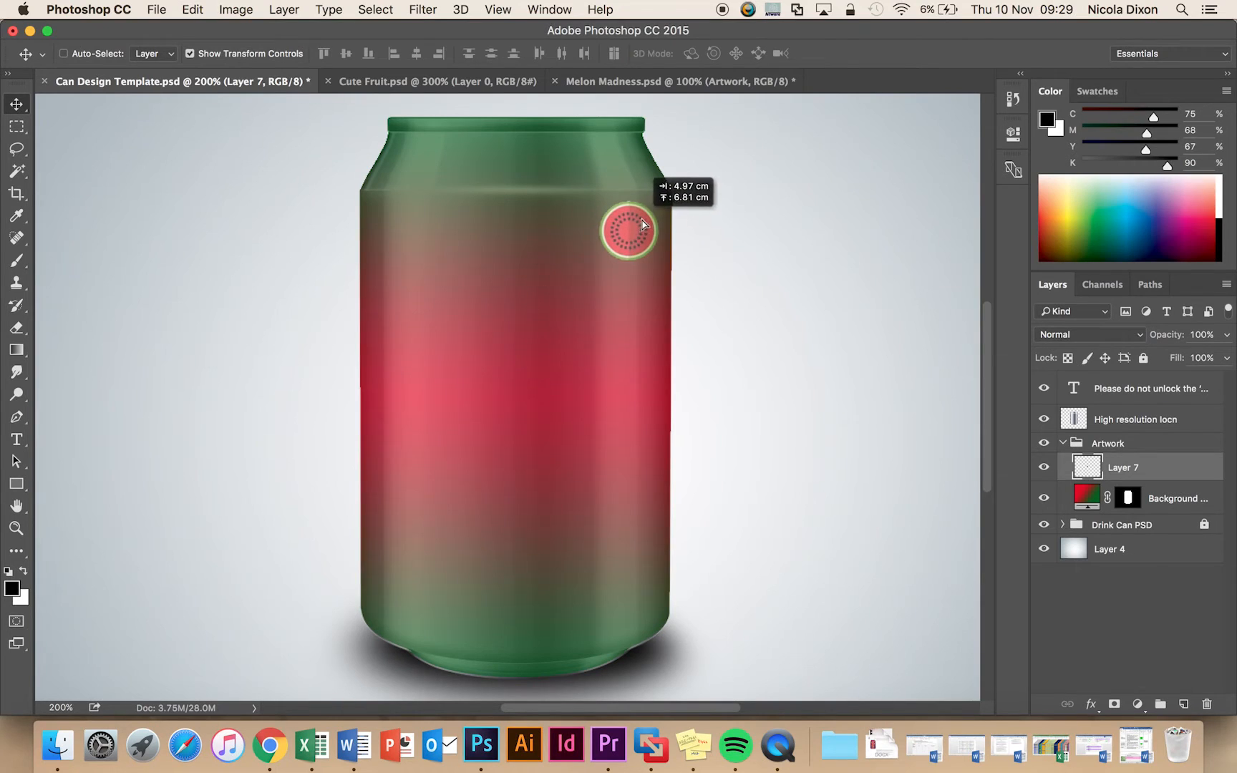
{"action": "left_click_drag", "start_coordinate": [627, 229], "coordinate": [638, 245]}
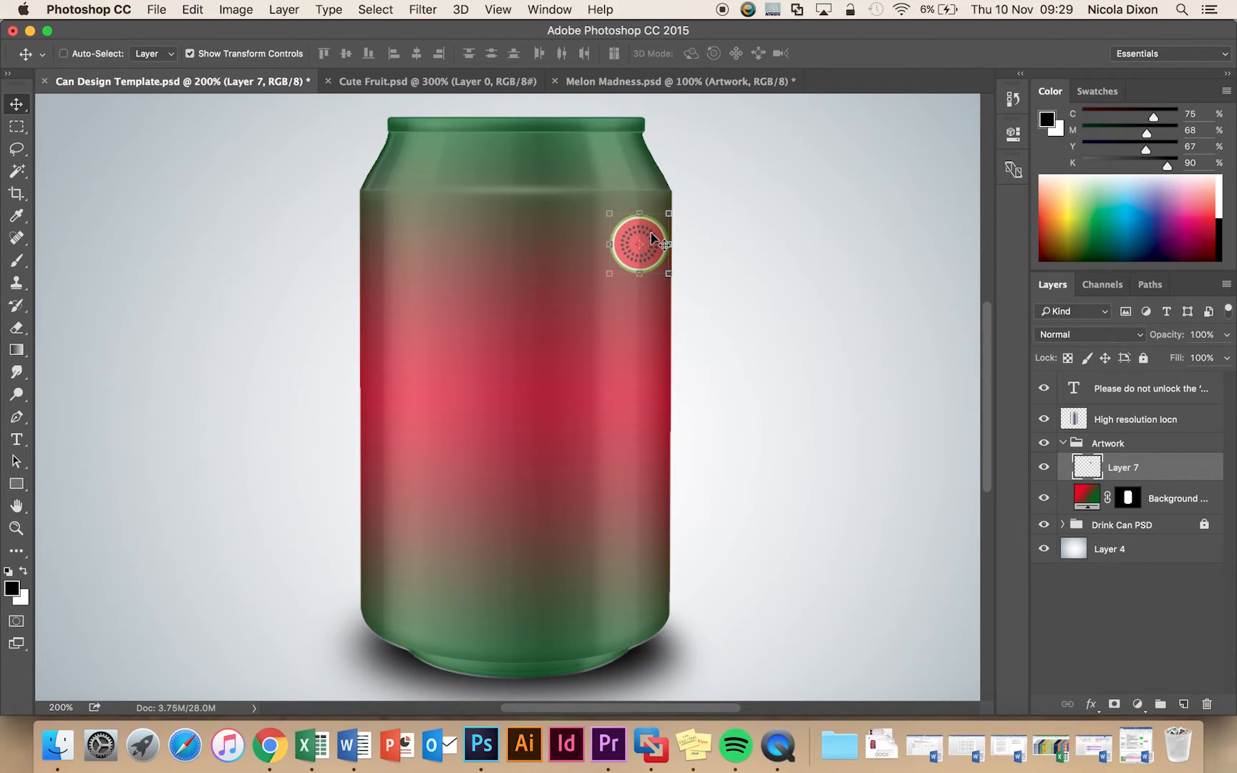
{"action": "mouse_move", "coordinate": [445, 289]}
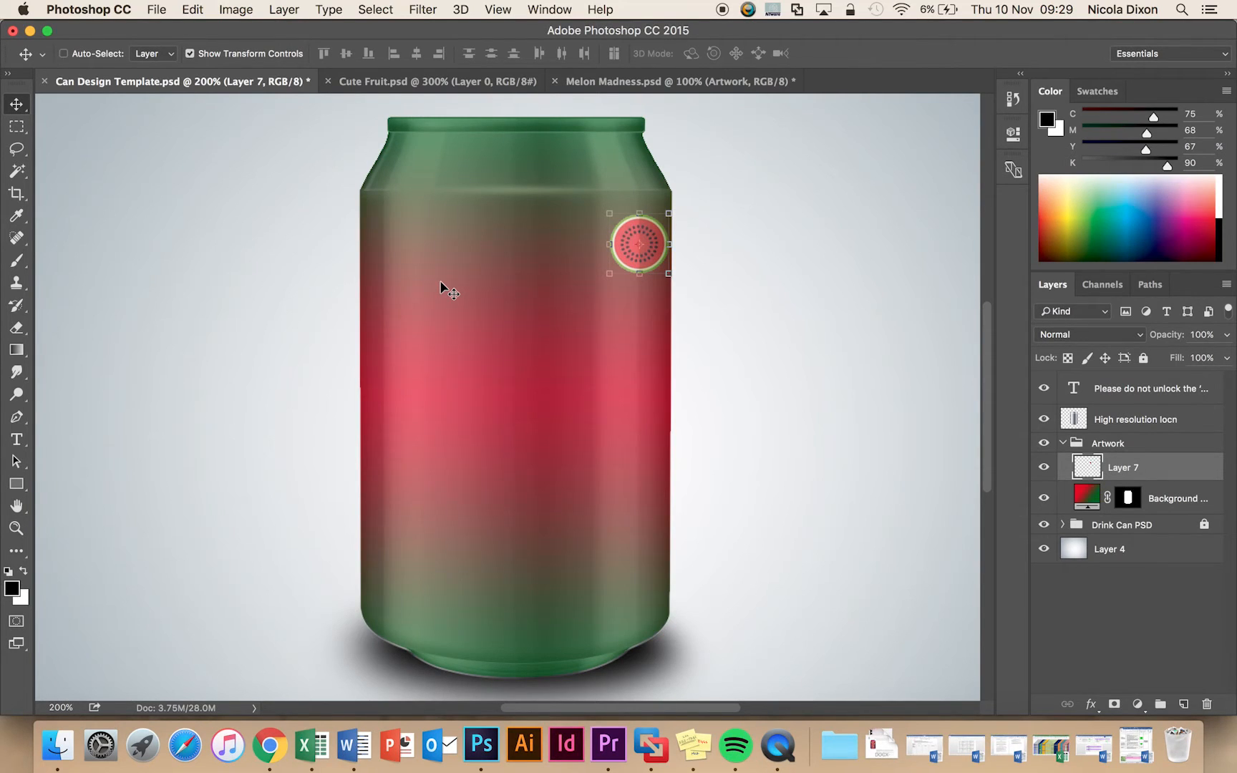
Paste more slice layers and drag each beside the last to form an overlapping row across the can's top.
{"action": "left_click", "coordinate": [65, 53]}
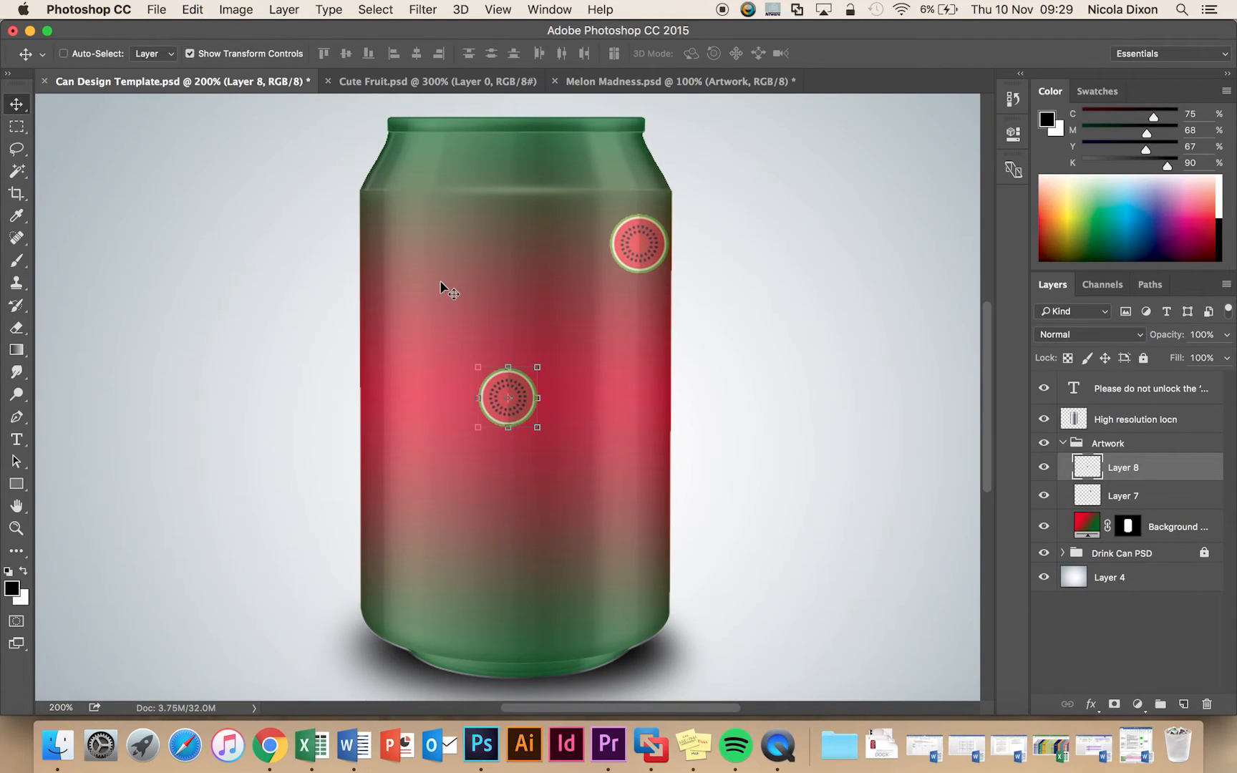
{"action": "mouse_move", "coordinate": [524, 410]}
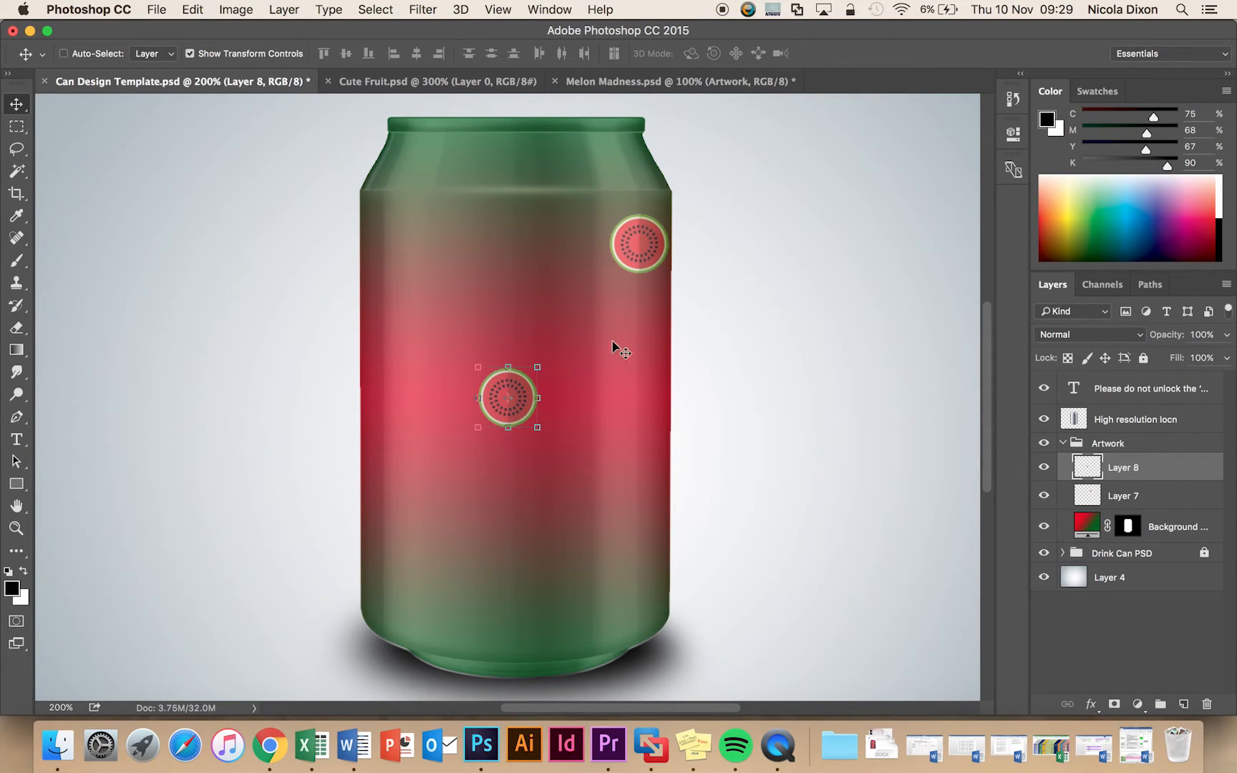
{"action": "left_click_drag", "start_coordinate": [507, 396], "coordinate": [591, 261]}
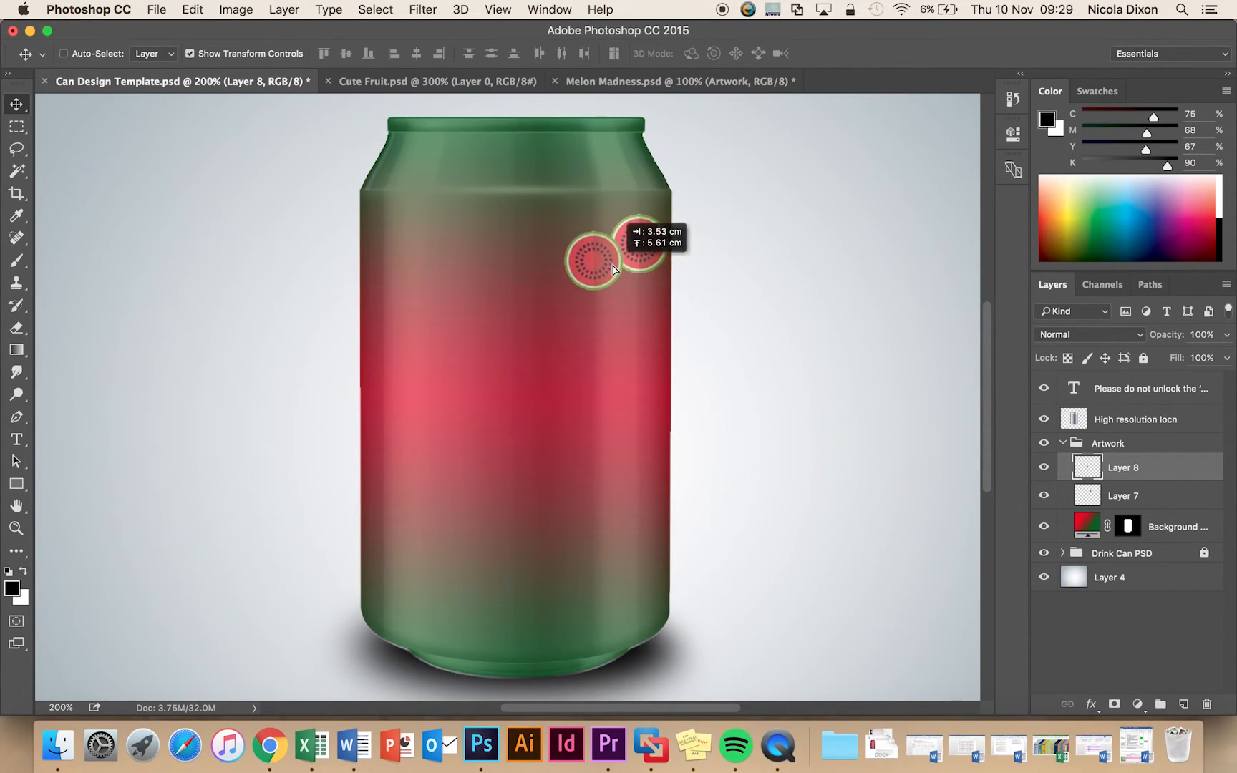
{"action": "left_click_drag", "start_coordinate": [607, 261], "coordinate": [599, 240]}
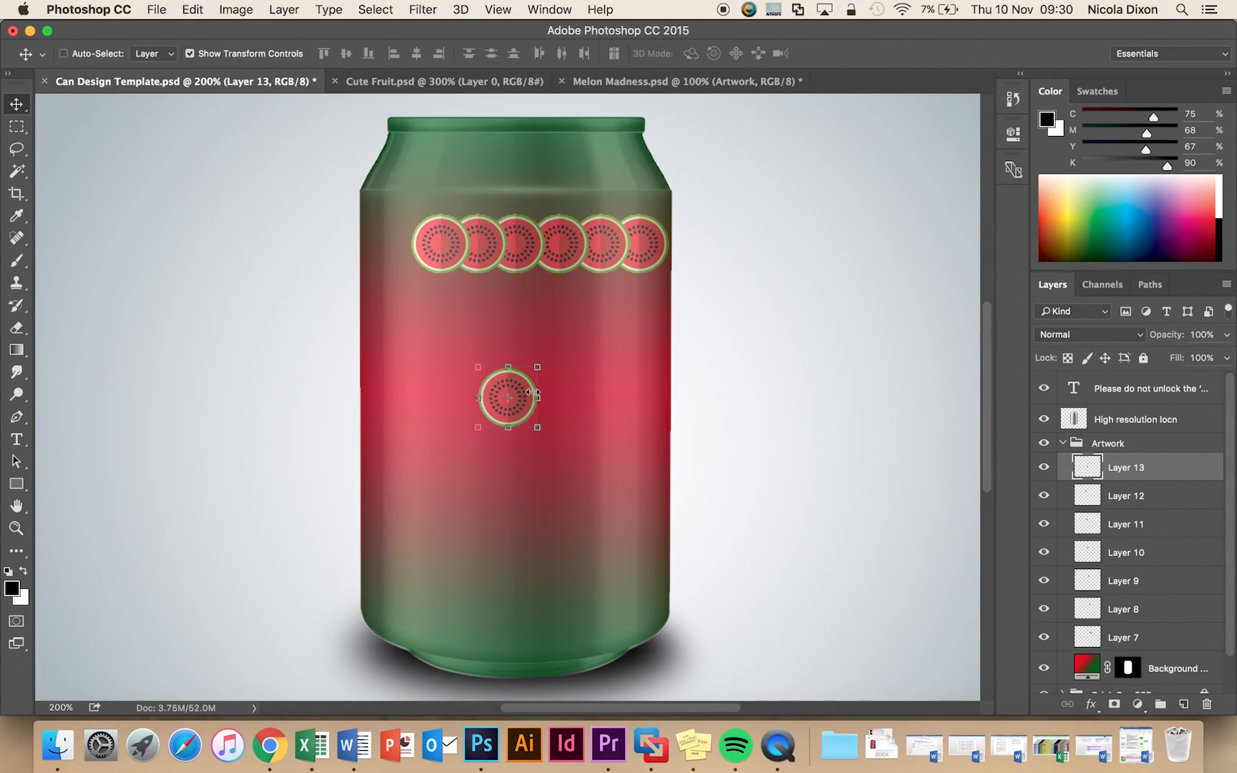
{"action": "left_click_drag", "start_coordinate": [507, 397], "coordinate": [408, 243]}
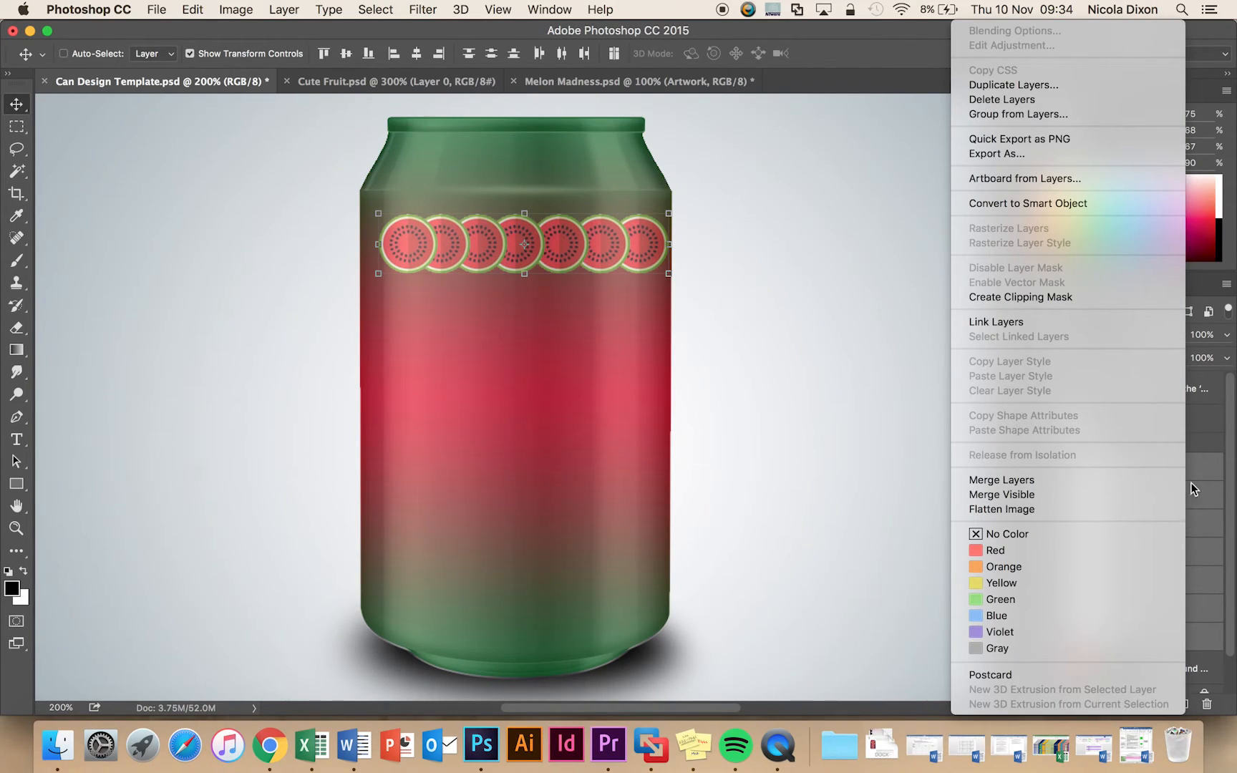
{"action": "mouse_move", "coordinate": [1013, 85]}
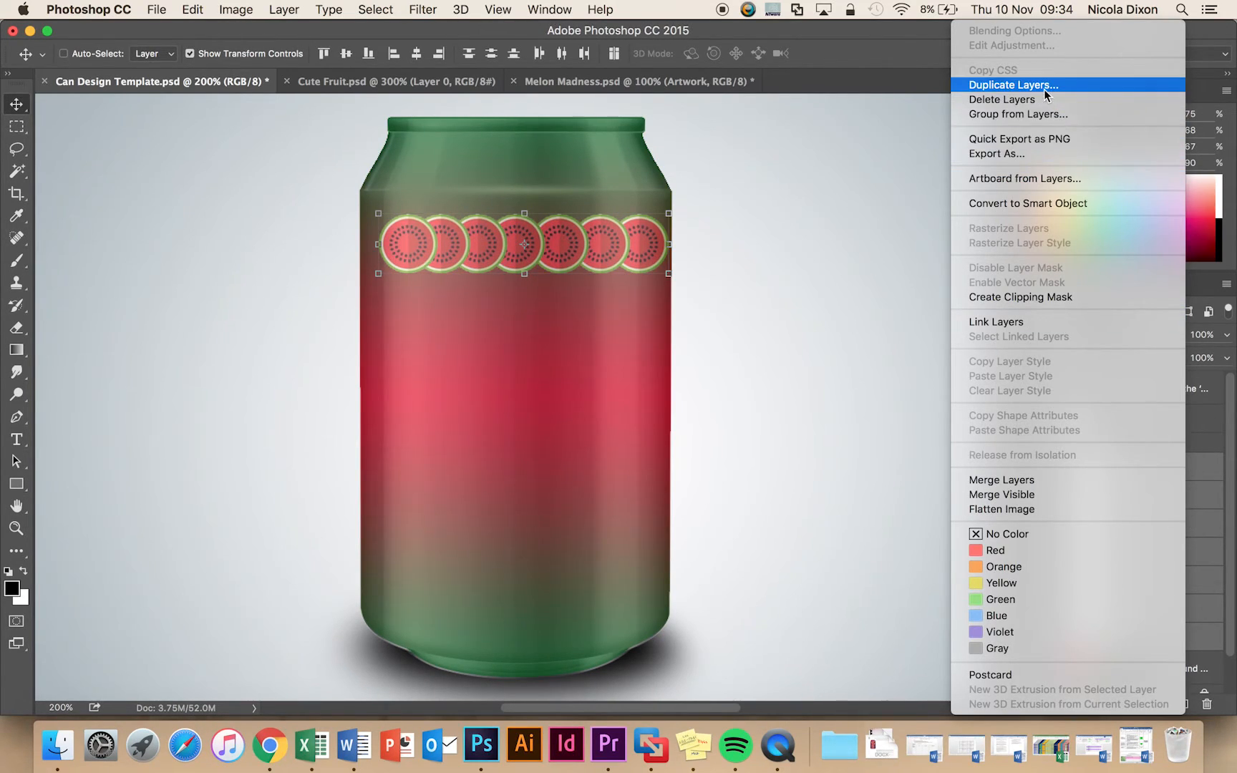
Duplicate the seven selected watermelon slice layers (Layers 7–13) into copies.
{"action": "left_click", "coordinate": [1012, 85]}
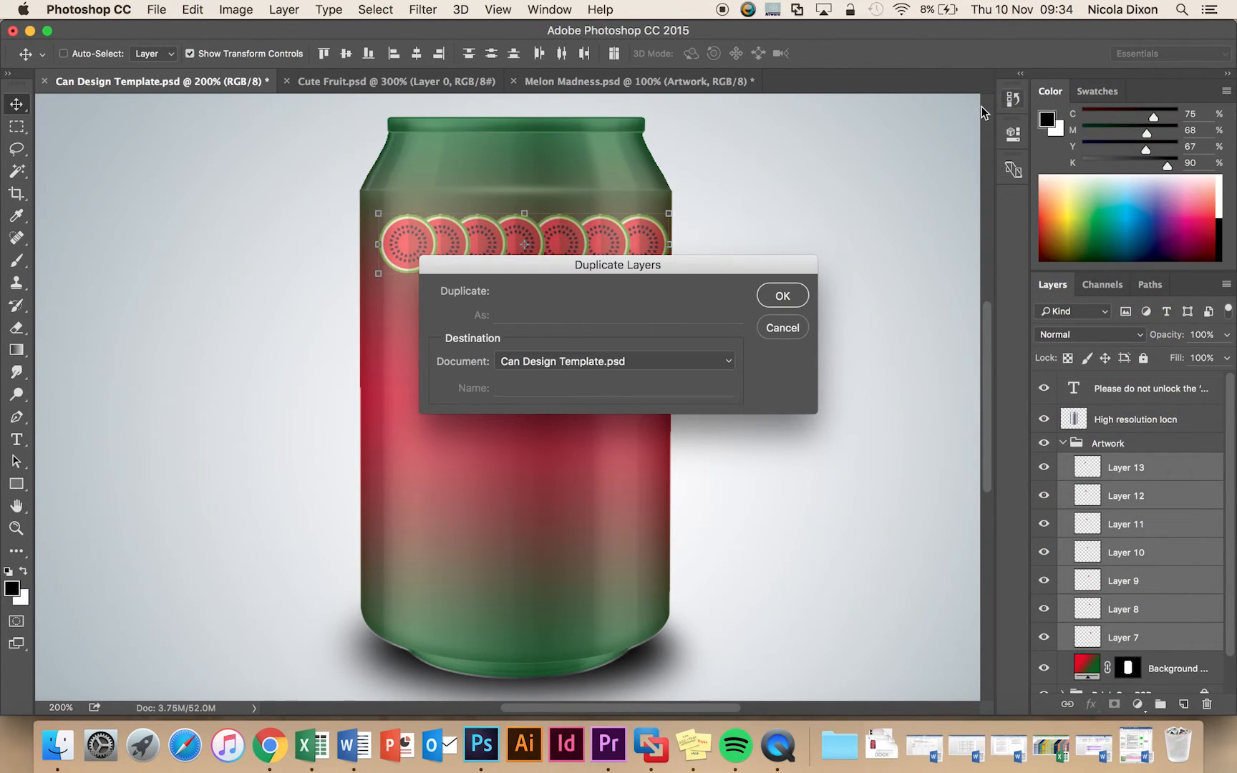
{"action": "left_click", "coordinate": [782, 295]}
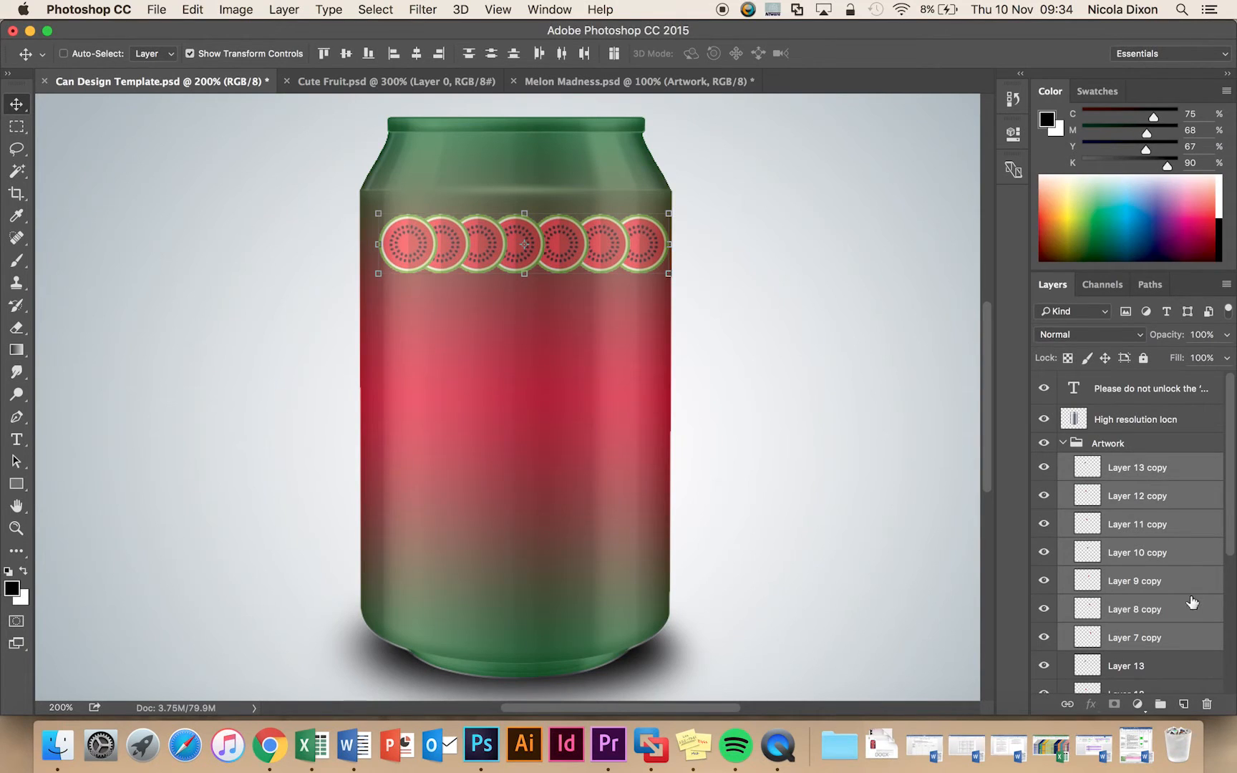
{"action": "mouse_move", "coordinate": [1172, 498]}
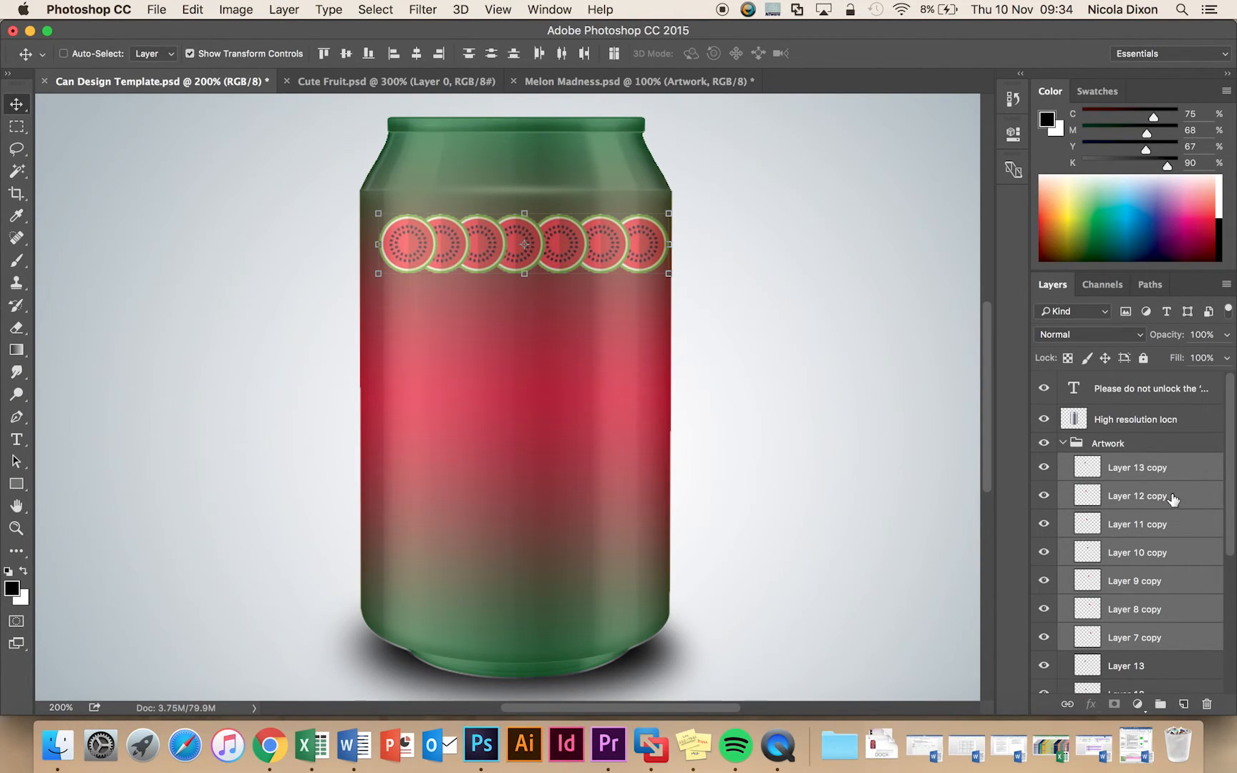
{"action": "mouse_move", "coordinate": [1173, 478]}
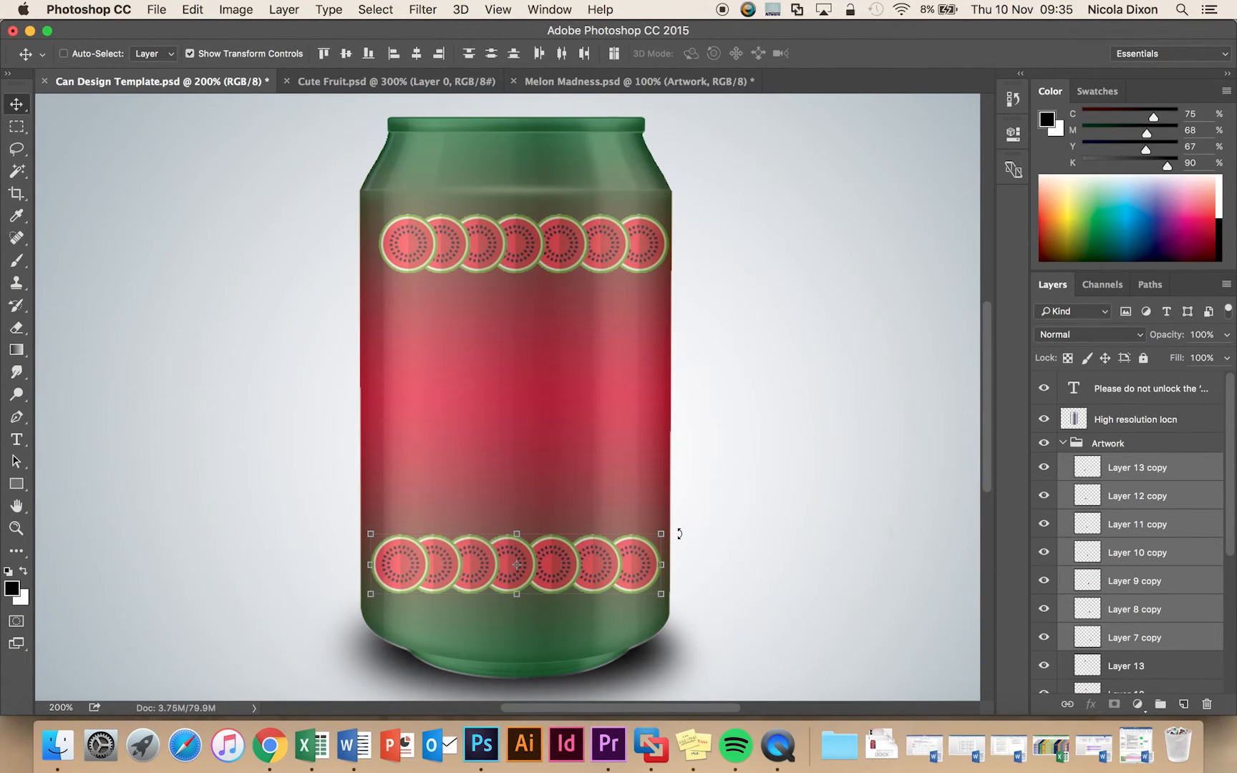
Move the copied slice row to the bottom of the can and tilt it slightly.
{"action": "left_click_drag", "start_coordinate": [660, 533], "coordinate": [669, 512]}
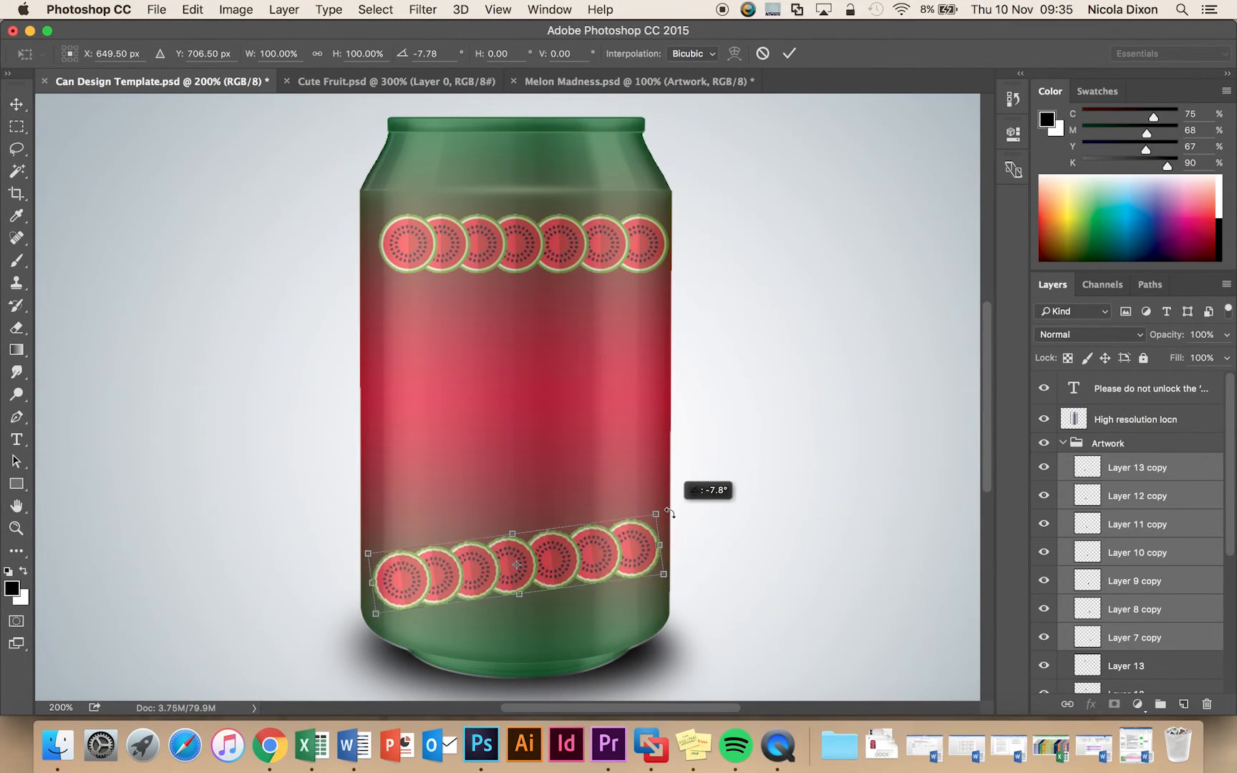
{"action": "left_click_drag", "start_coordinate": [670, 512], "coordinate": [344, 571]}
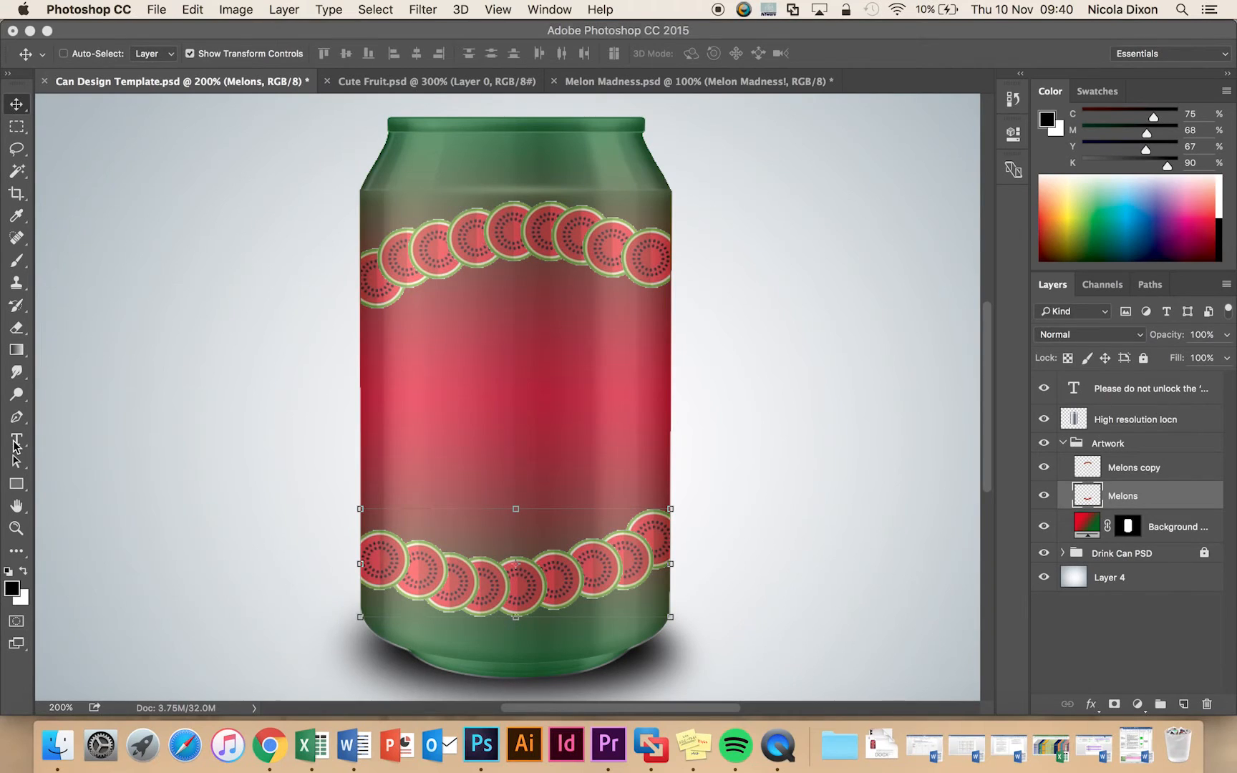
Draw a text box on the can's middle and begin the MELON MADNESS title in Lithos Pro Black 60 pt.
{"action": "left_click", "coordinate": [15, 439]}
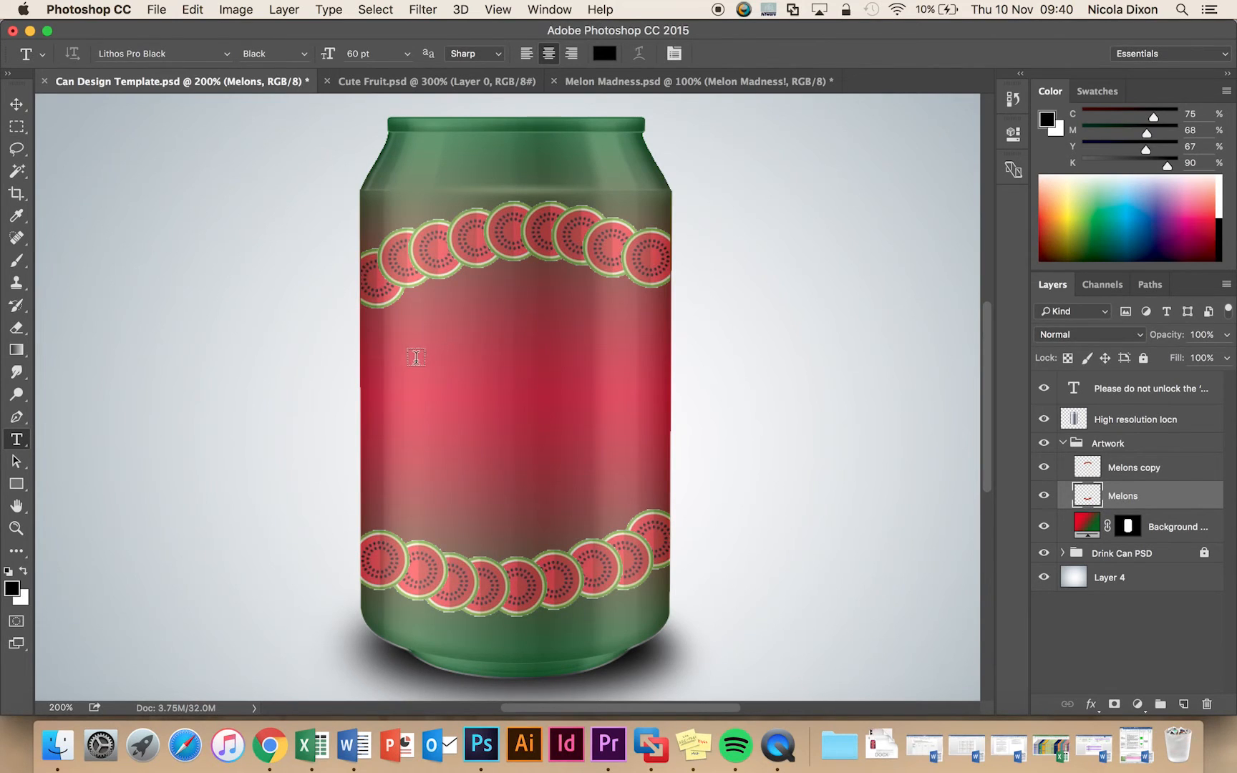
{"action": "mouse_move", "coordinate": [383, 349]}
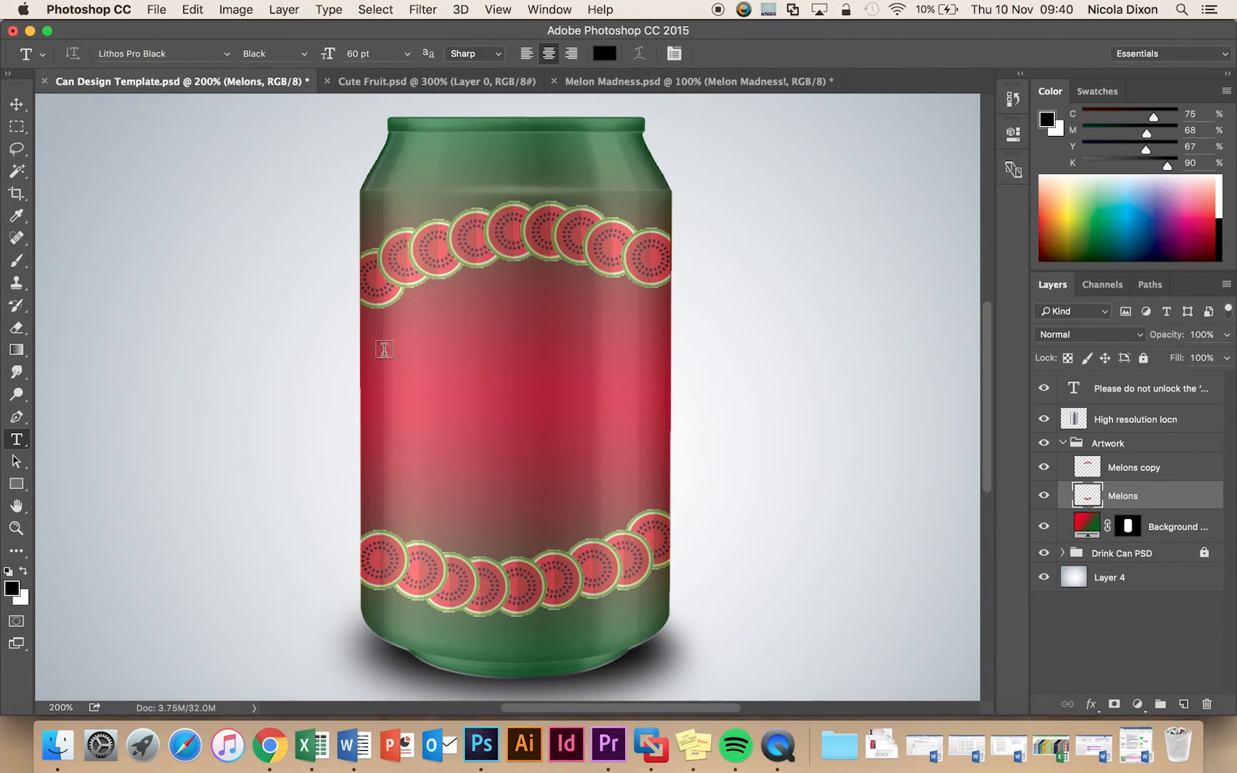
{"action": "left_click_drag", "start_coordinate": [384, 349], "coordinate": [622, 477]}
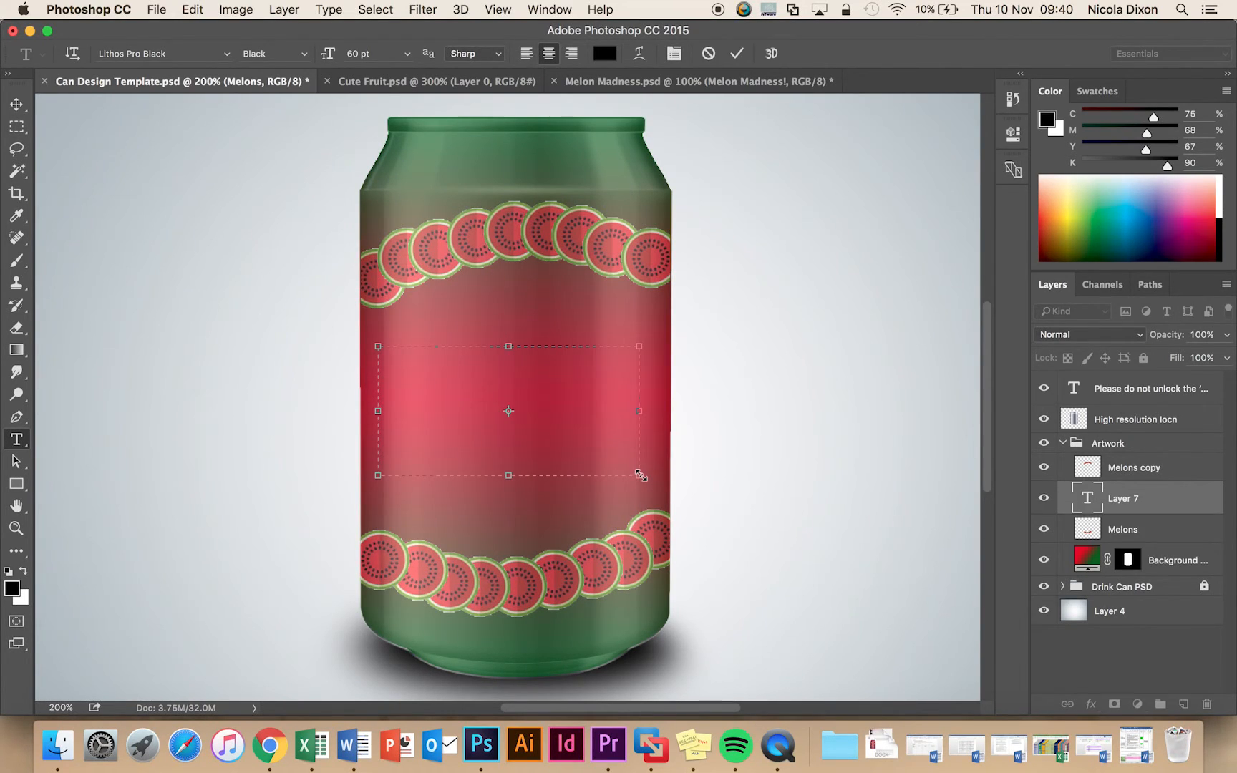
{"action": "type", "text": "MELON"}
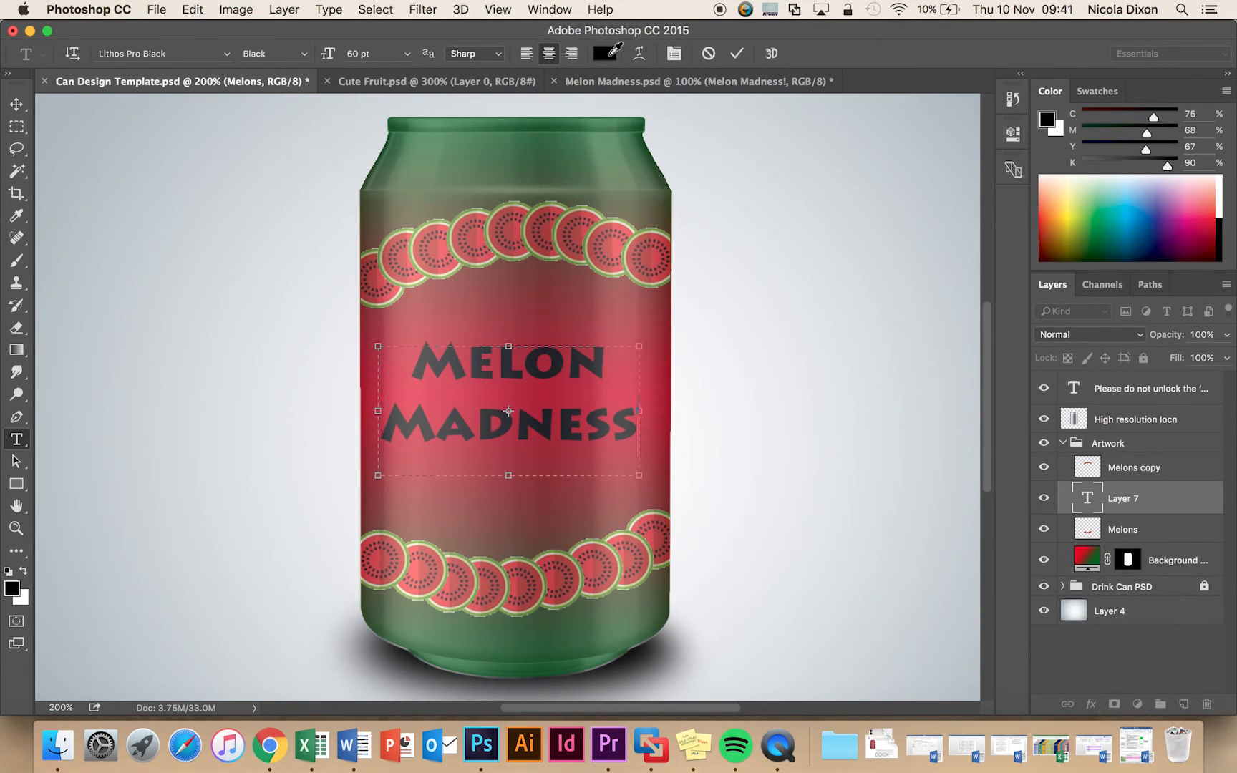
Recolour the MELON MADNESS title from dark grey to near-white via the Color Picker.
{"action": "left_click", "coordinate": [604, 53]}
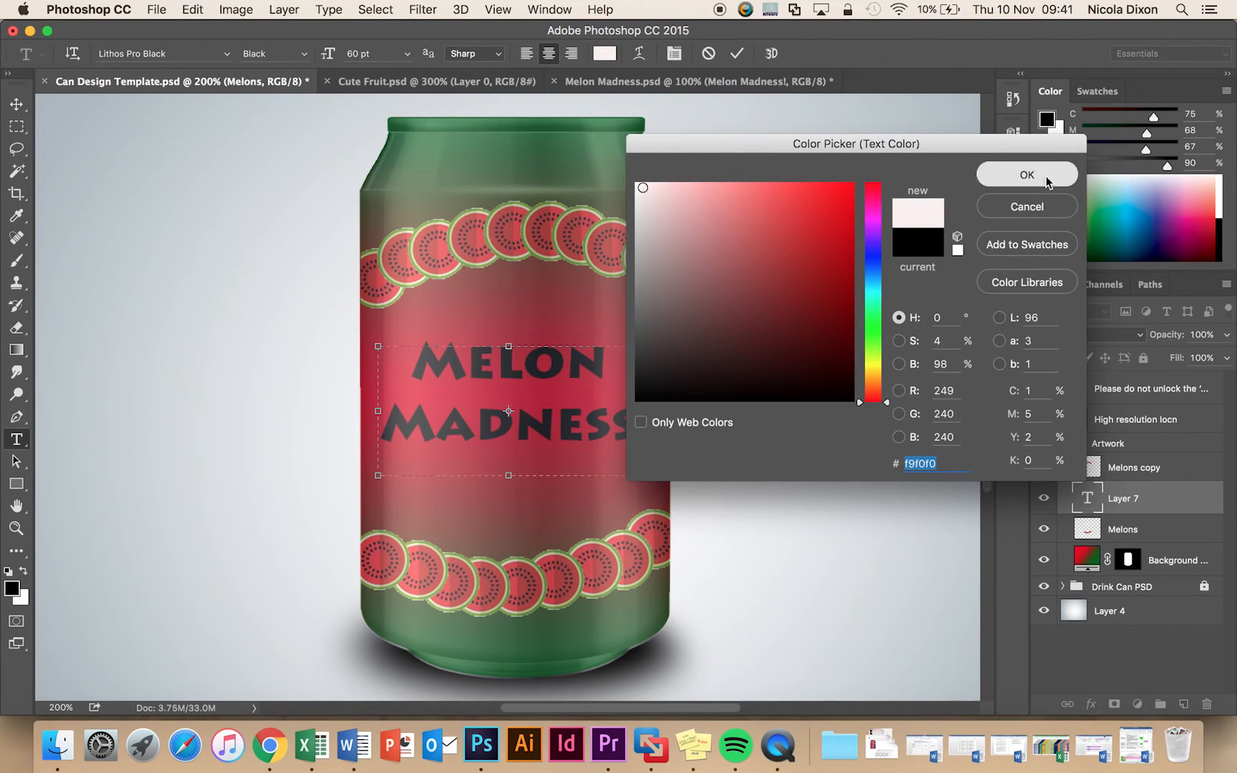
{"action": "left_click", "coordinate": [1026, 175]}
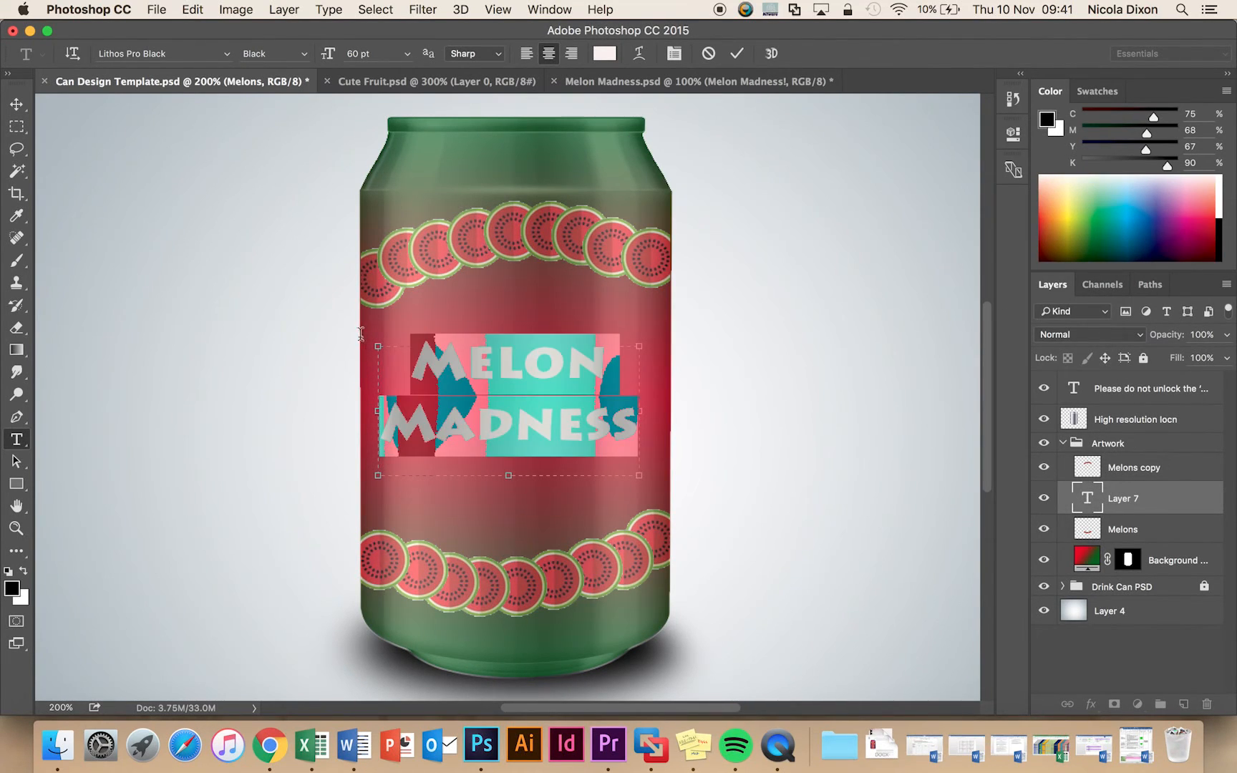
{"action": "left_click", "coordinate": [604, 53]}
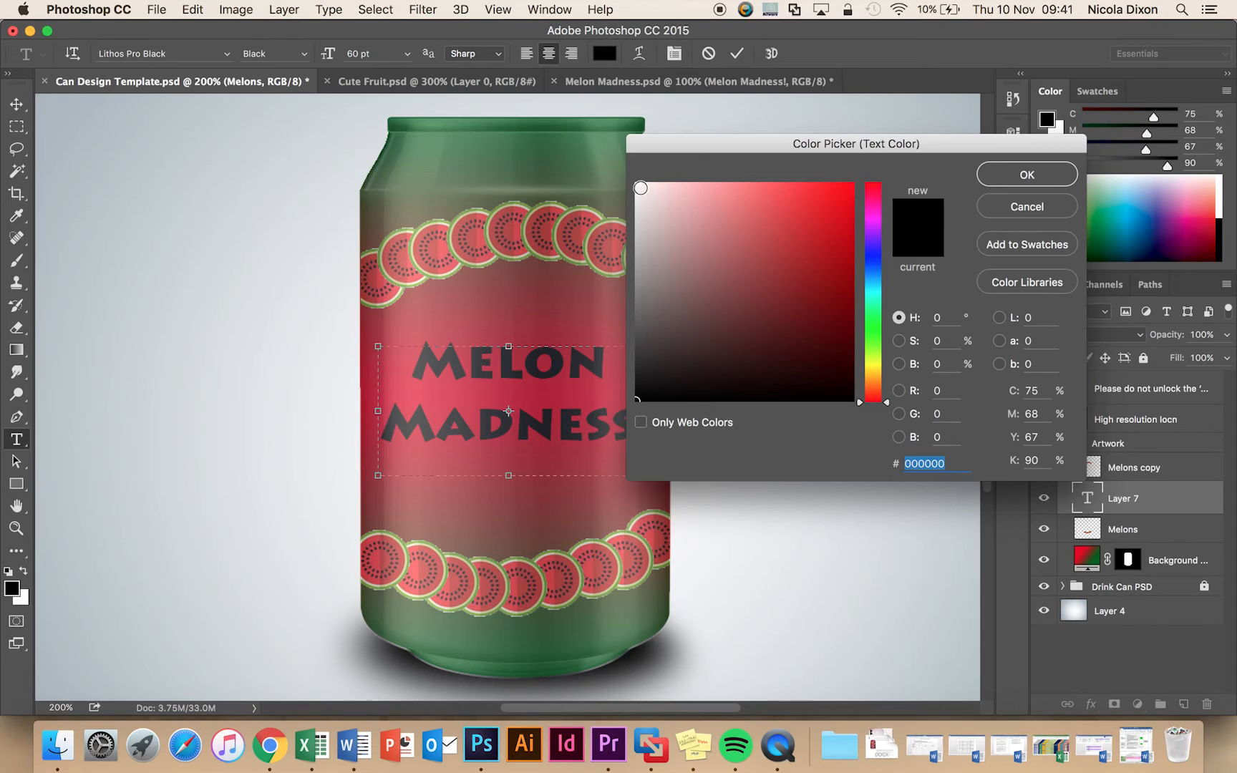
{"action": "left_click", "coordinate": [640, 188]}
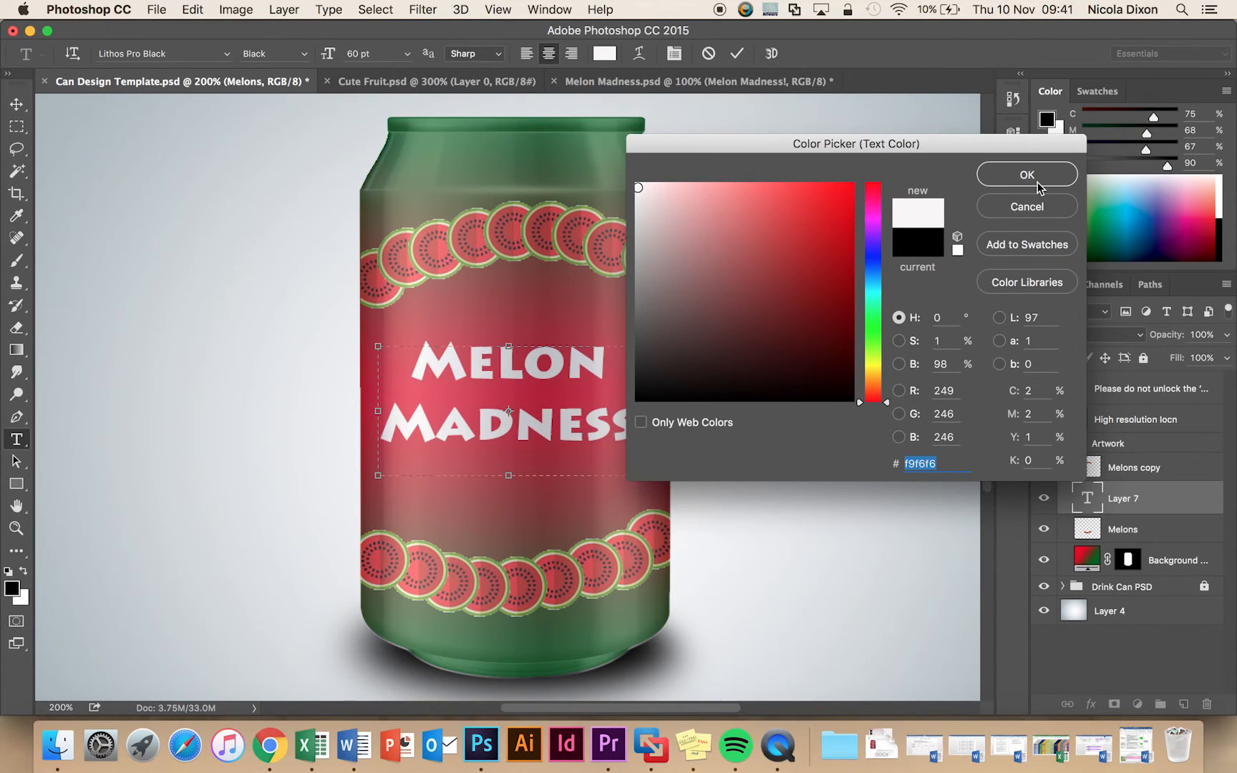
{"action": "left_click", "coordinate": [1025, 175]}
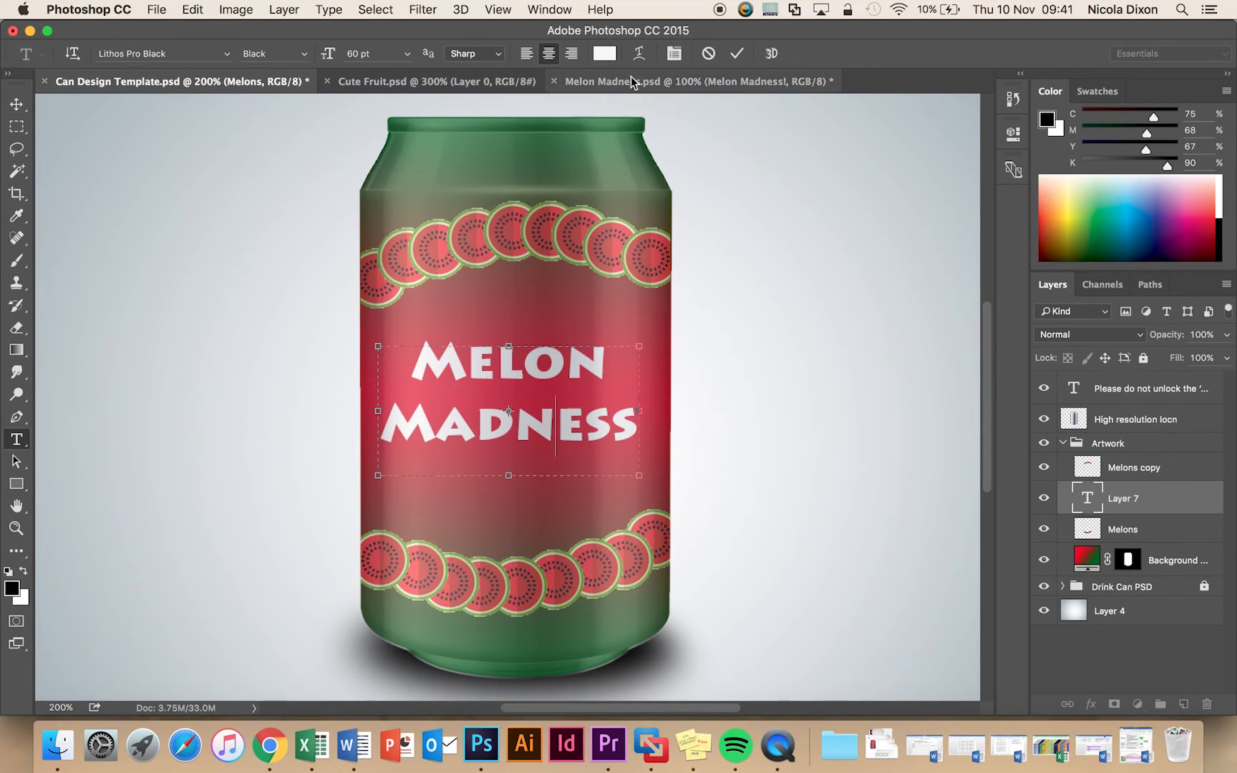
Cancel the Warp Text dialog and rotate the title so it slants upward across the can.
{"action": "left_click", "coordinate": [671, 53]}
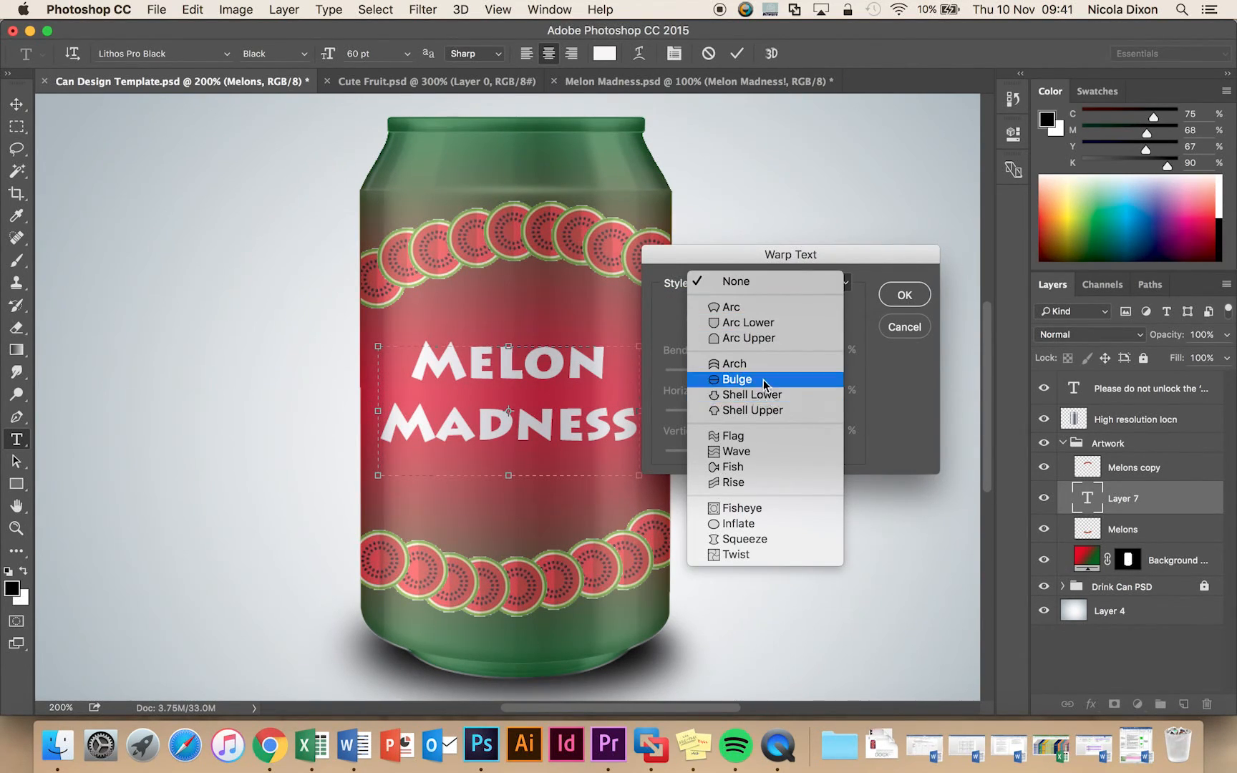
{"action": "mouse_move", "coordinate": [733, 435]}
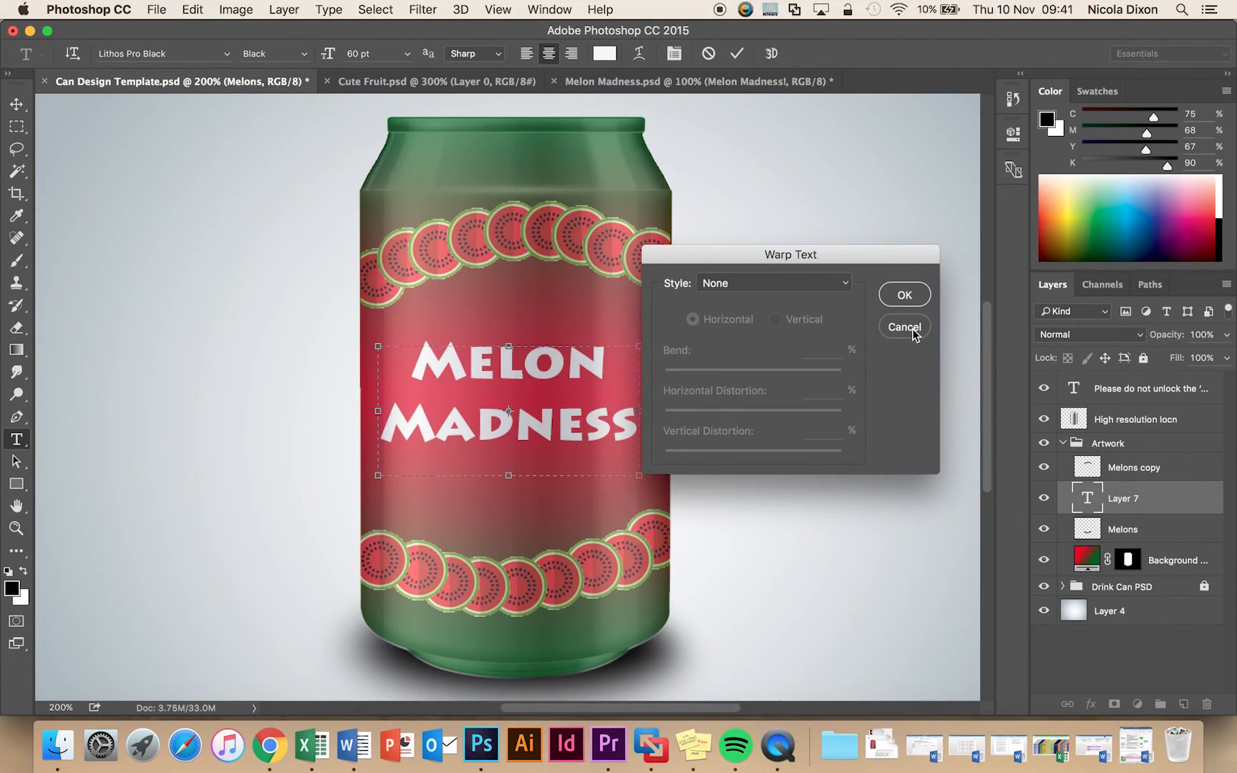
{"action": "left_click", "coordinate": [903, 327]}
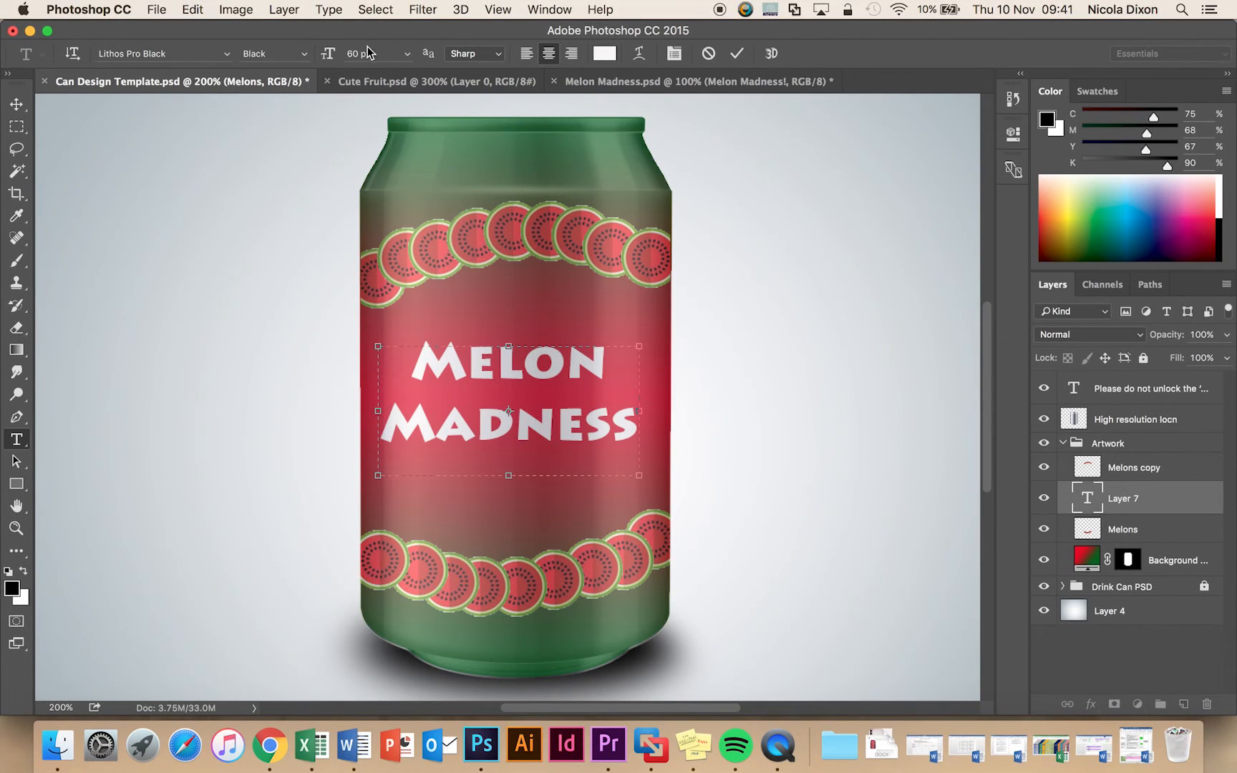
{"action": "mouse_move", "coordinate": [665, 338]}
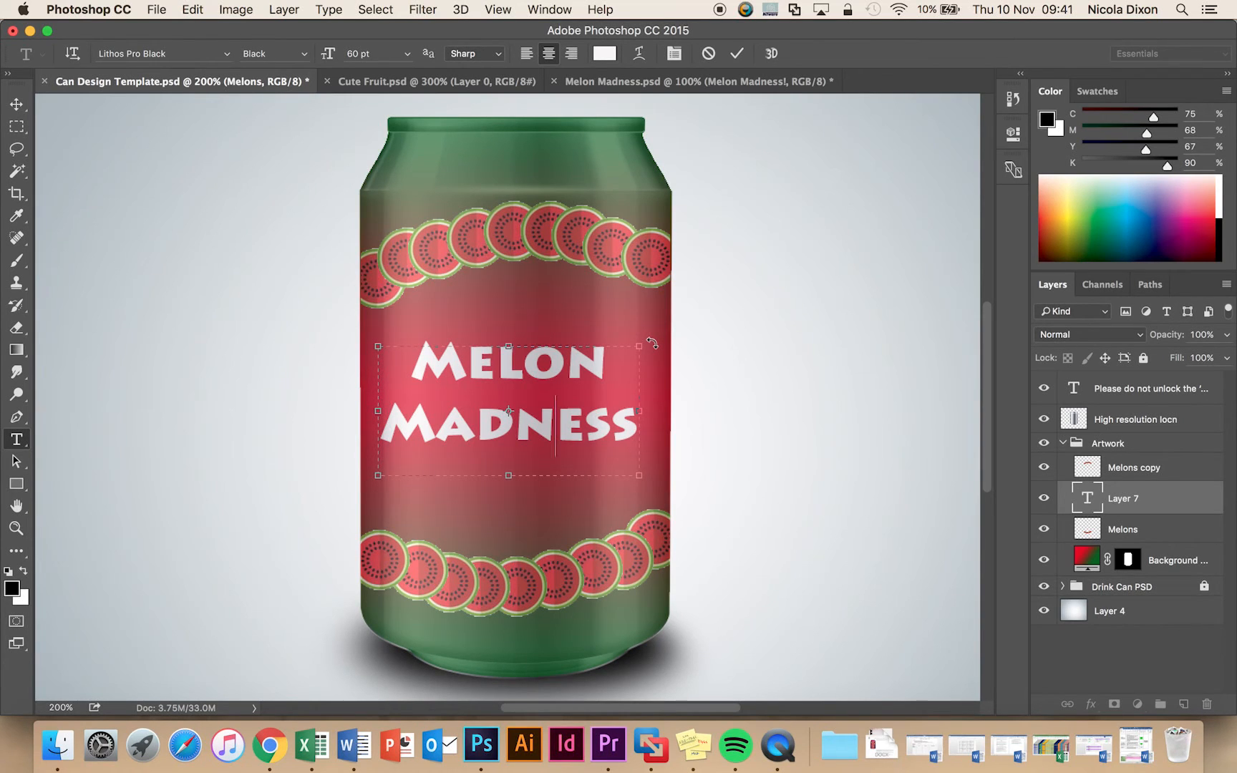
{"action": "left_click_drag", "start_coordinate": [651, 342], "coordinate": [646, 319]}
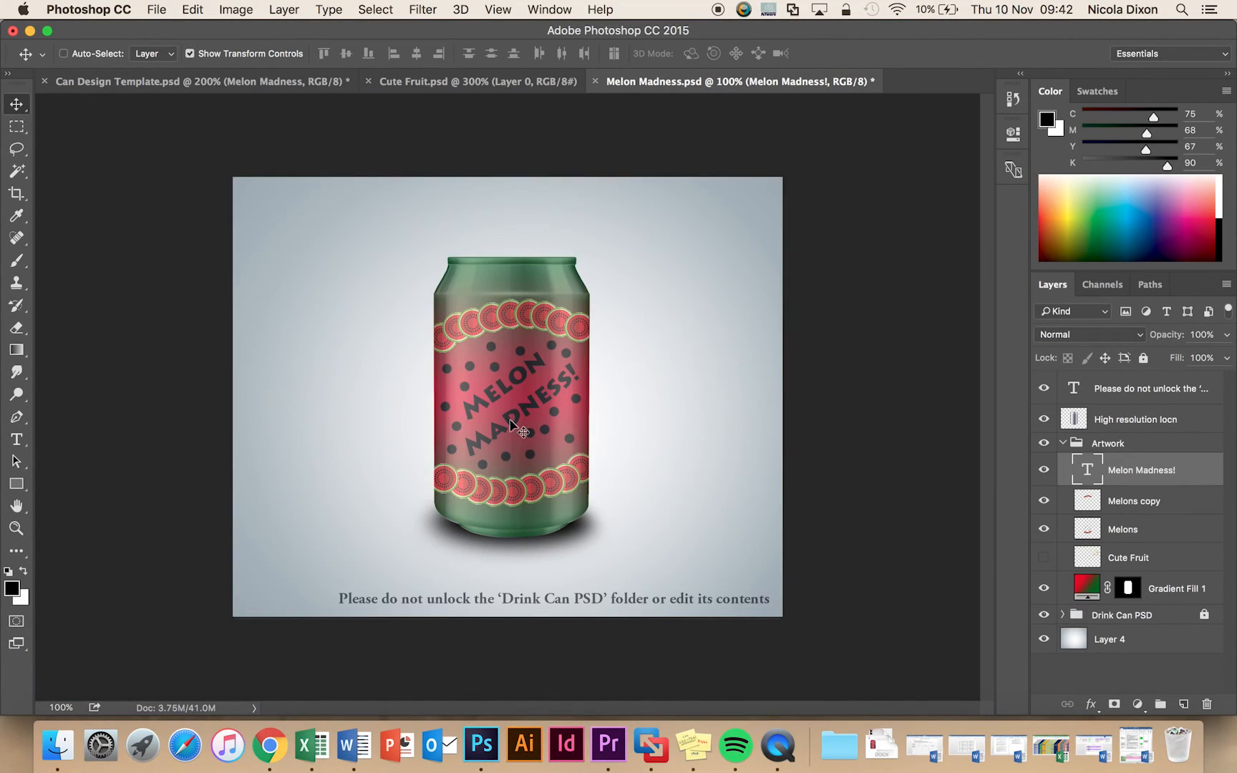
{"action": "mouse_move", "coordinate": [152, 106]}
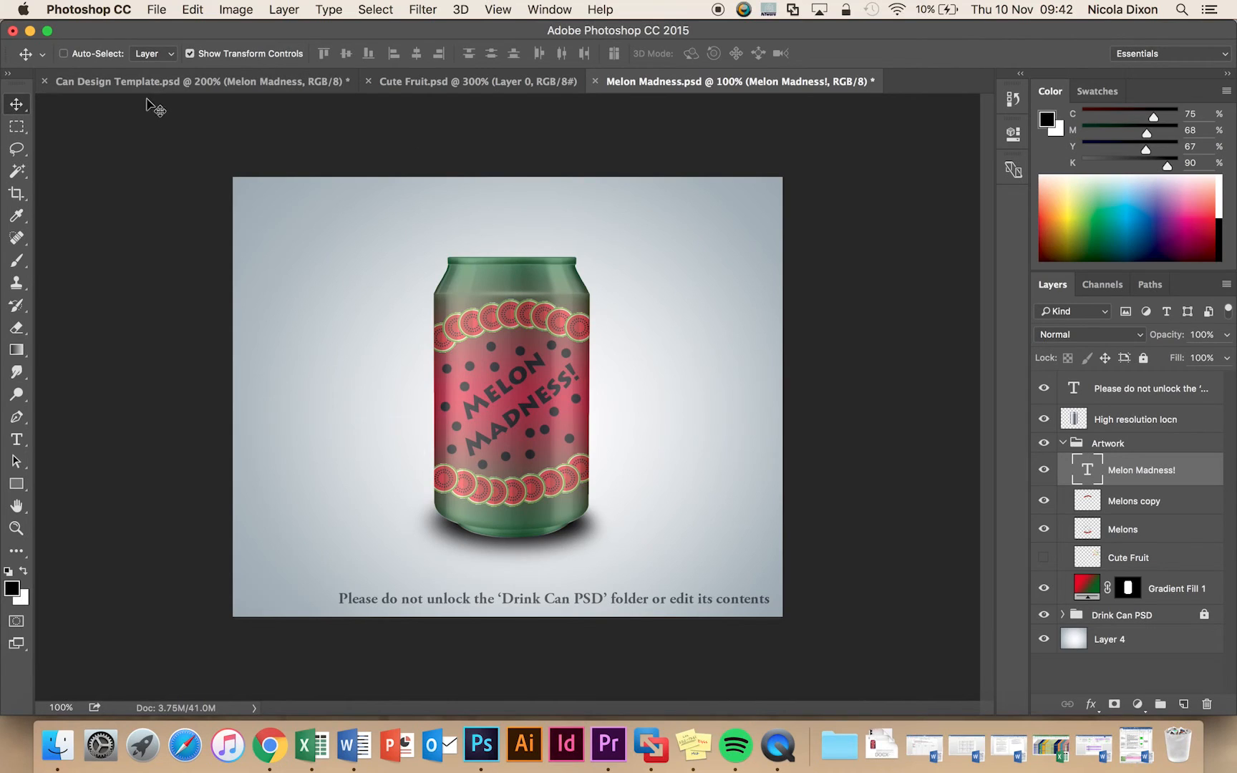
Switch back to Can Design Template.psd and pick up the Brush tool for painting.
{"action": "left_click", "coordinate": [198, 81]}
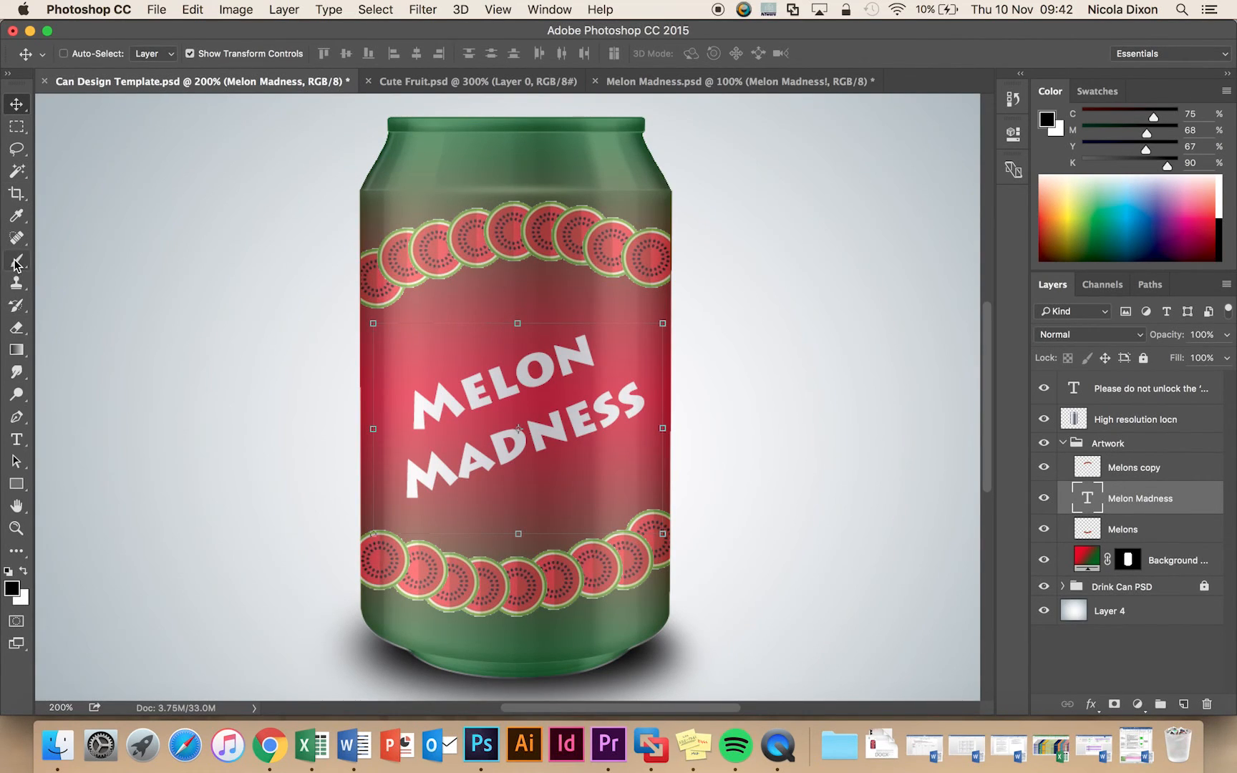
{"action": "left_click", "coordinate": [16, 260]}
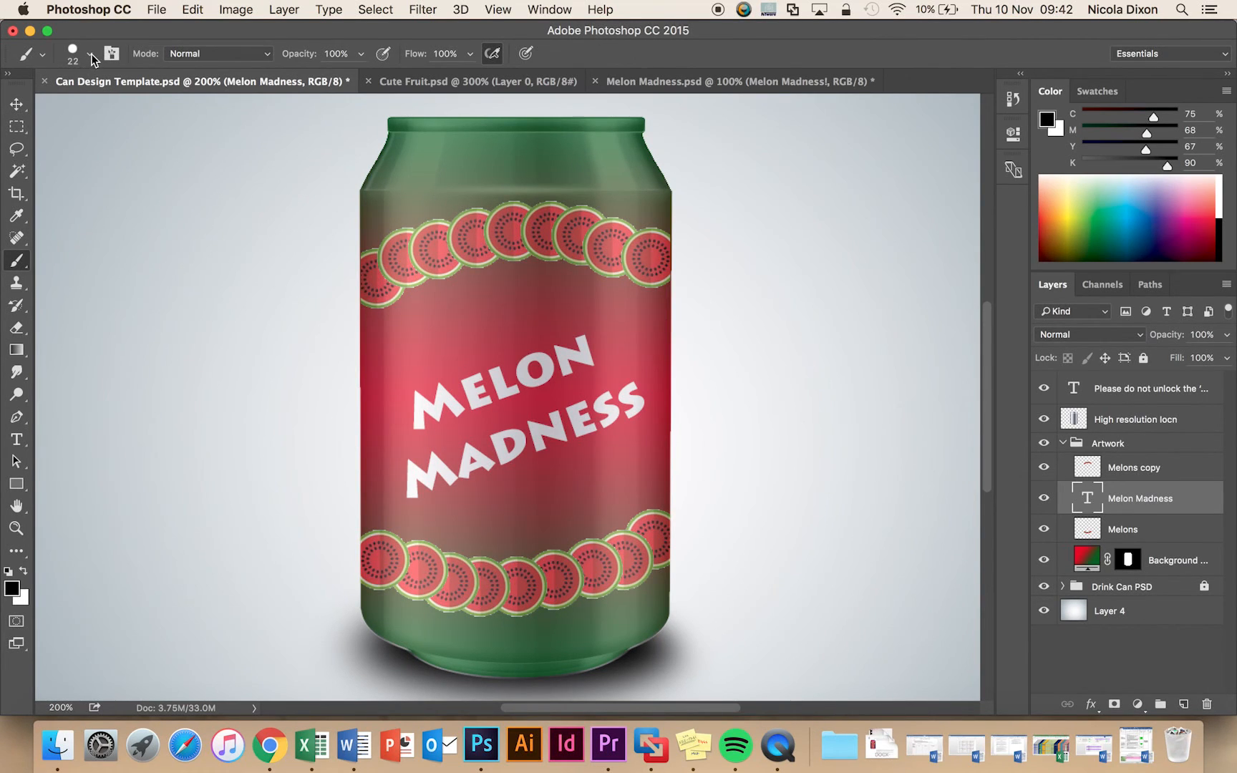
{"action": "left_click", "coordinate": [89, 52]}
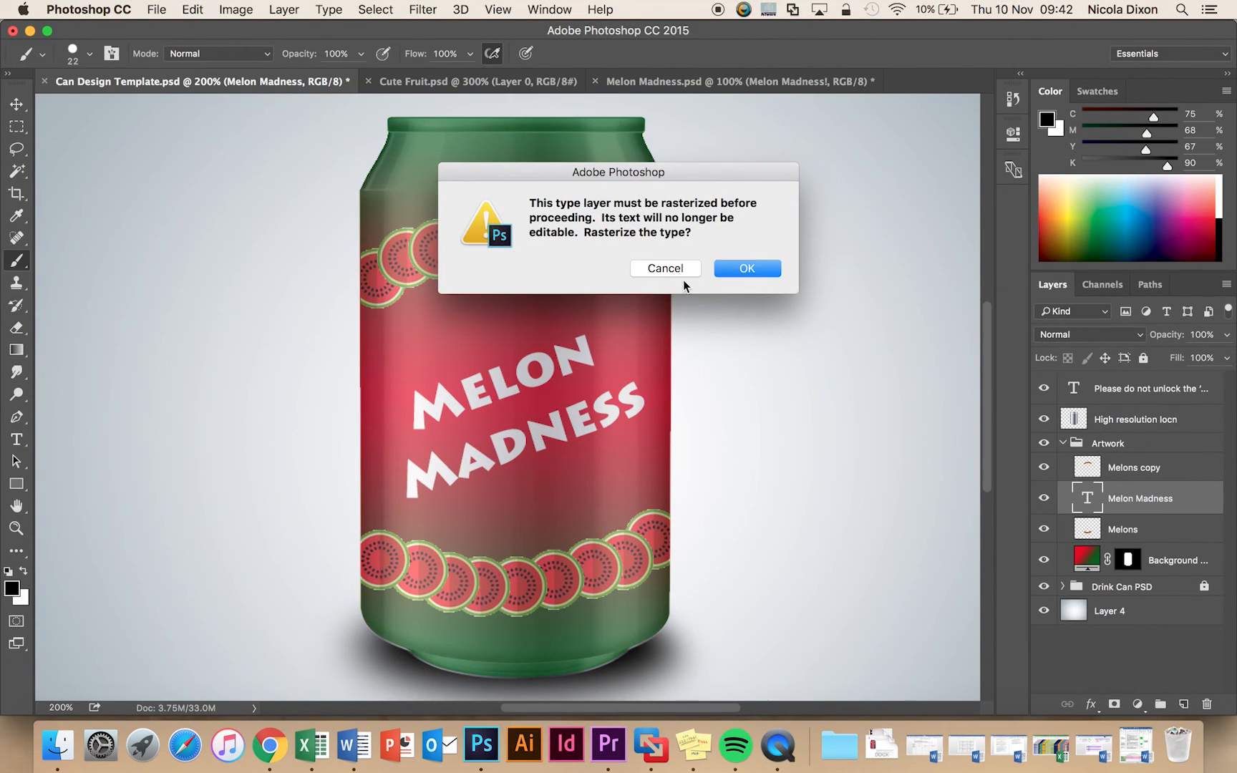
{"action": "left_click", "coordinate": [746, 267]}
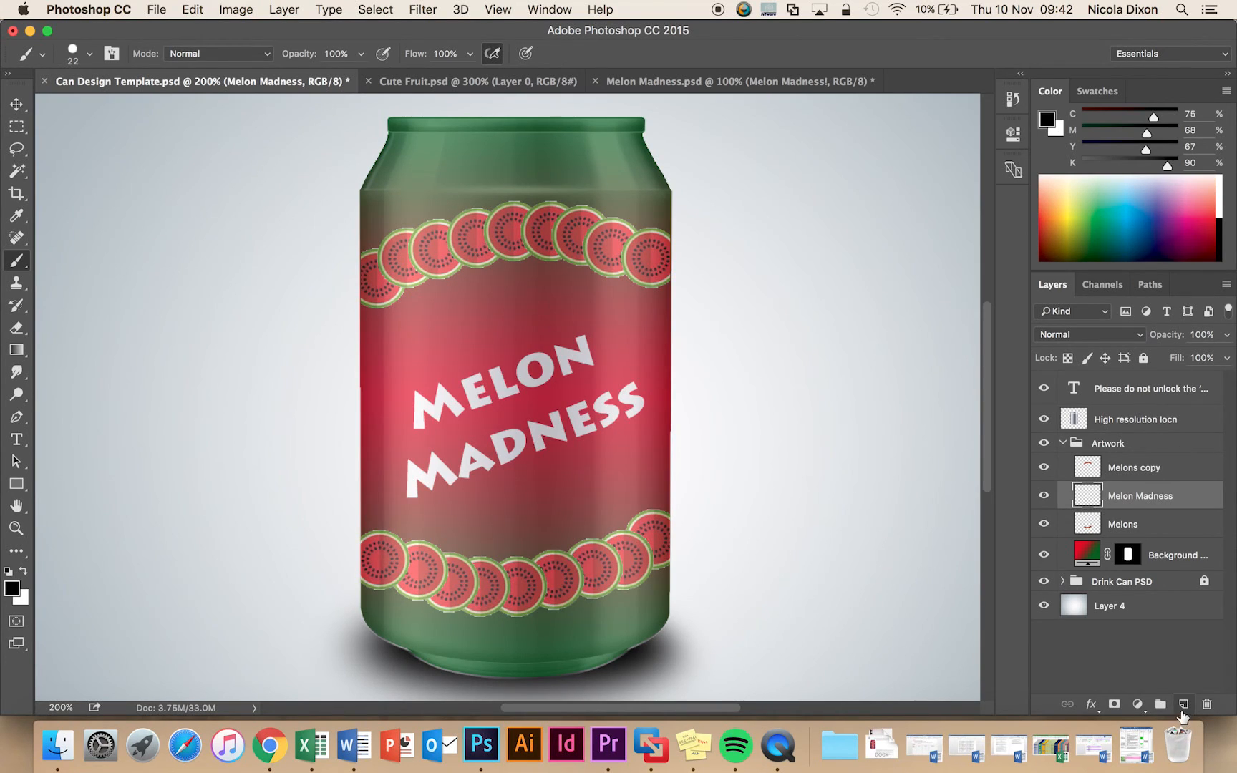
{"action": "mouse_move", "coordinate": [1182, 704]}
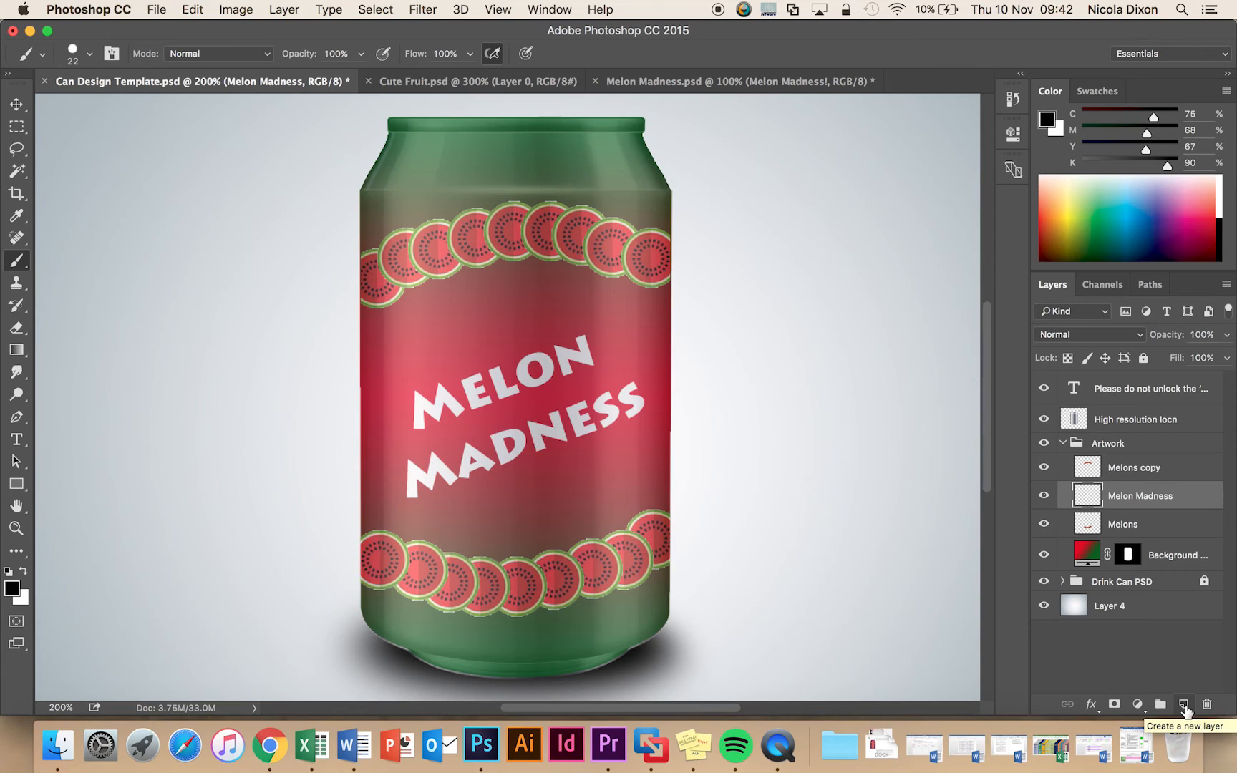
Paint black pip dots around the title on a new layer, alternating 22 px and 11 px brush sizes.
{"action": "left_click", "coordinate": [1184, 704]}
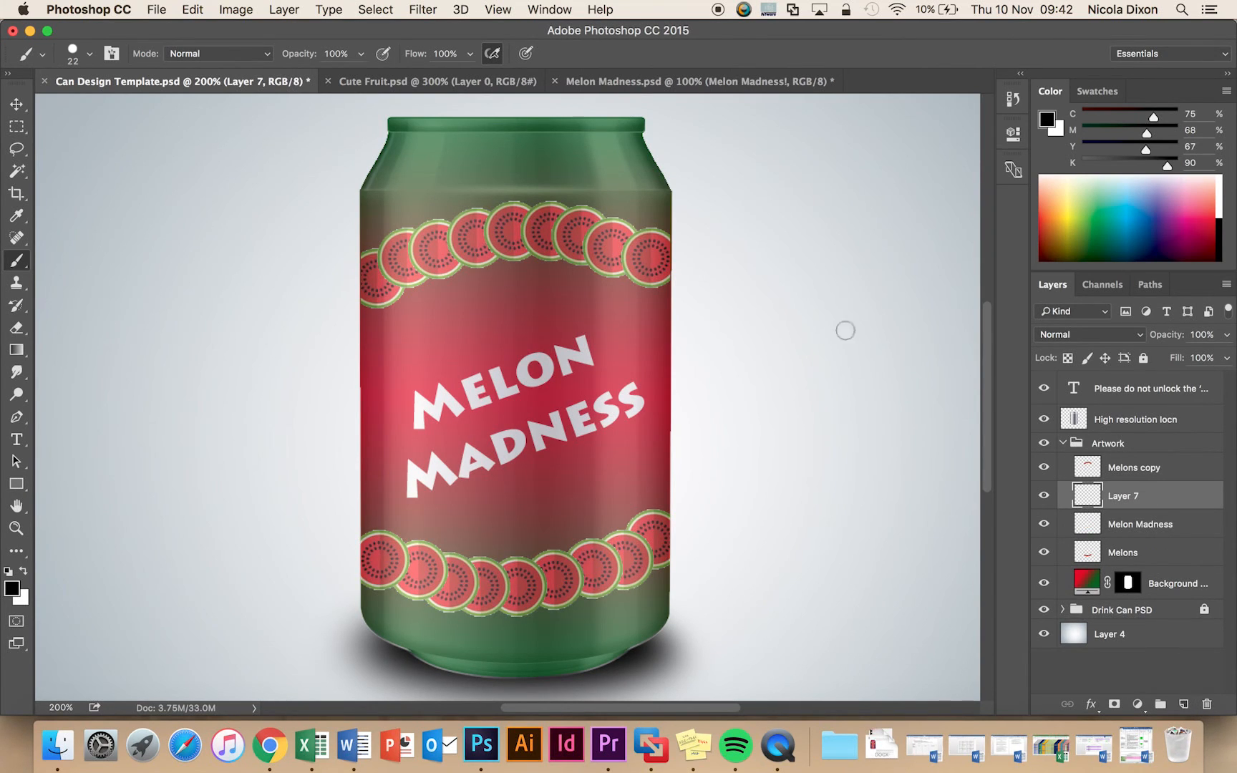
{"action": "mouse_move", "coordinate": [531, 305]}
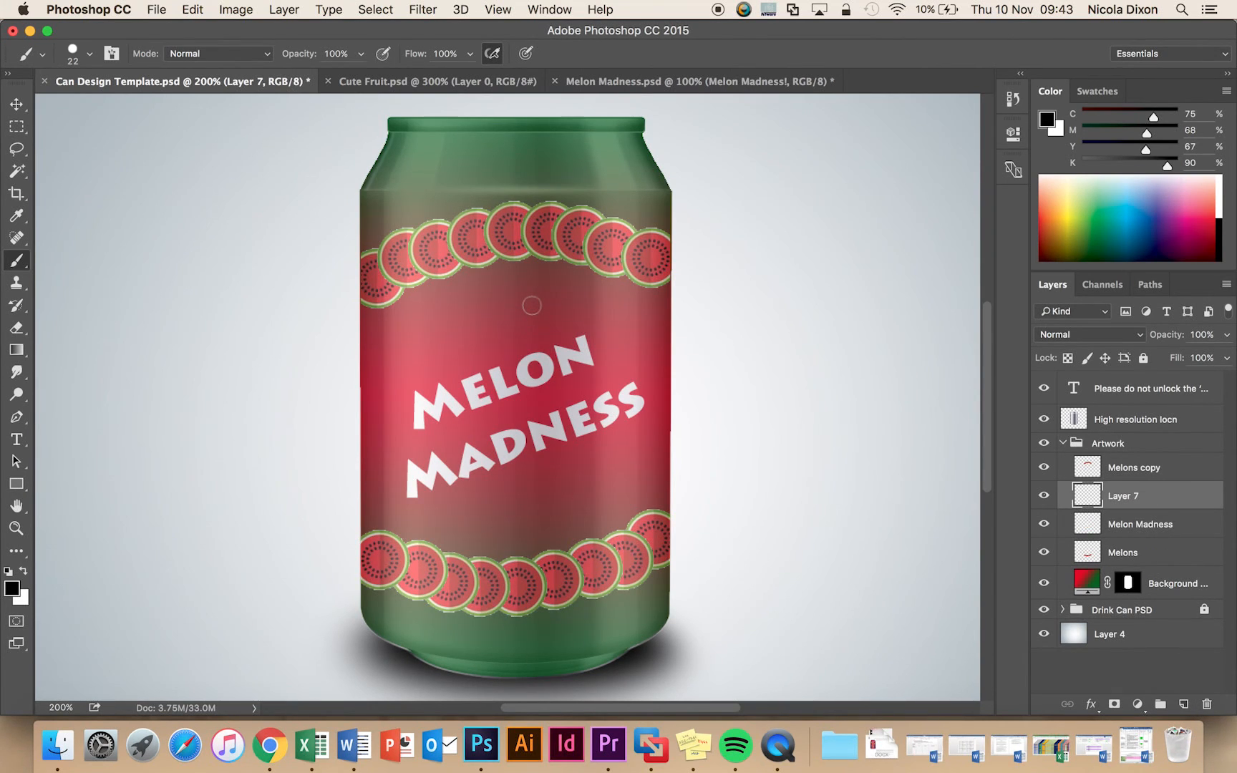
{"action": "left_click", "coordinate": [531, 306]}
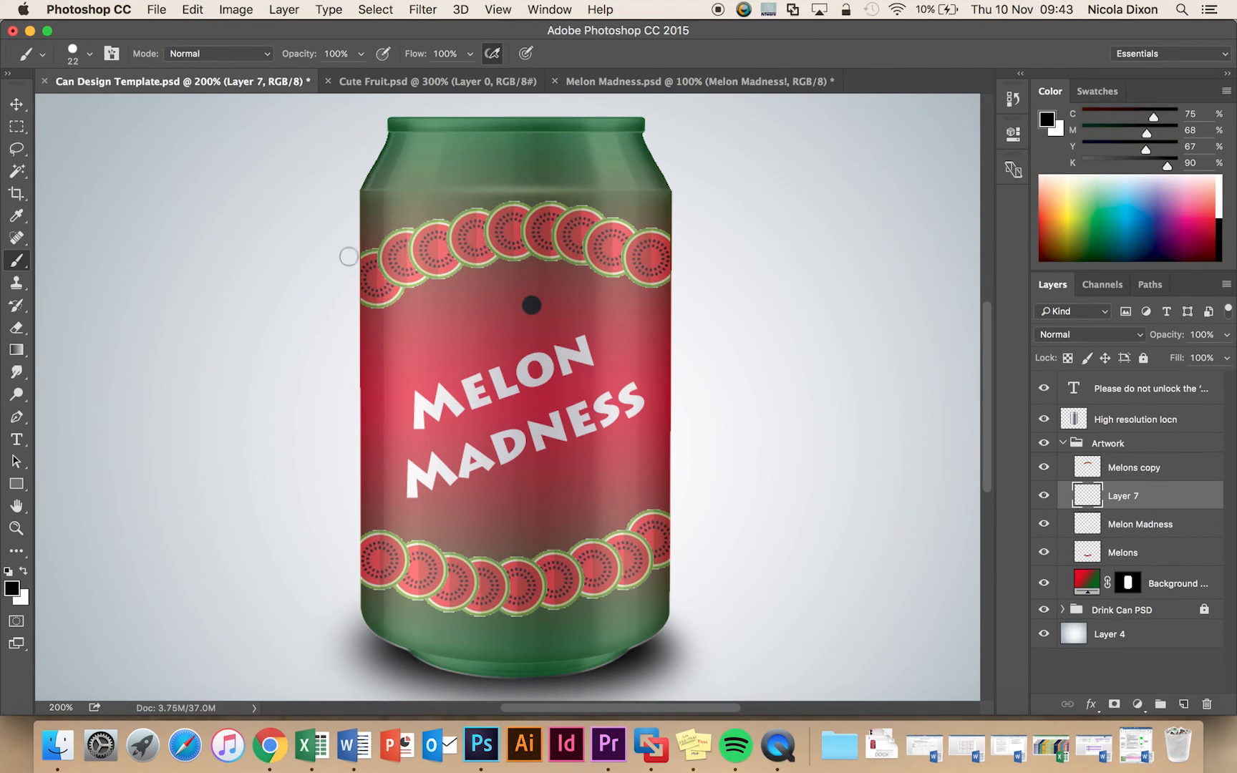
{"action": "left_click", "coordinate": [89, 53]}
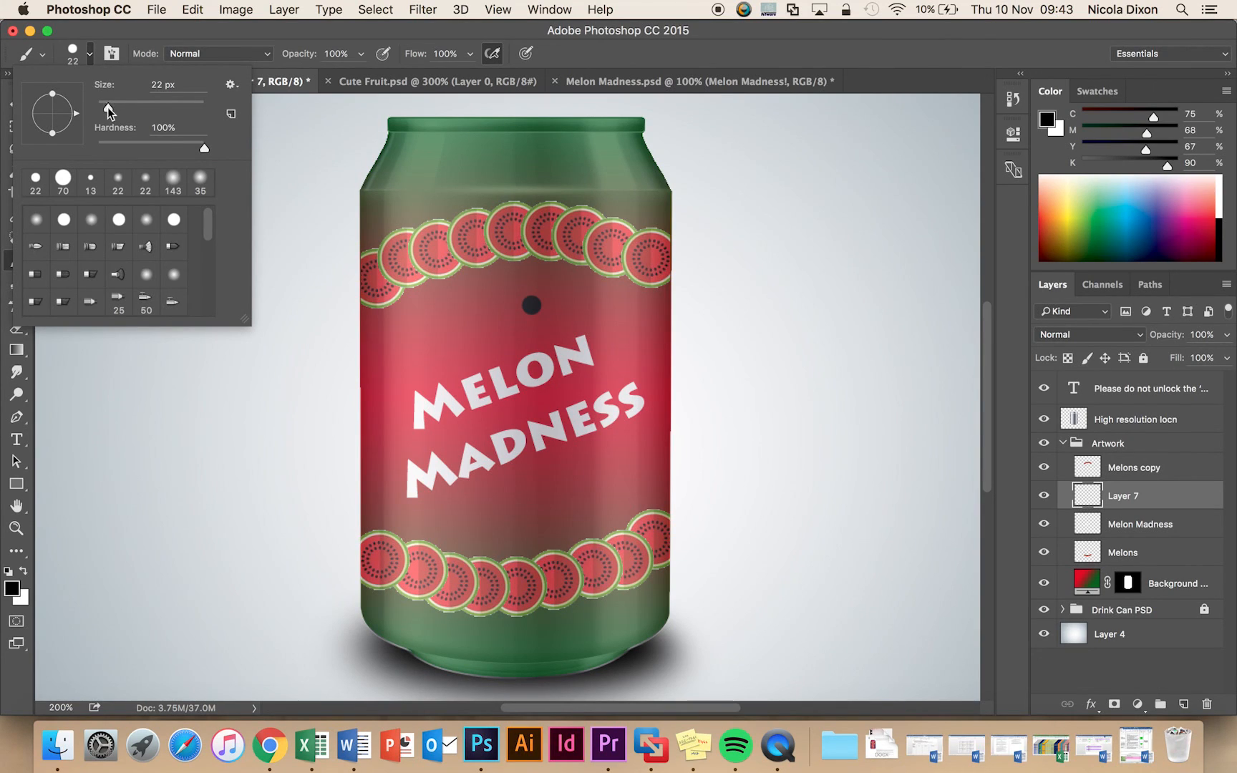
{"action": "left_click_drag", "start_coordinate": [106, 100], "coordinate": [103, 100]}
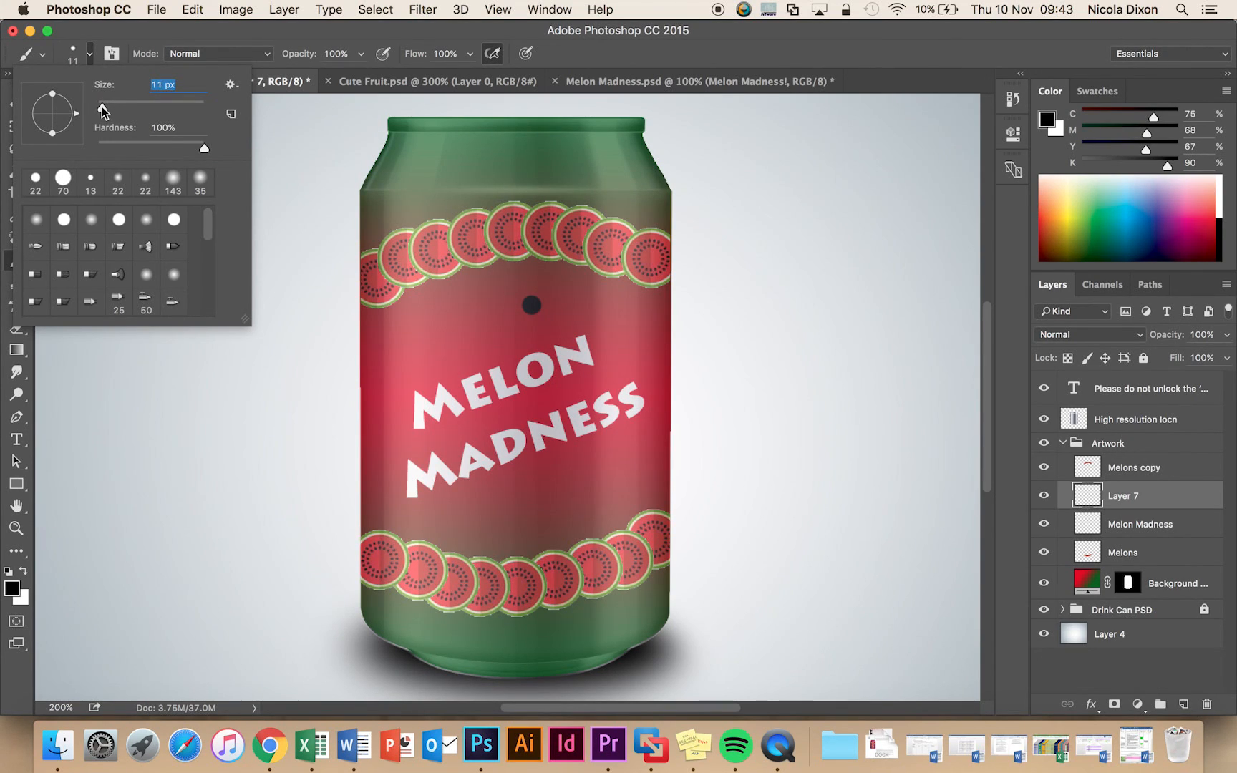
{"action": "left_click", "coordinate": [632, 337]}
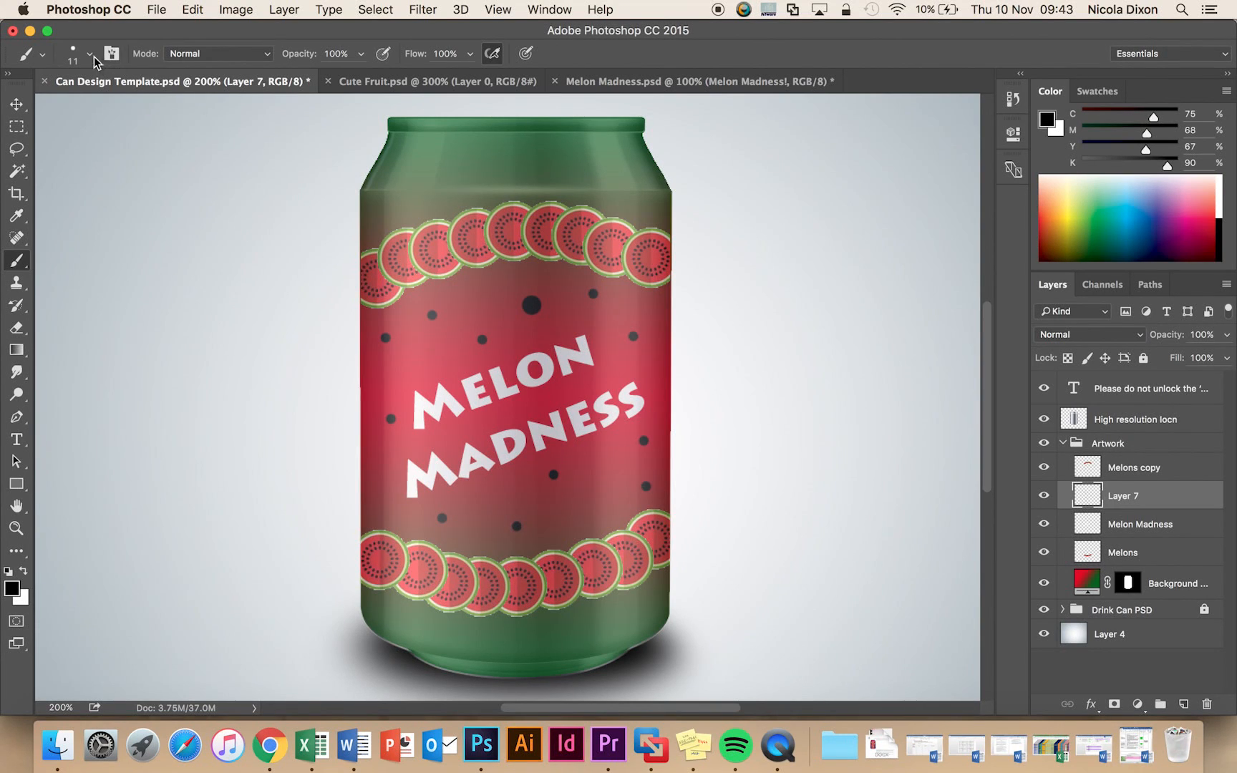
{"action": "left_click", "coordinate": [89, 52]}
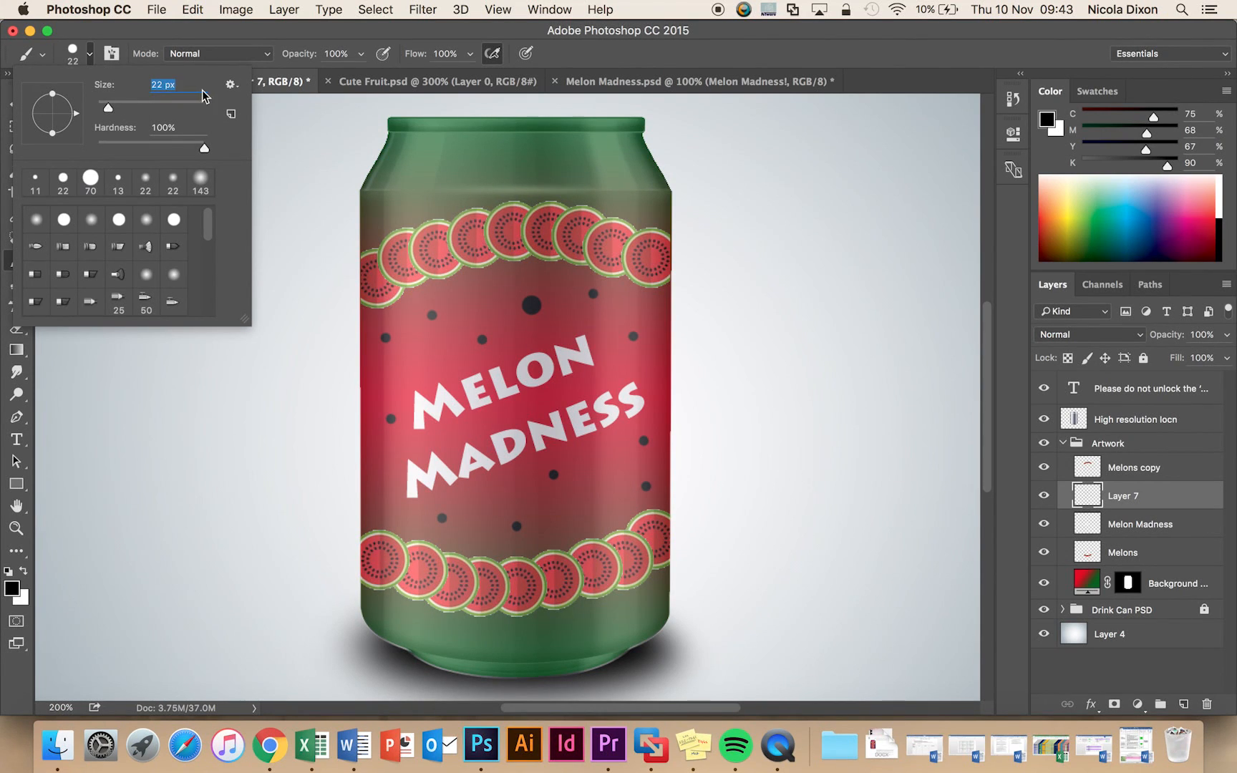
{"action": "left_click", "coordinate": [601, 484]}
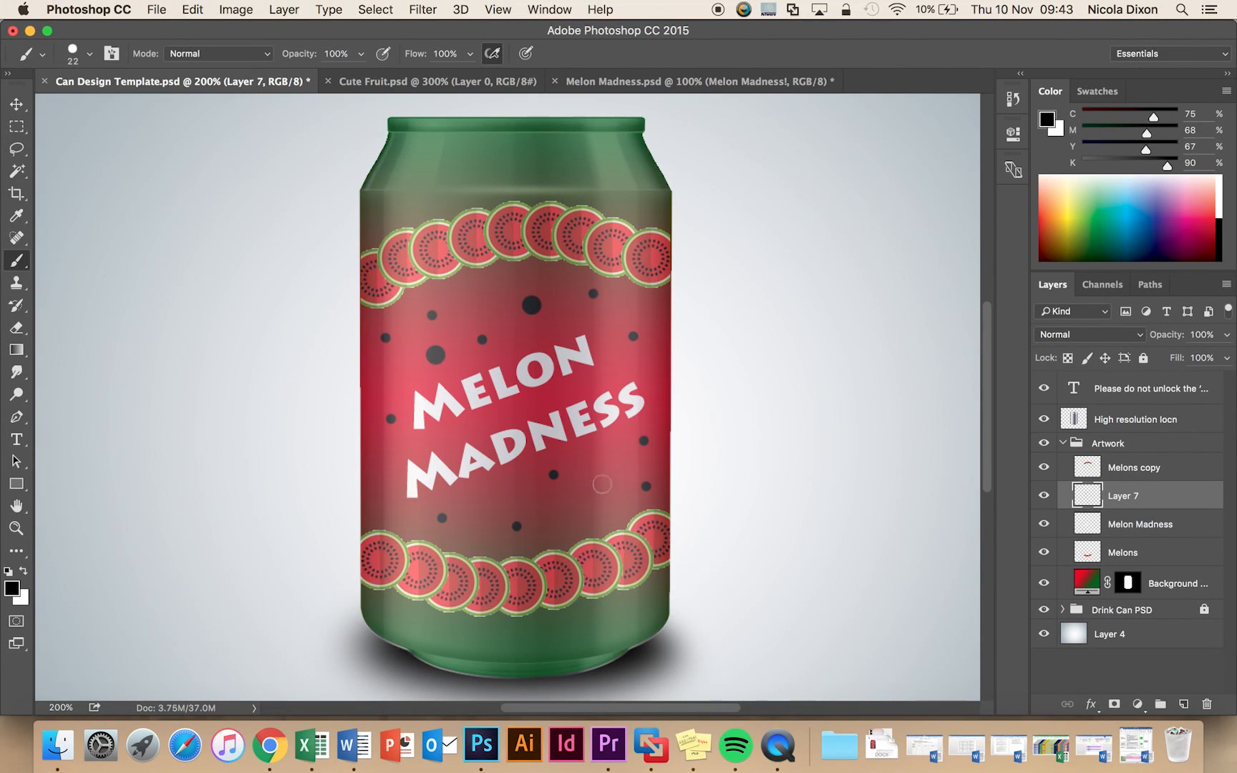